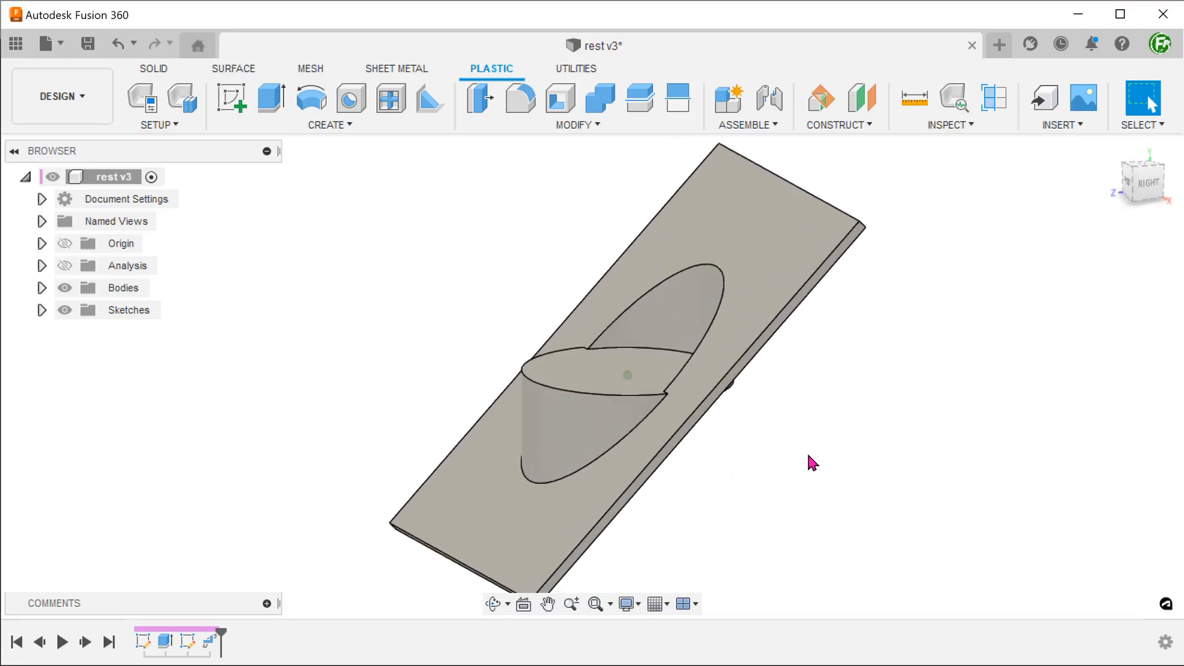
Remove the Rest feature so only the angled plate and its ellipse sketch remain.
click(597, 377)
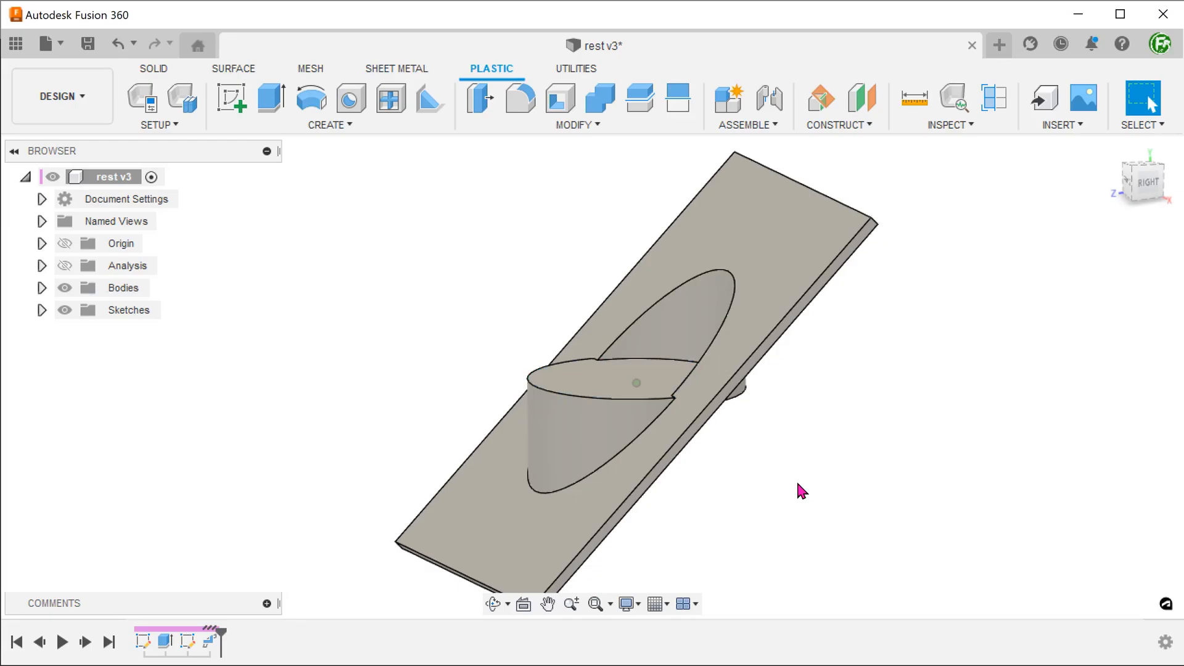
click(994, 98)
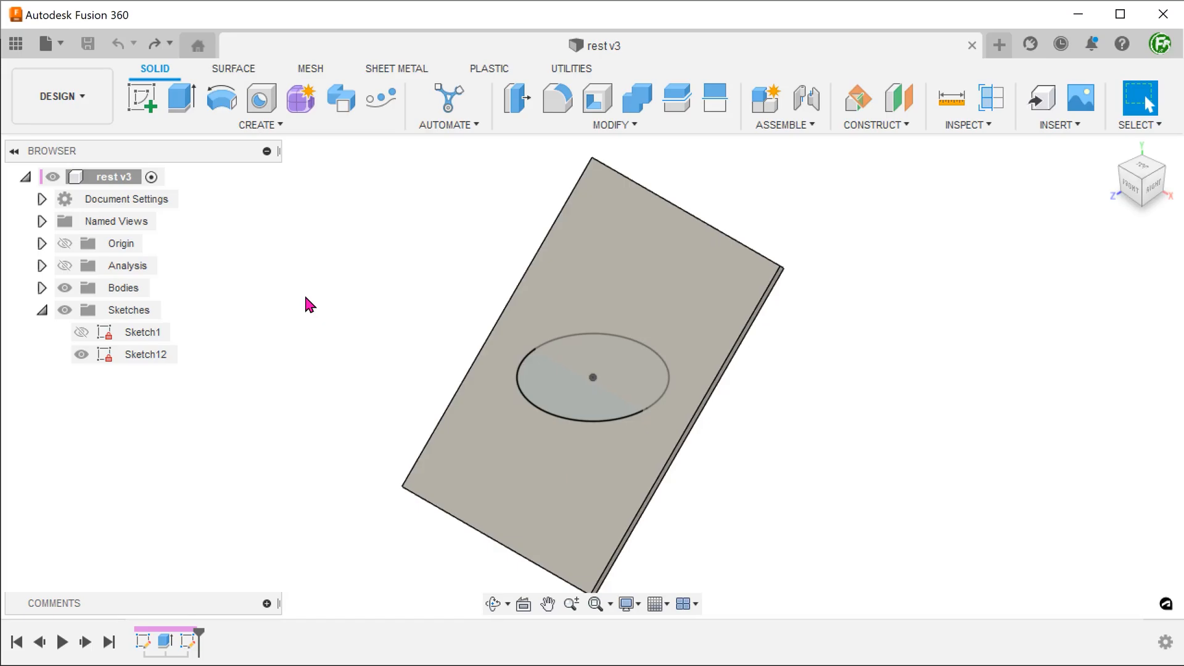
Create a Rest feature from the ellipse profile on the plate with 2 mm thickness.
click(146, 354)
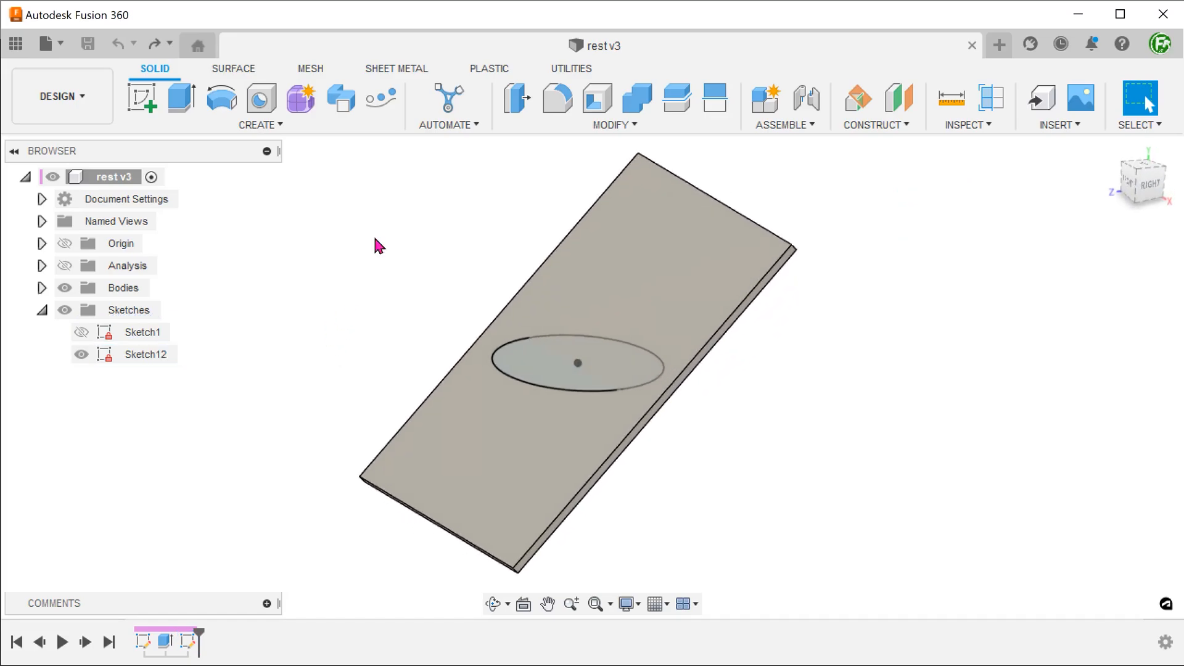
click(488, 68)
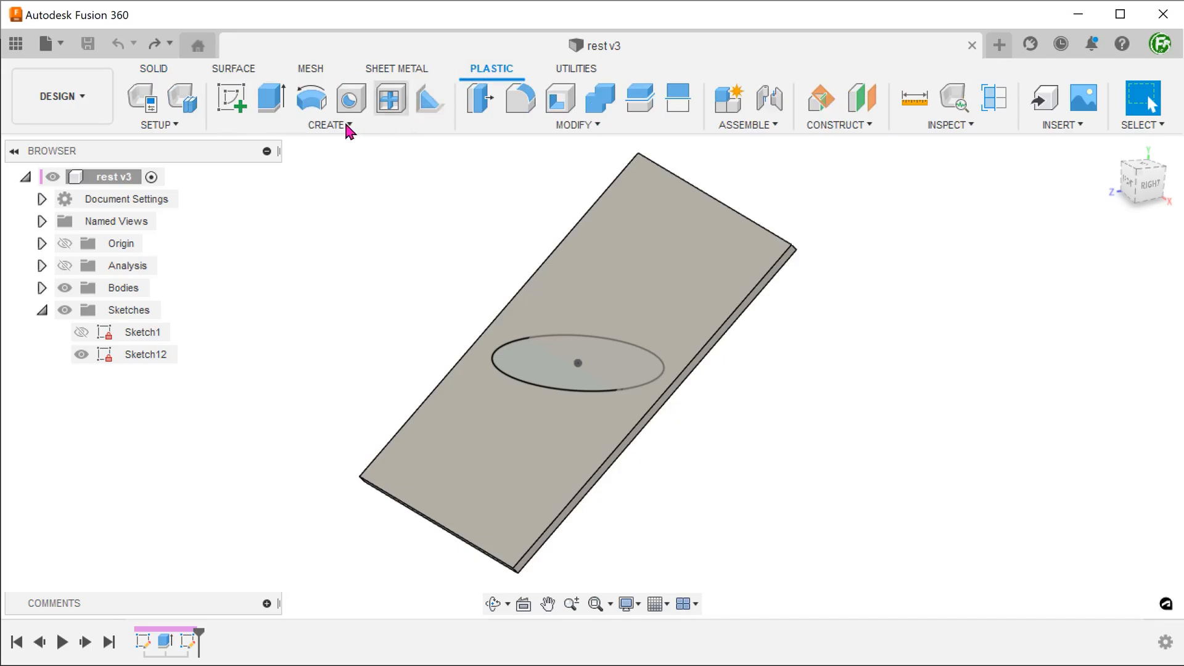
click(327, 125)
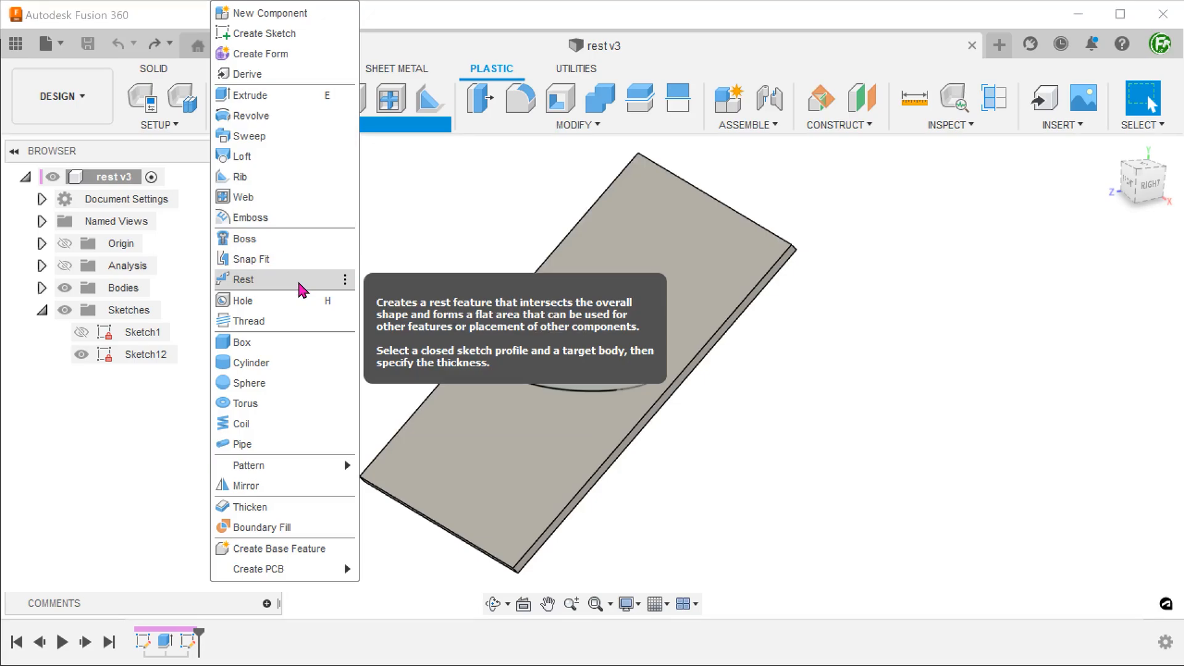
click(243, 279)
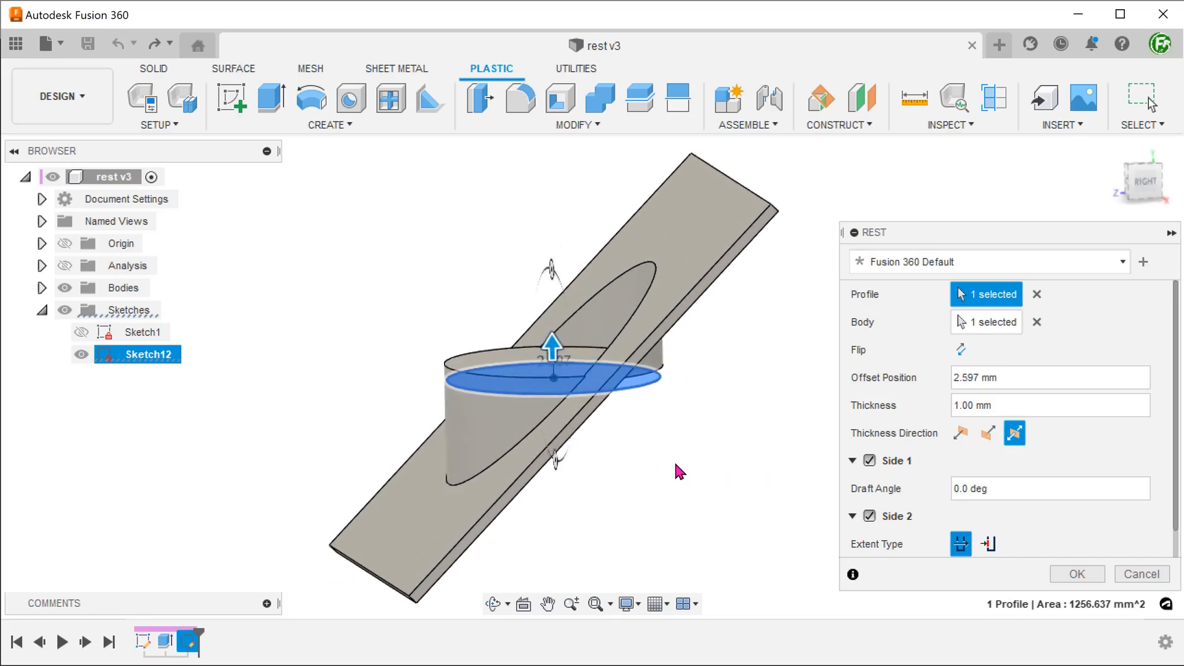
triple_click(1049, 405)
text(2)
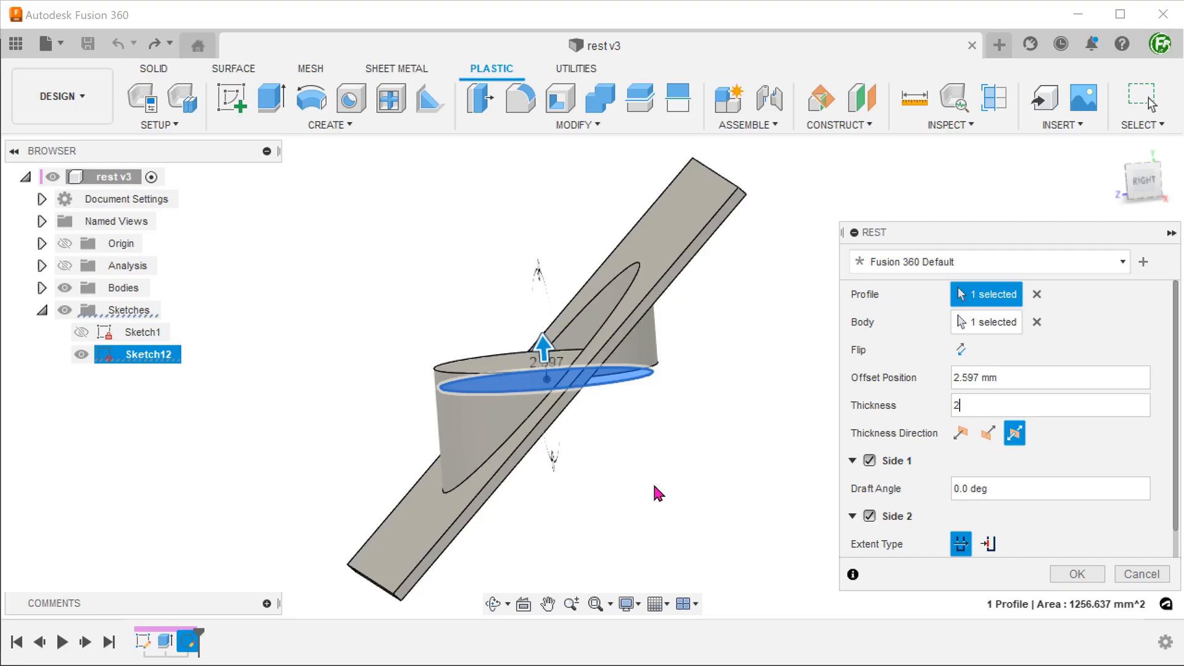
click(1076, 573)
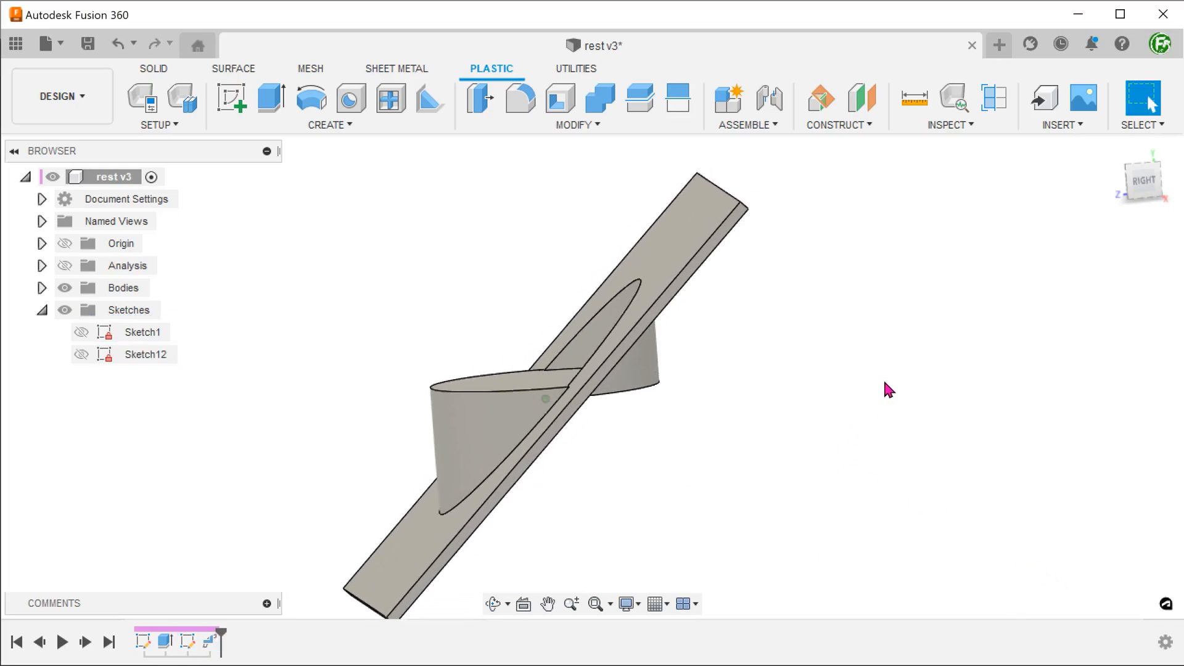
Delete the Rest feature, leaving only Body1 and Sketch12.
click(995, 98)
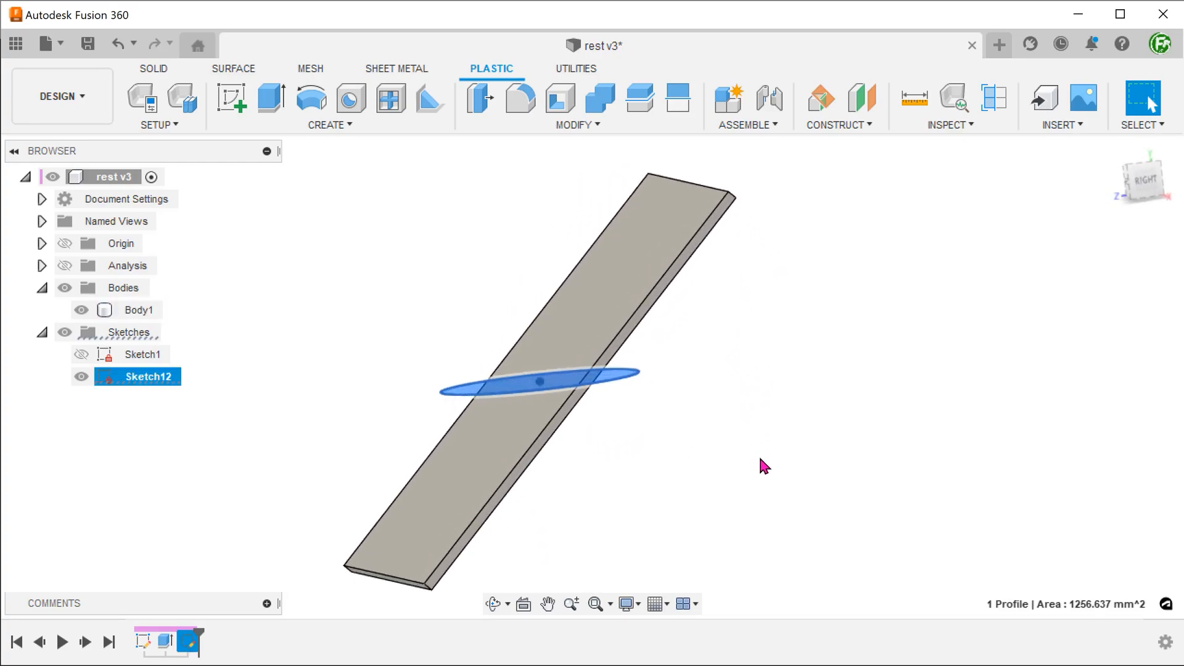
Extrude the ellipse symmetrically 29.351 mm and join it to the plate body.
click(270, 98)
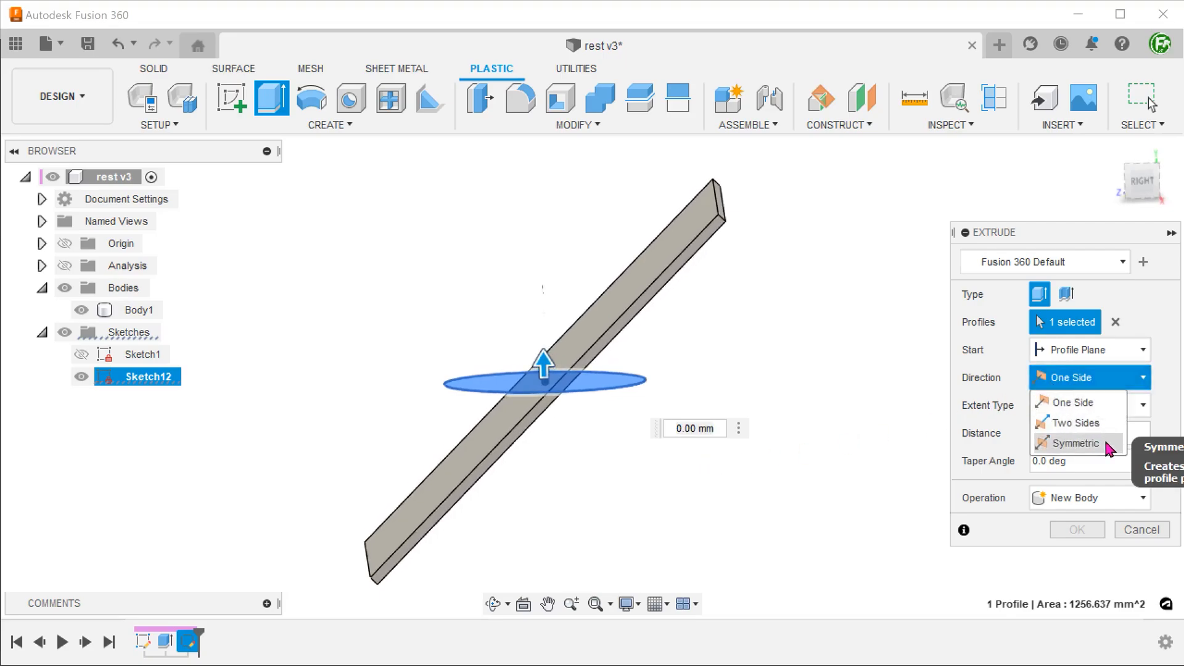
click(1074, 444)
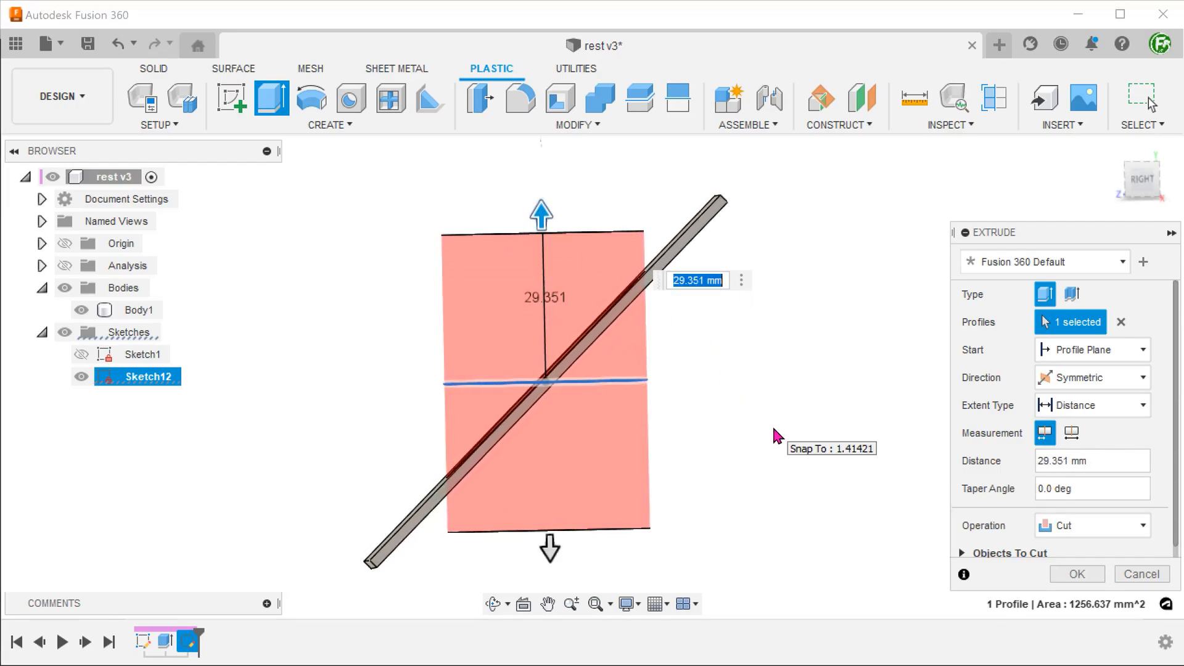
click(1091, 525)
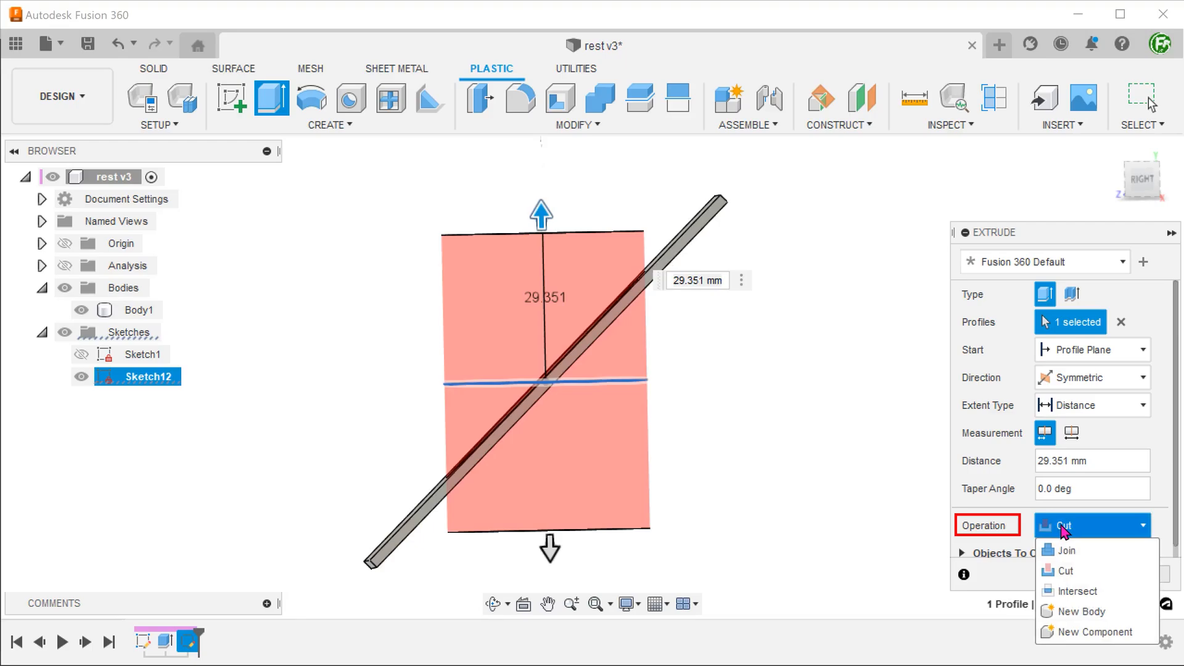
mouse_move(1067, 550)
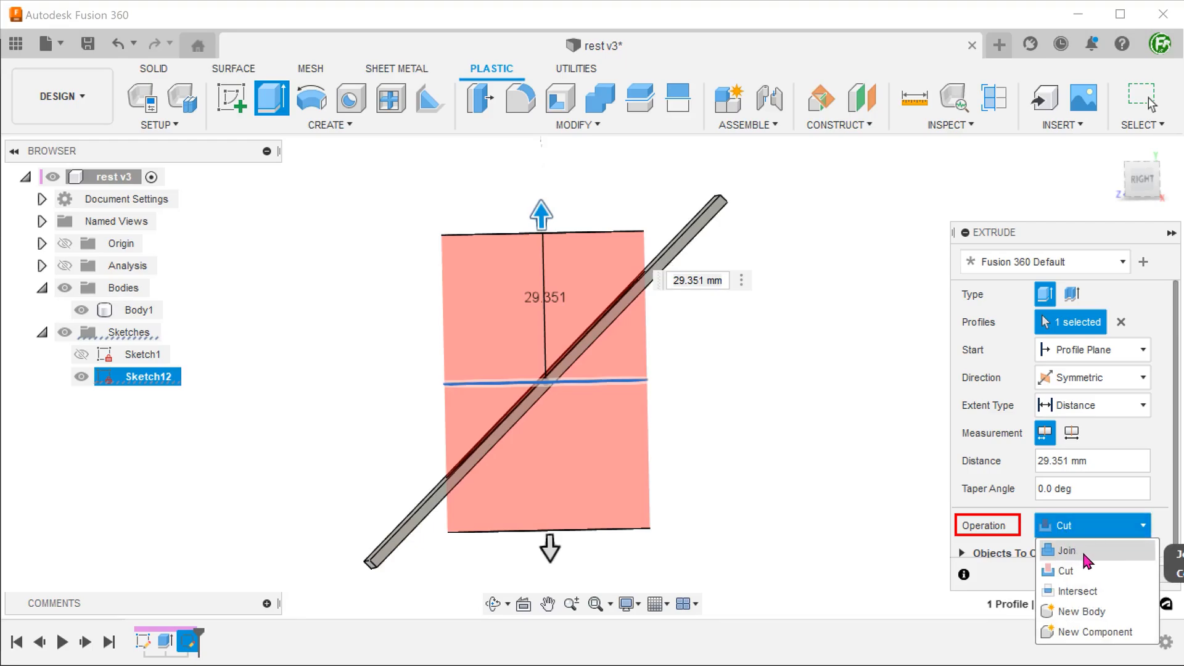
click(1067, 549)
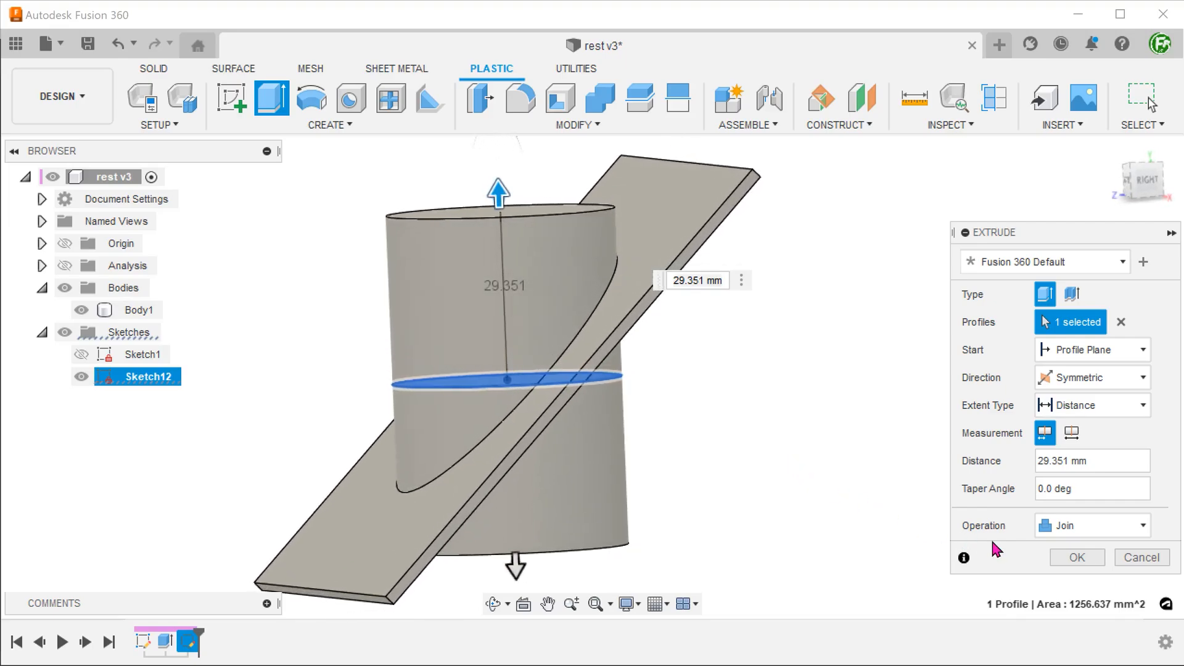
click(1076, 557)
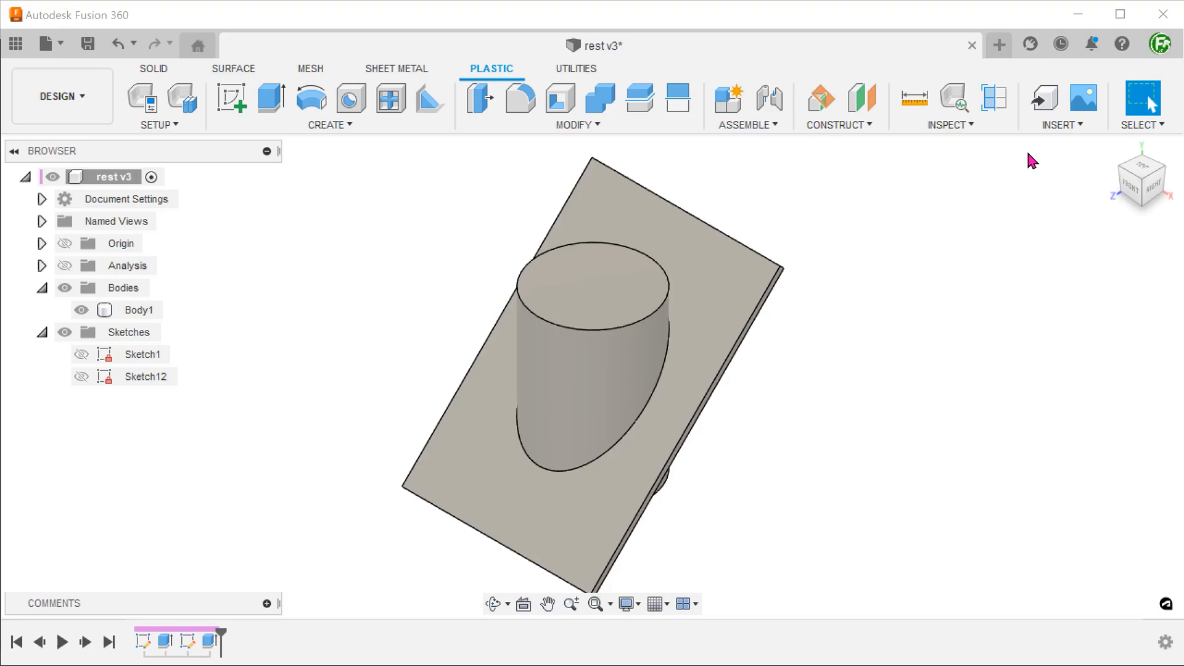
Split Body1 with the elliptical sketch into Body1 and Body9.
click(43, 243)
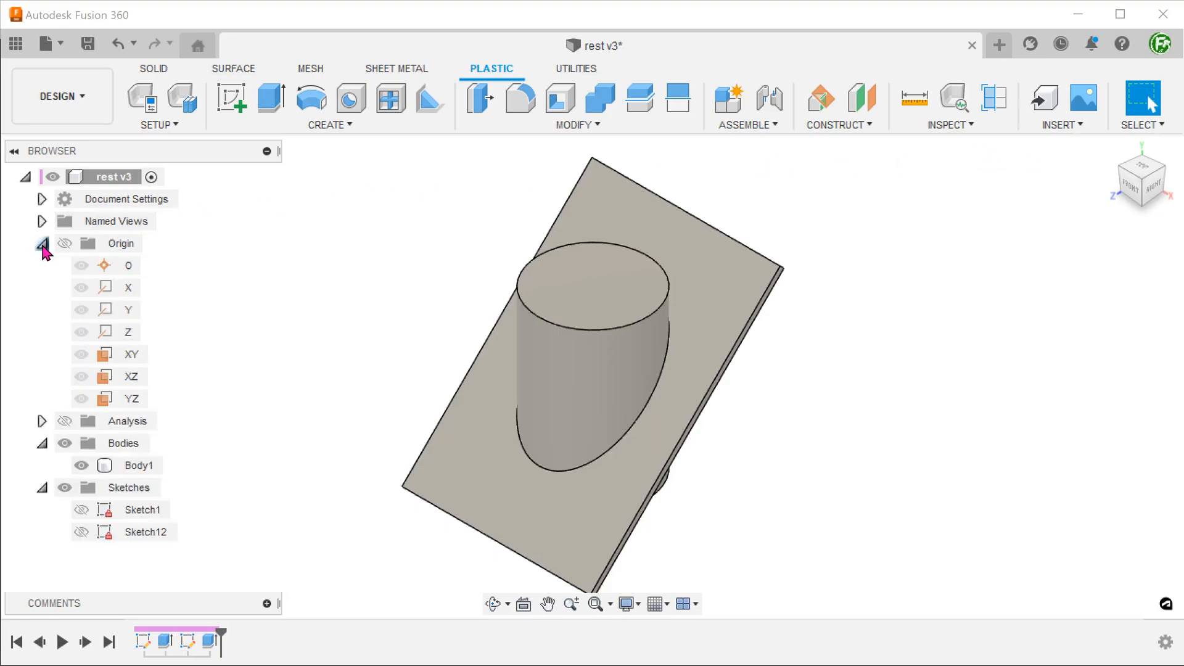
click(131, 377)
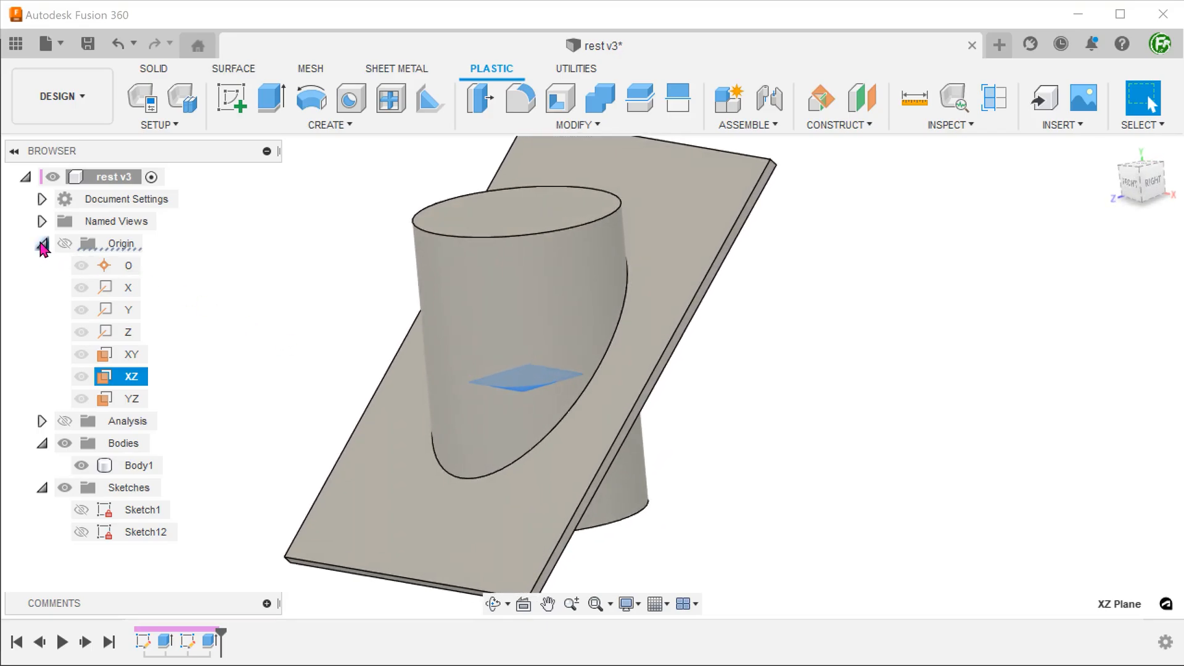
click(43, 243)
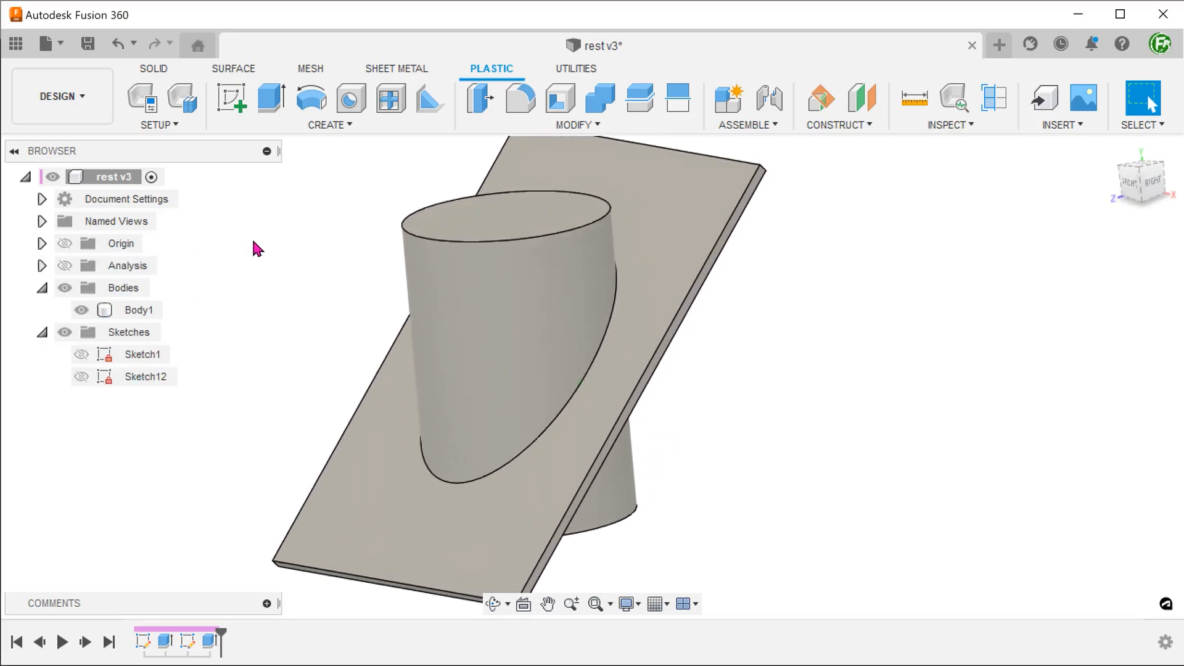
click(576, 125)
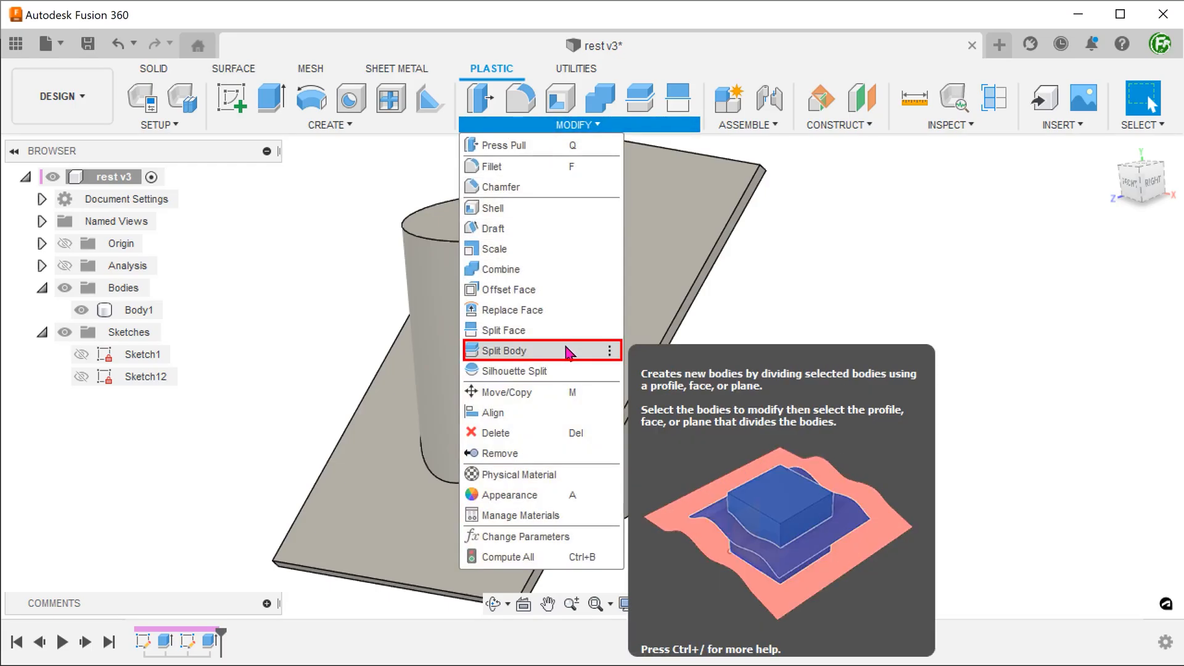
click(501, 350)
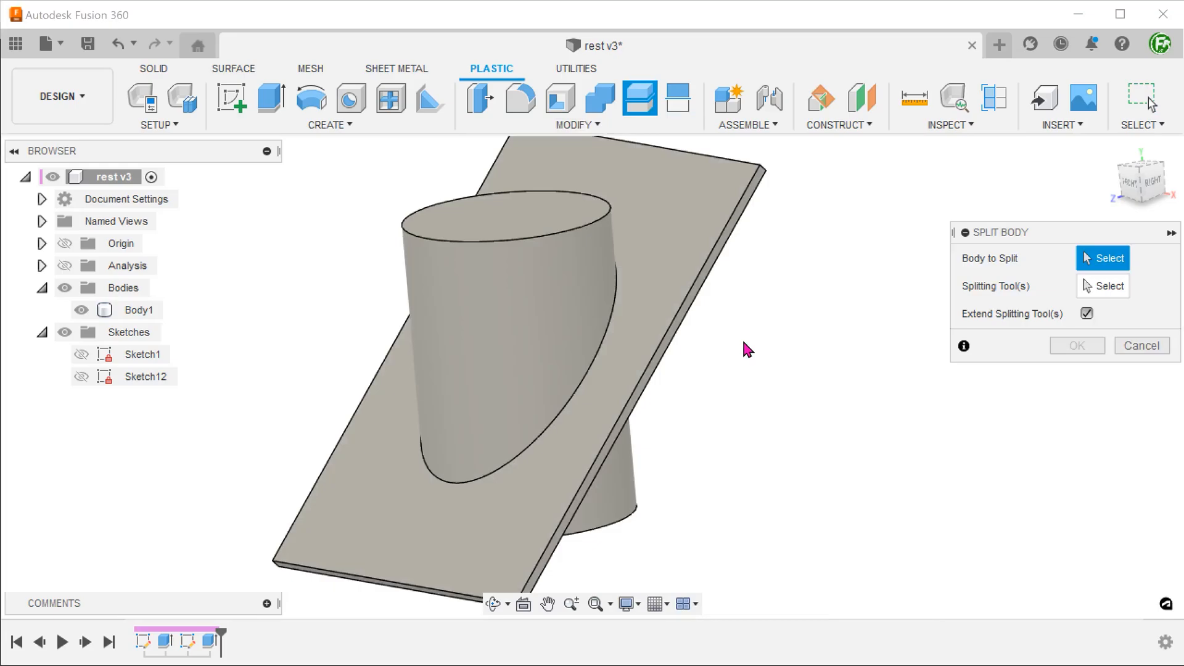
click(491, 340)
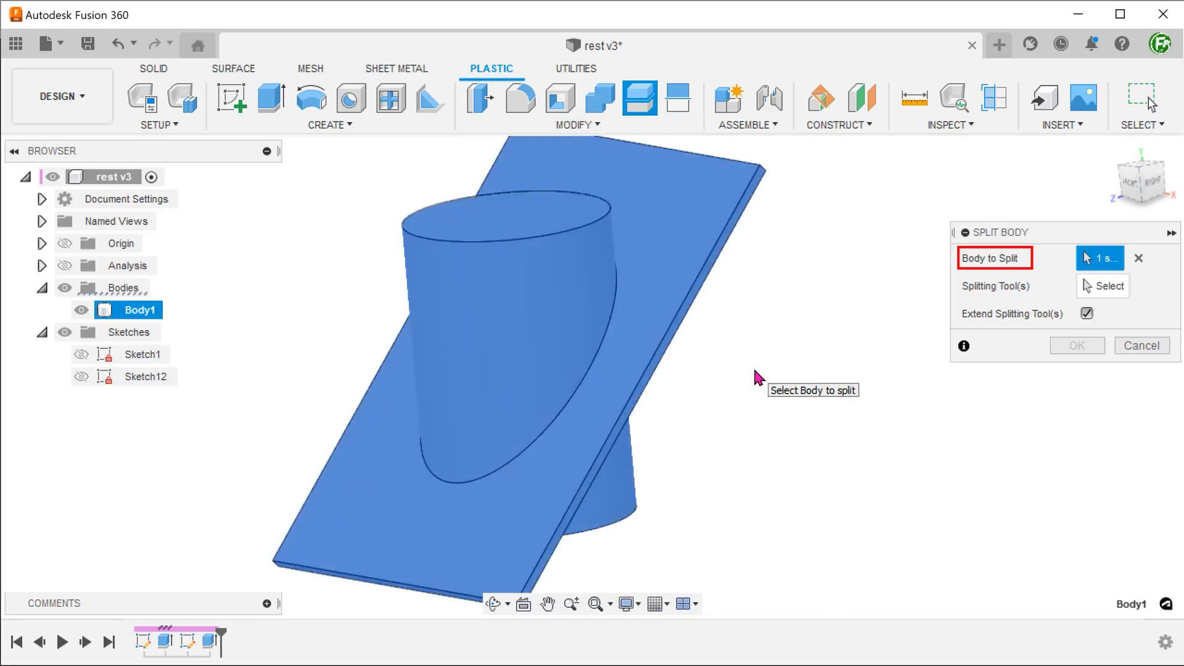
click(1109, 286)
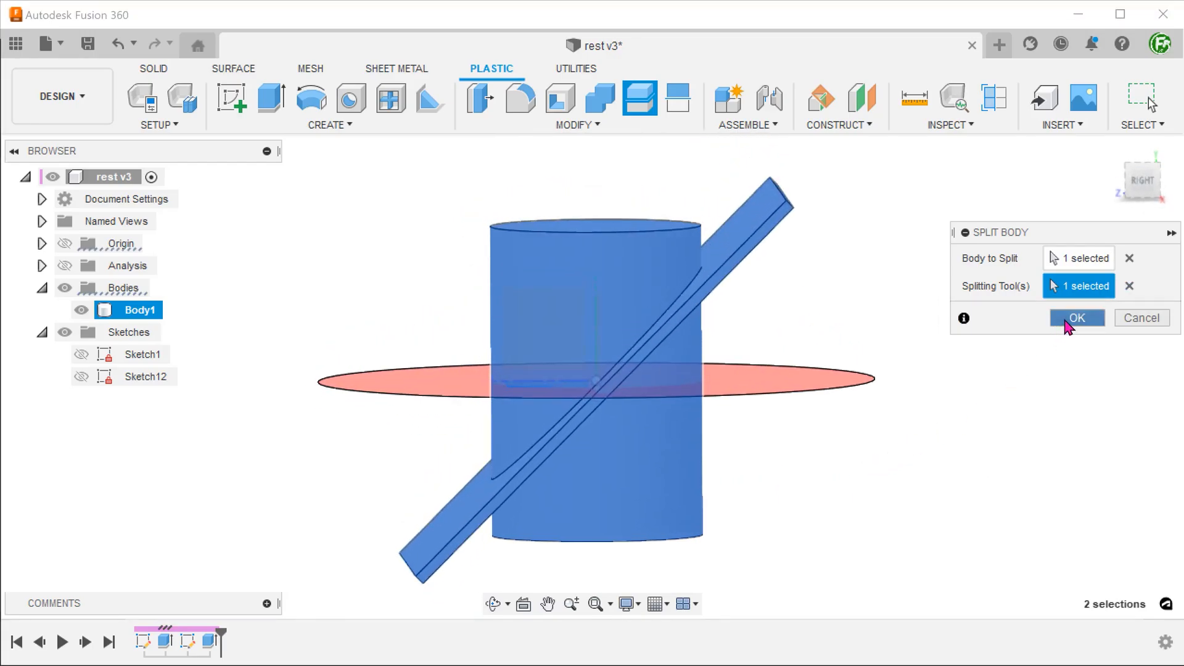
click(1076, 317)
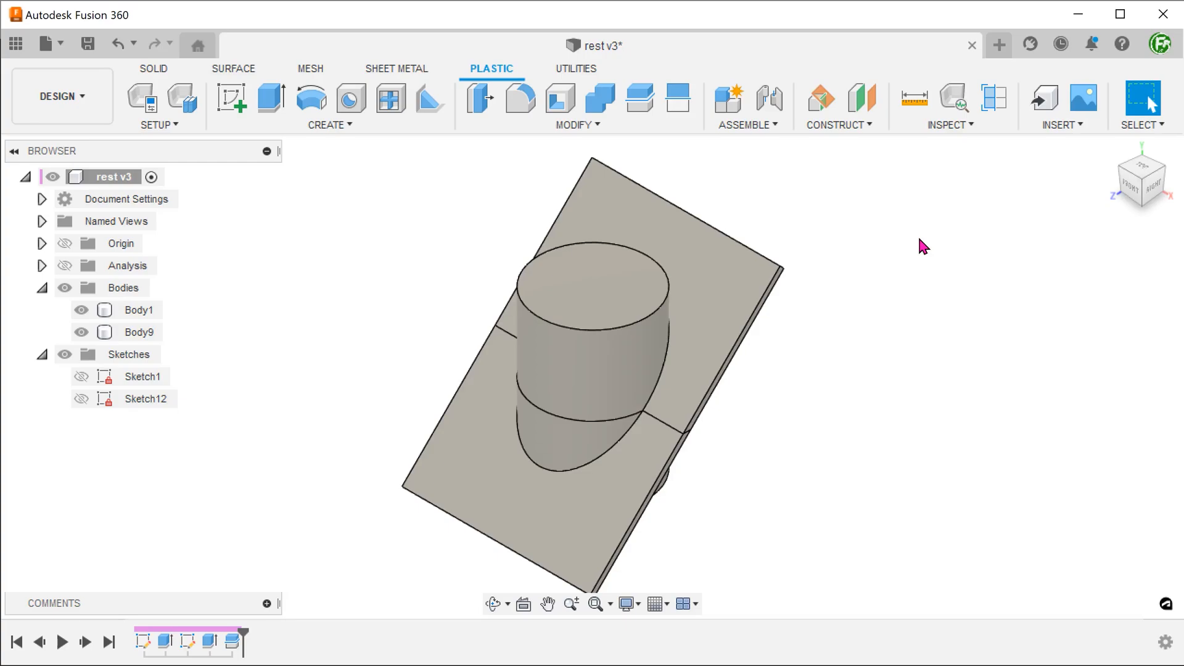
Delete the two protruding cylinder faces and hide Body1.
click(623, 377)
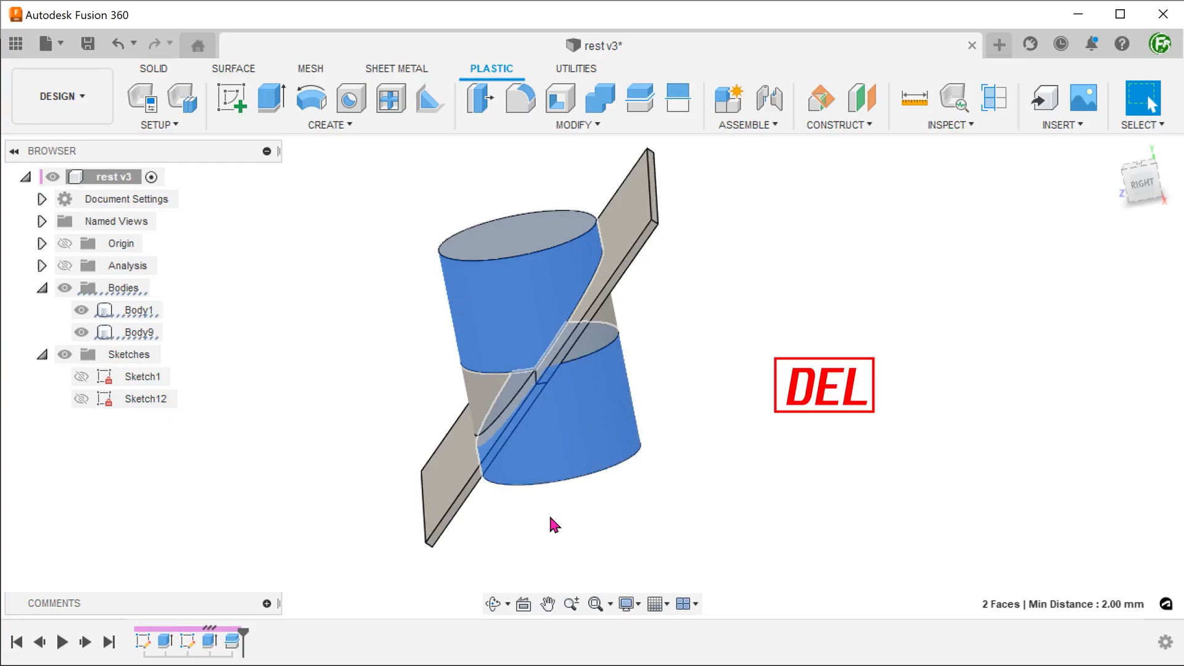
key(Delete)
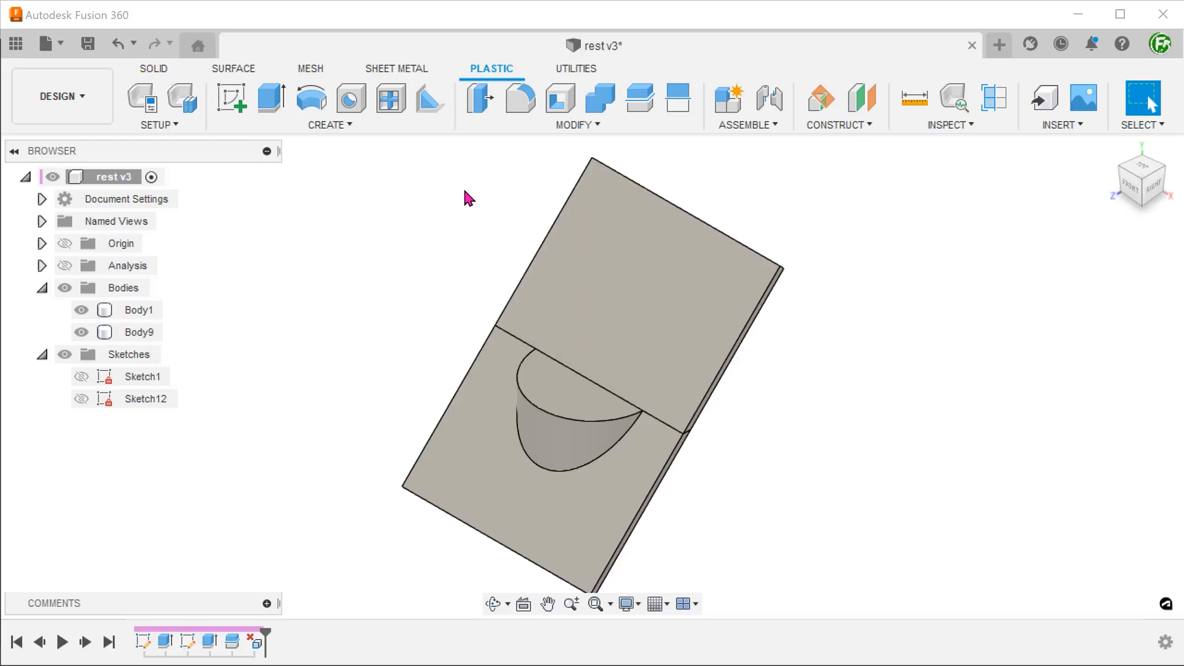
click(80, 310)
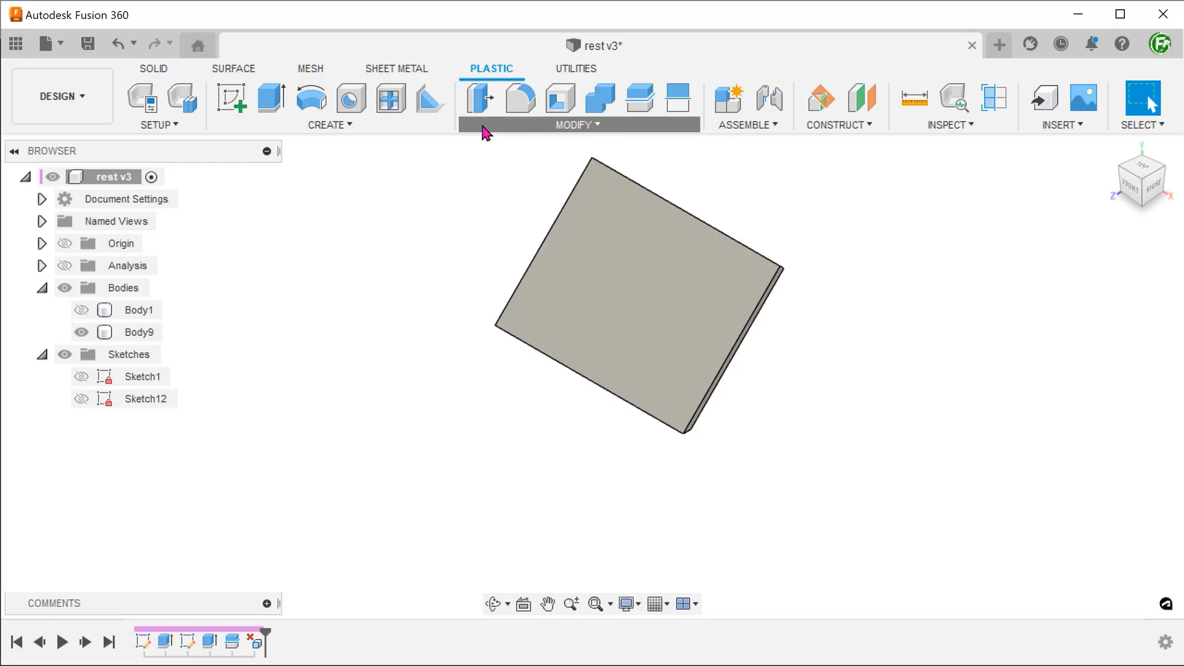
Shell Body9 inward 2 mm with two open faces, then hide Body9.
click(575, 125)
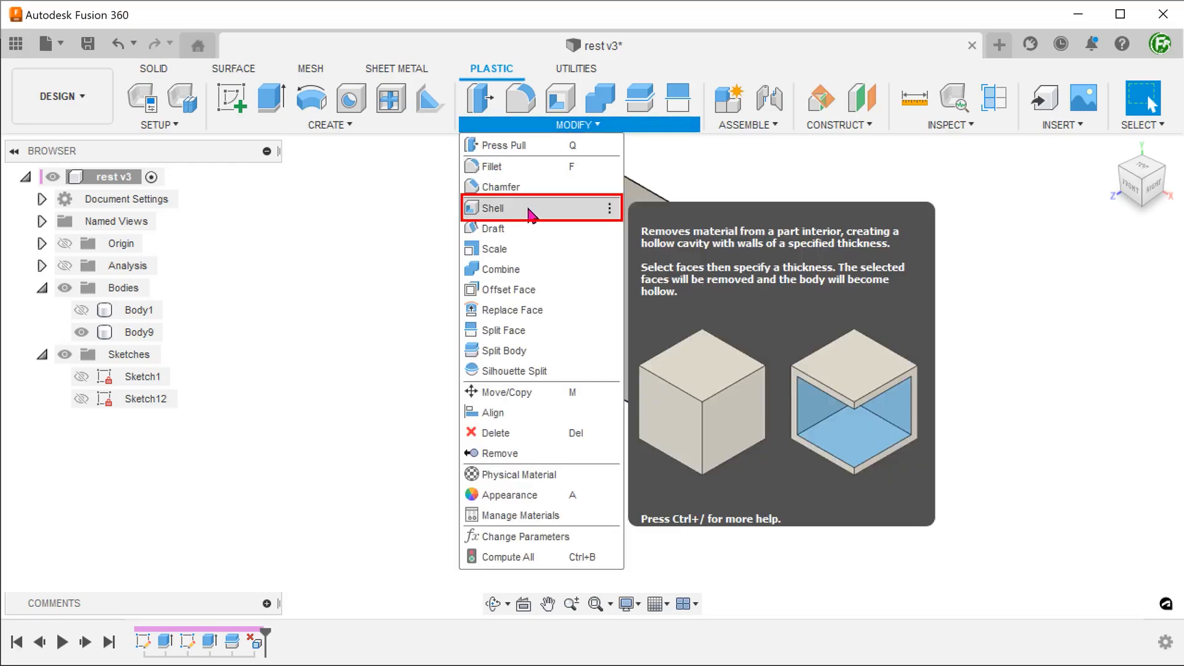
click(495, 208)
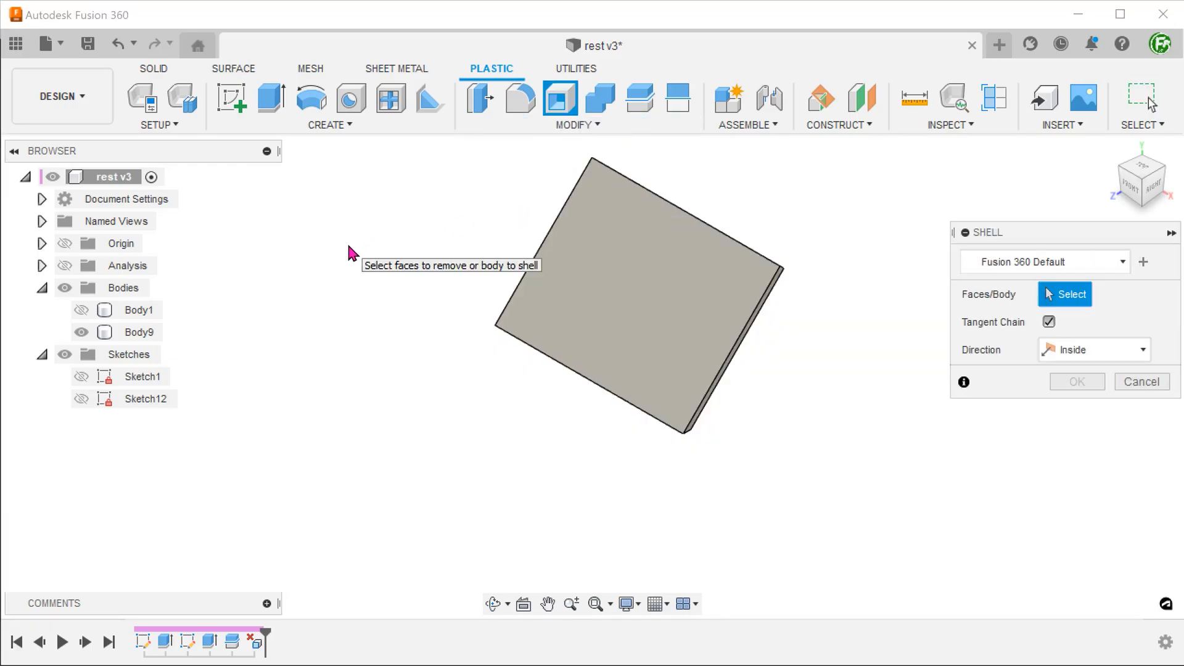
click(639, 287)
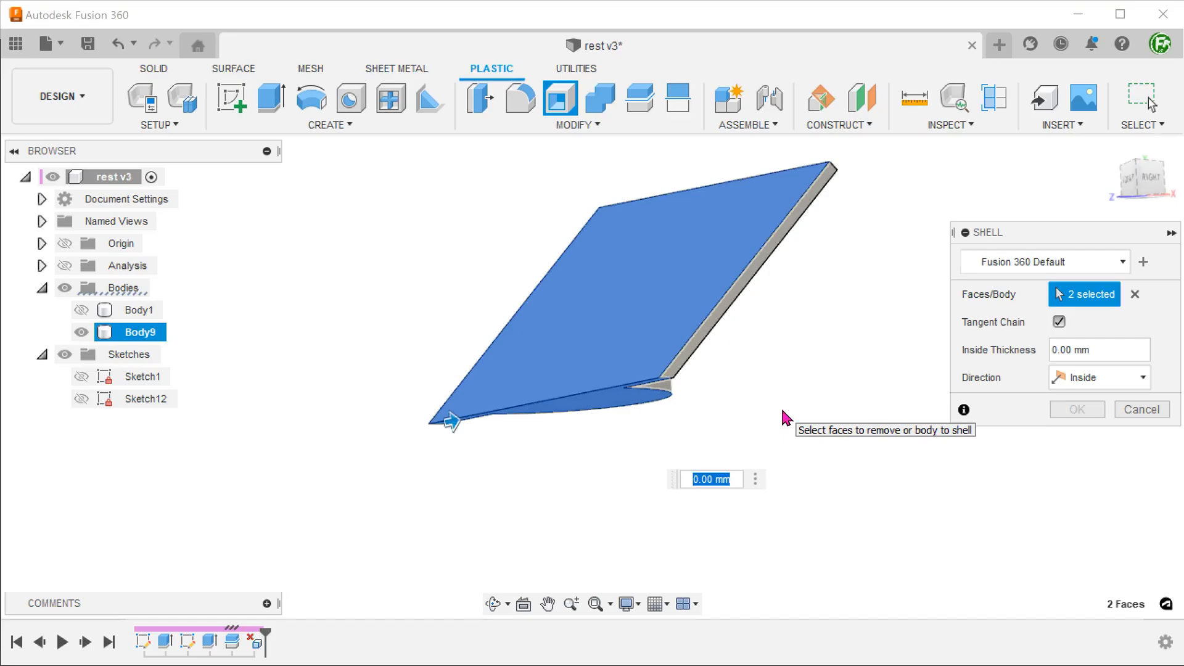
text(2)
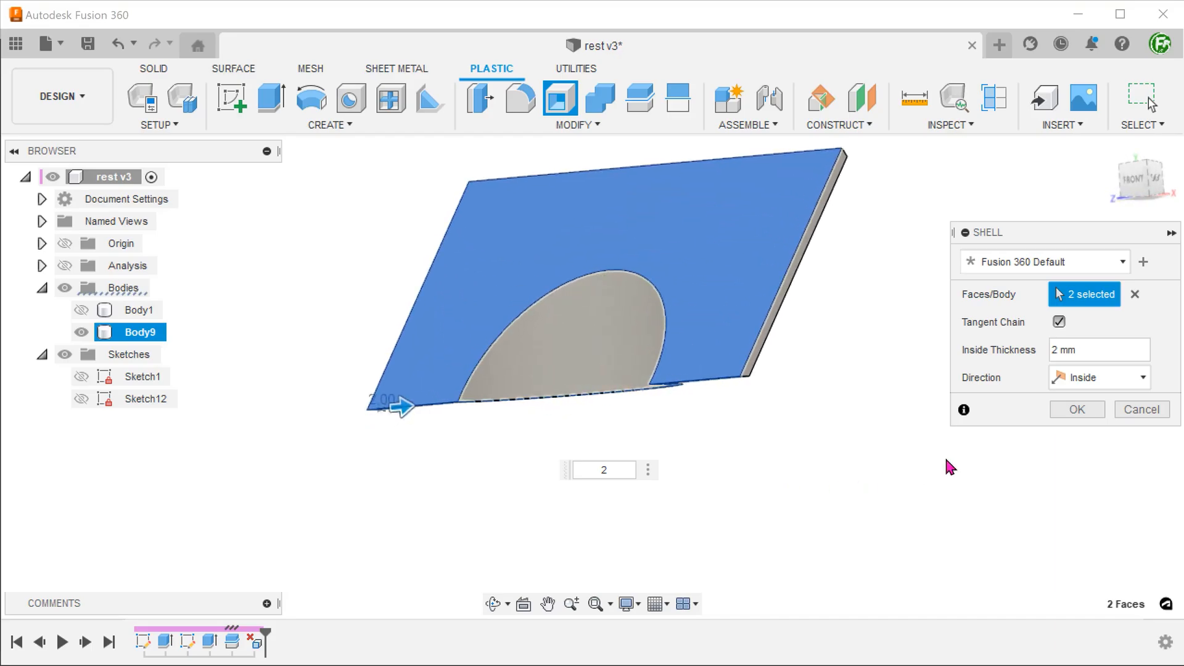
click(1076, 408)
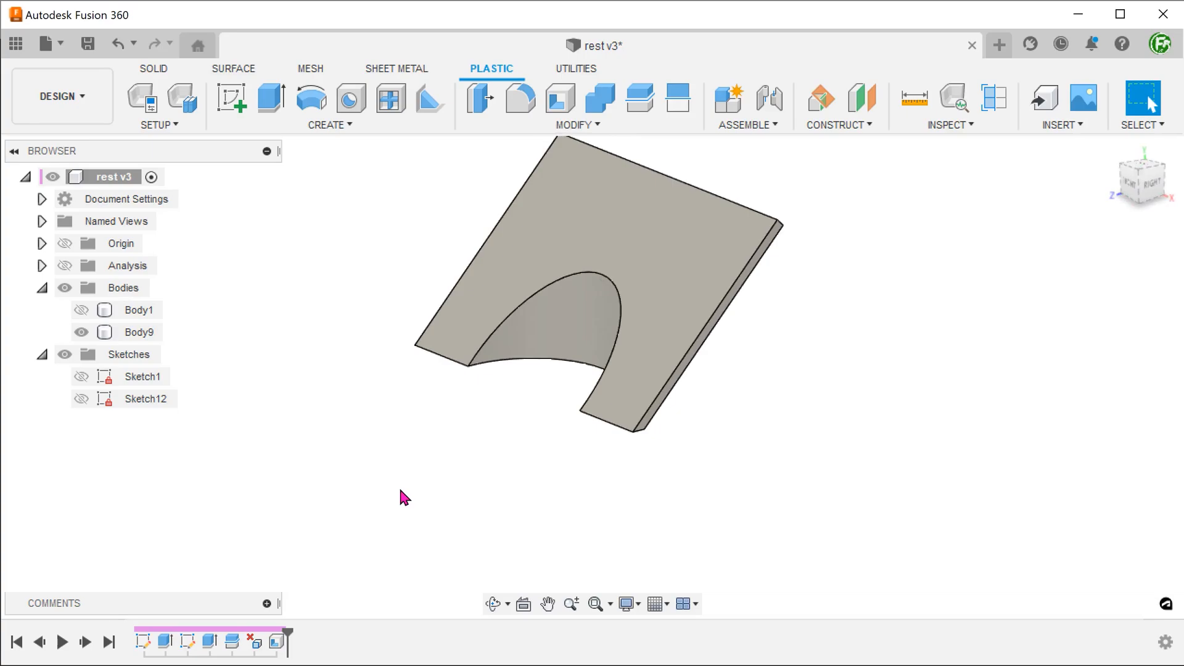
click(82, 332)
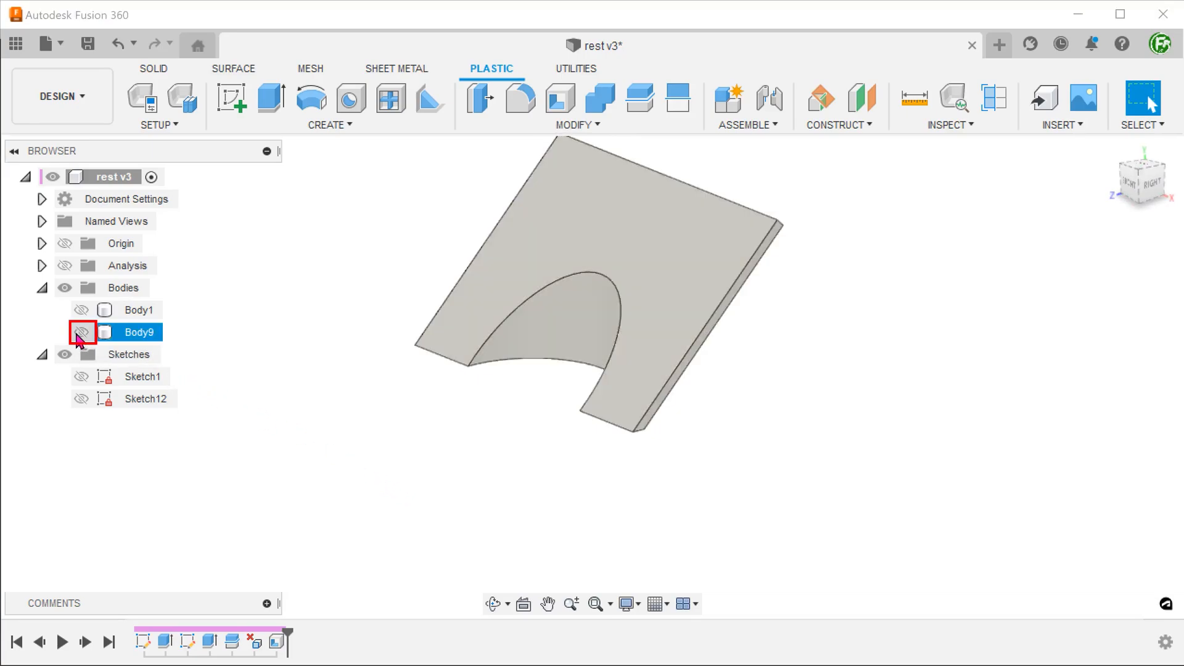
Show Body1 and give it a 2 mm inside shell.
click(81, 309)
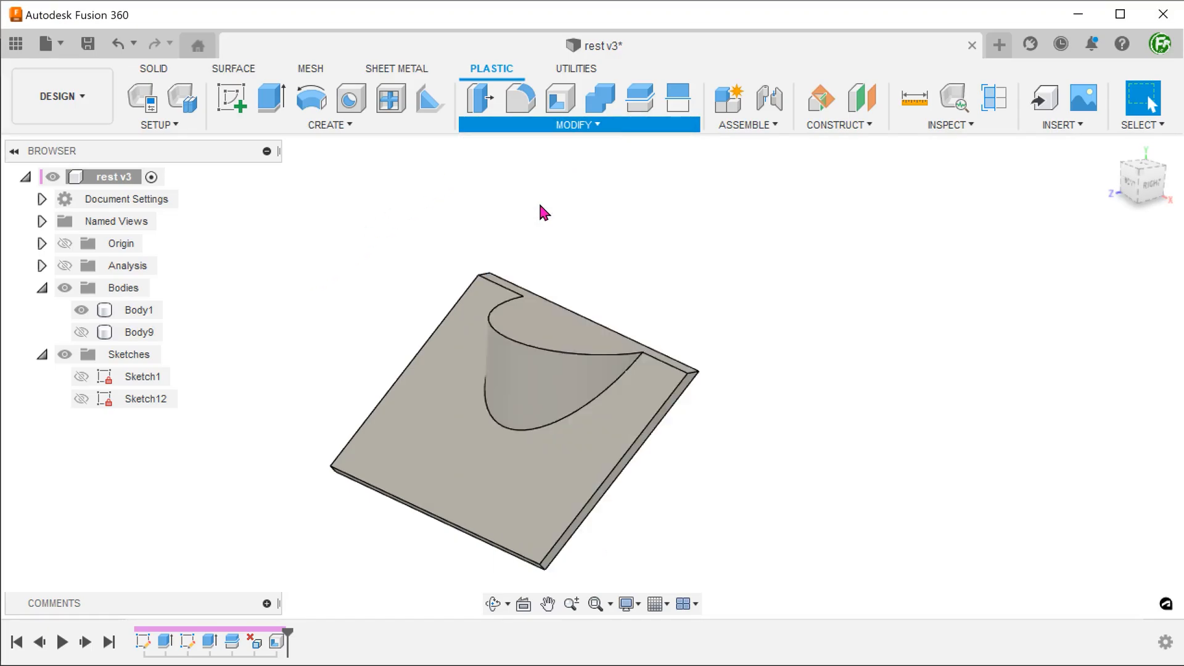
click(561, 98)
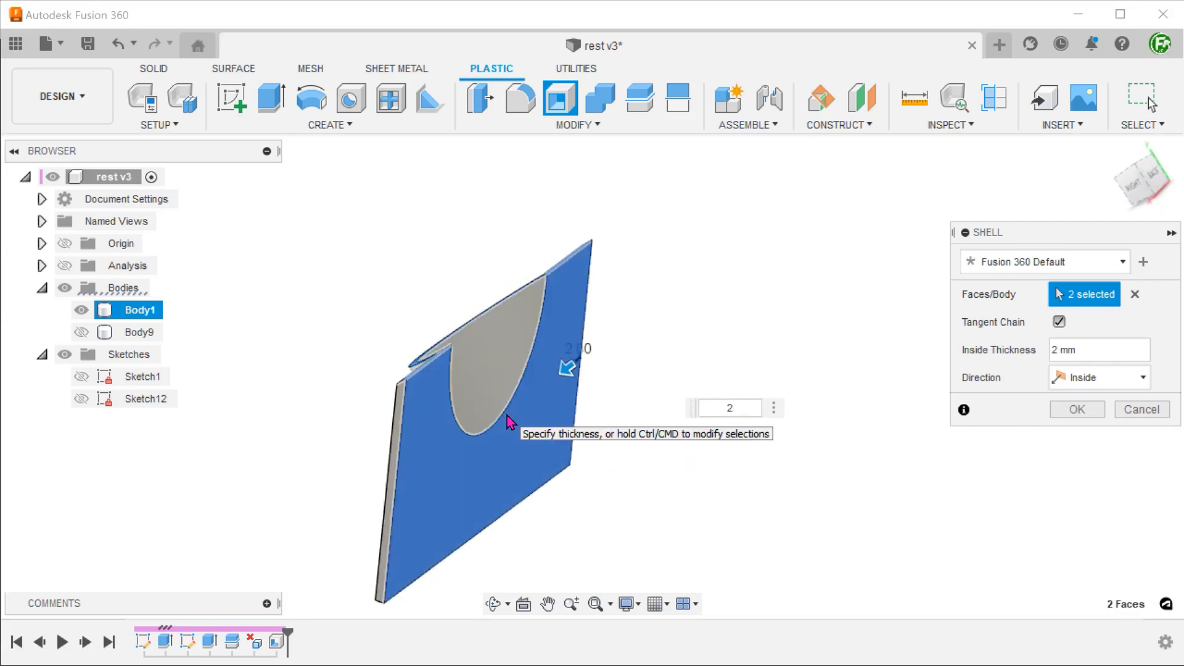
click(1076, 409)
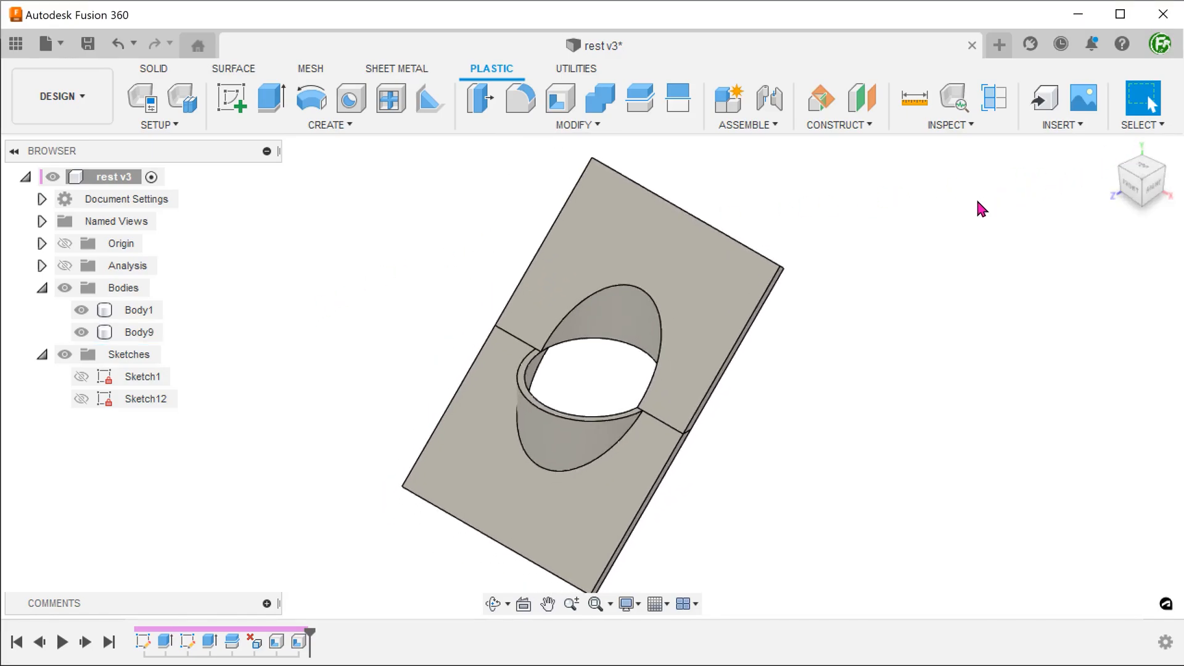
mouse_move(115, 422)
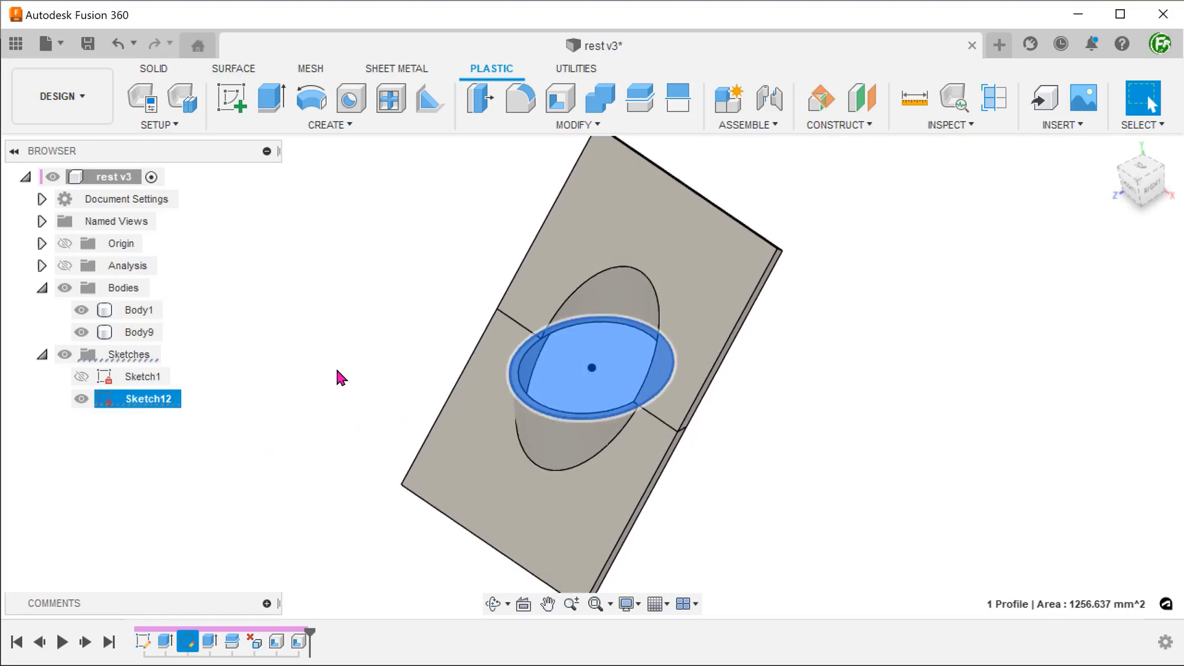
Join the halves with a 2 mm ellipse extrusion, then start a section analysis.
click(270, 99)
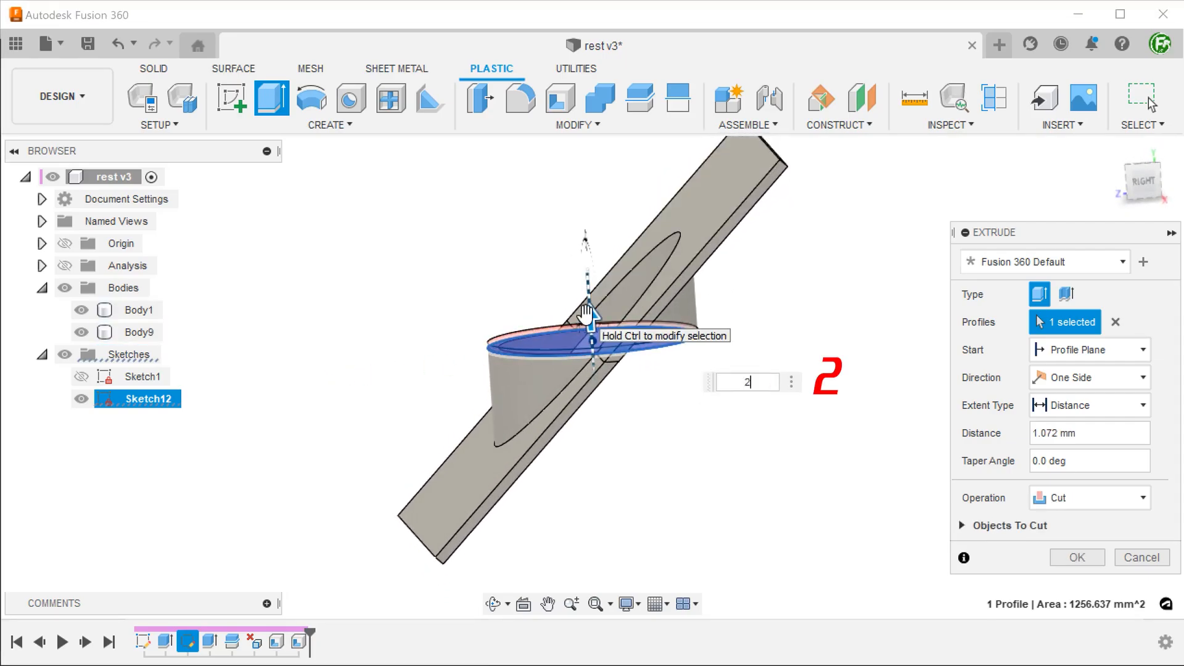
text(2)
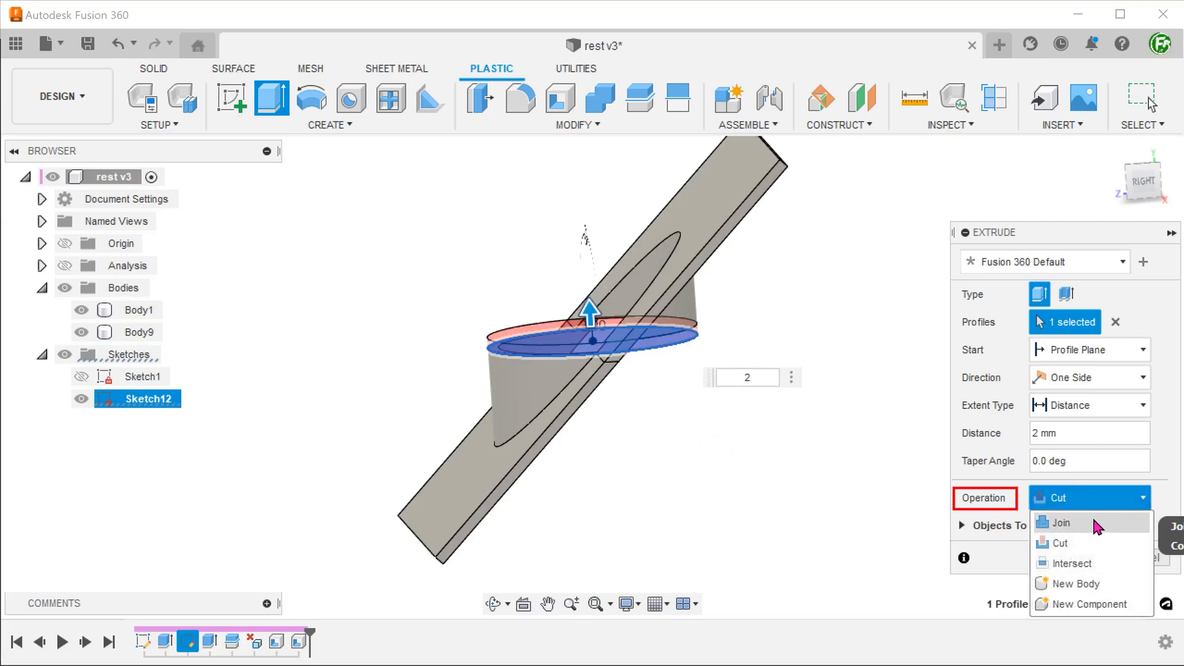
click(1062, 522)
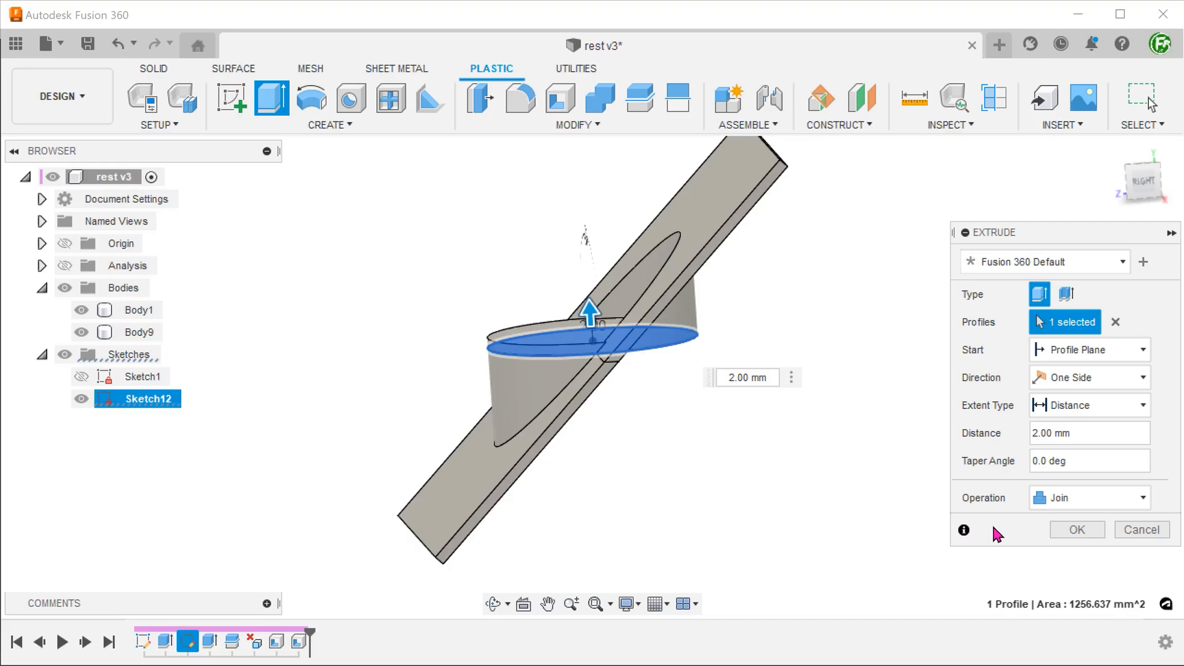
click(1076, 529)
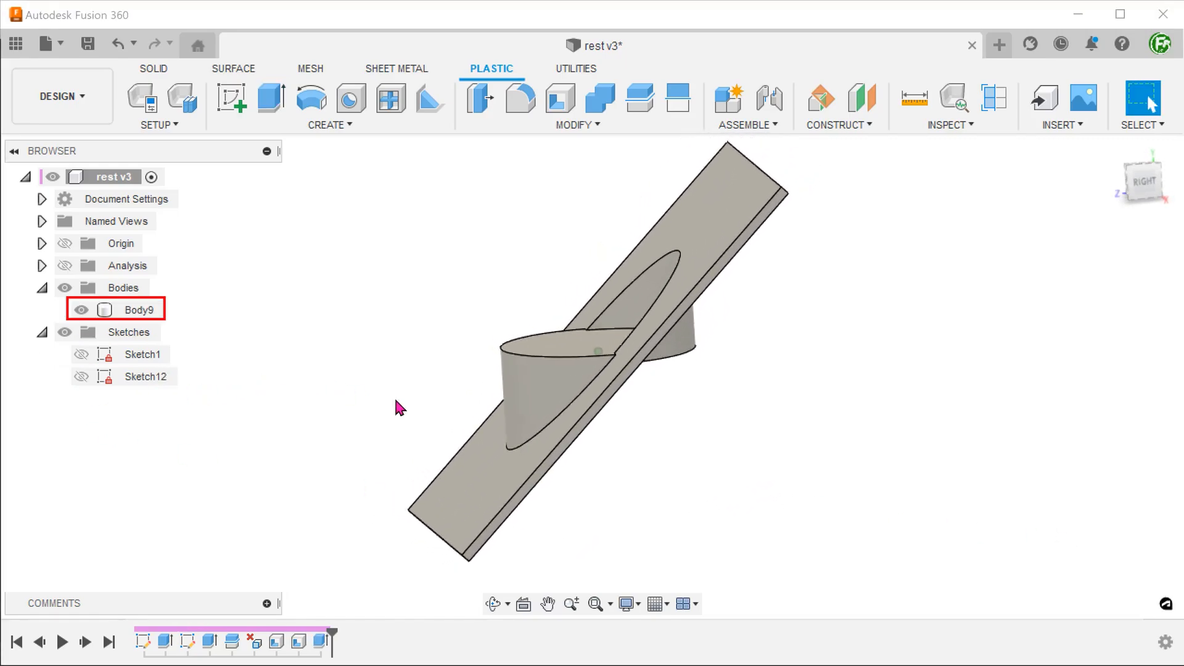
click(994, 99)
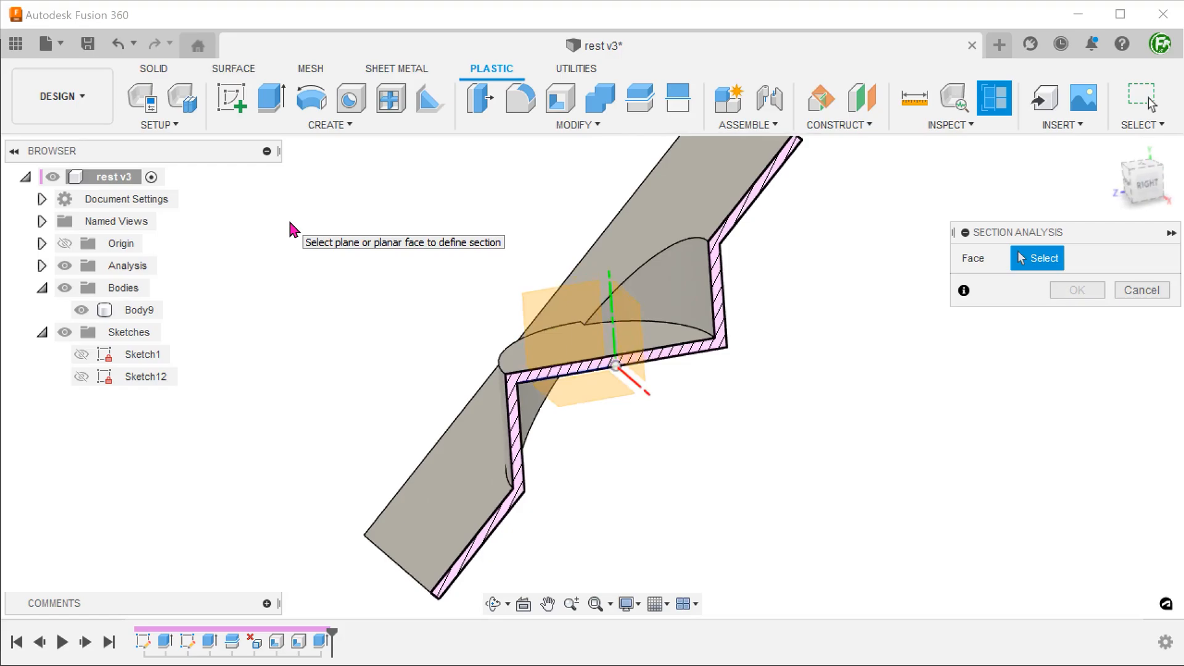
click(1141, 289)
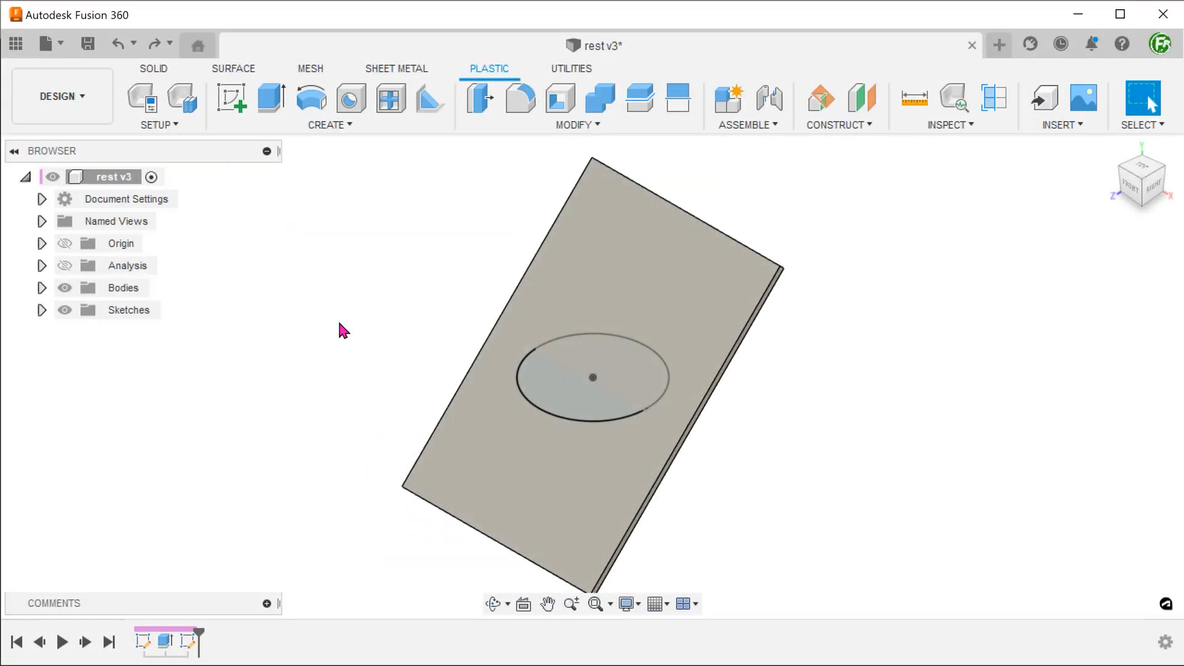
mouse_move(259, 485)
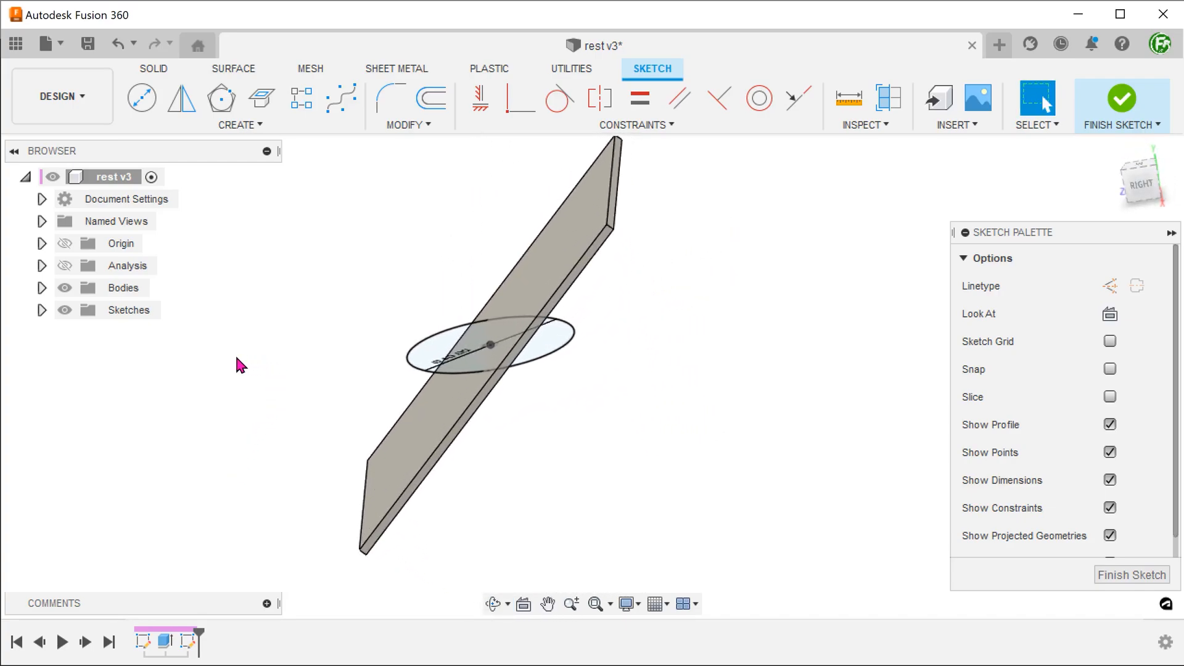
Sketch the plate's intersection lines on the ellipse plane using Intersect.
click(239, 125)
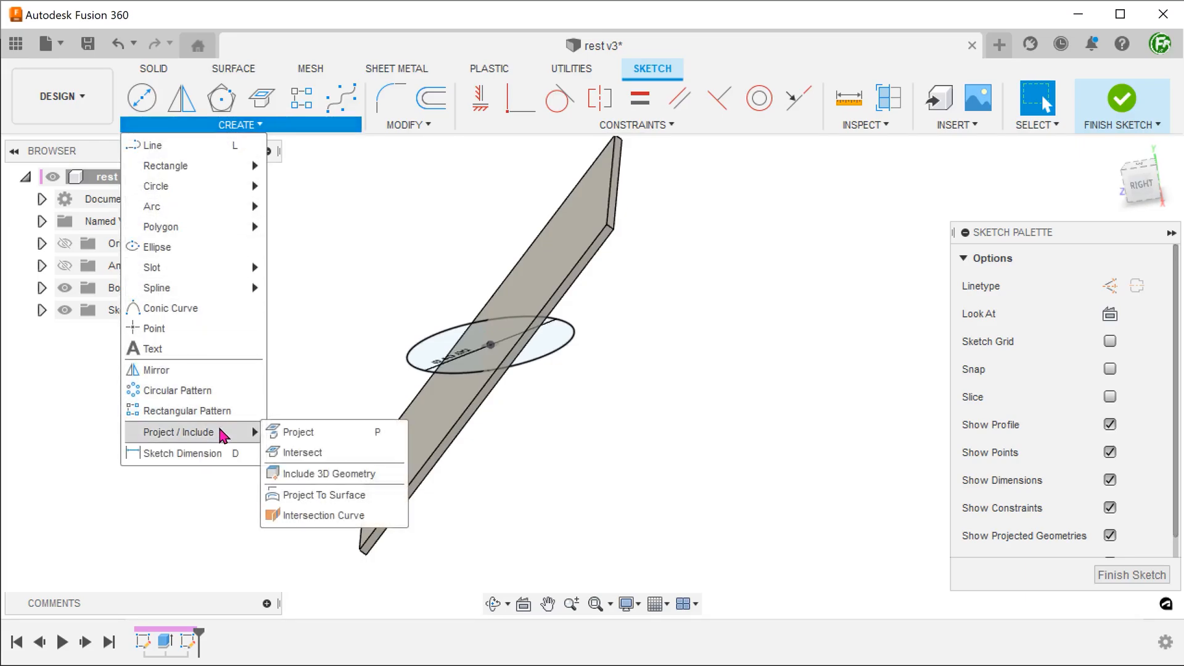
mouse_move(302, 452)
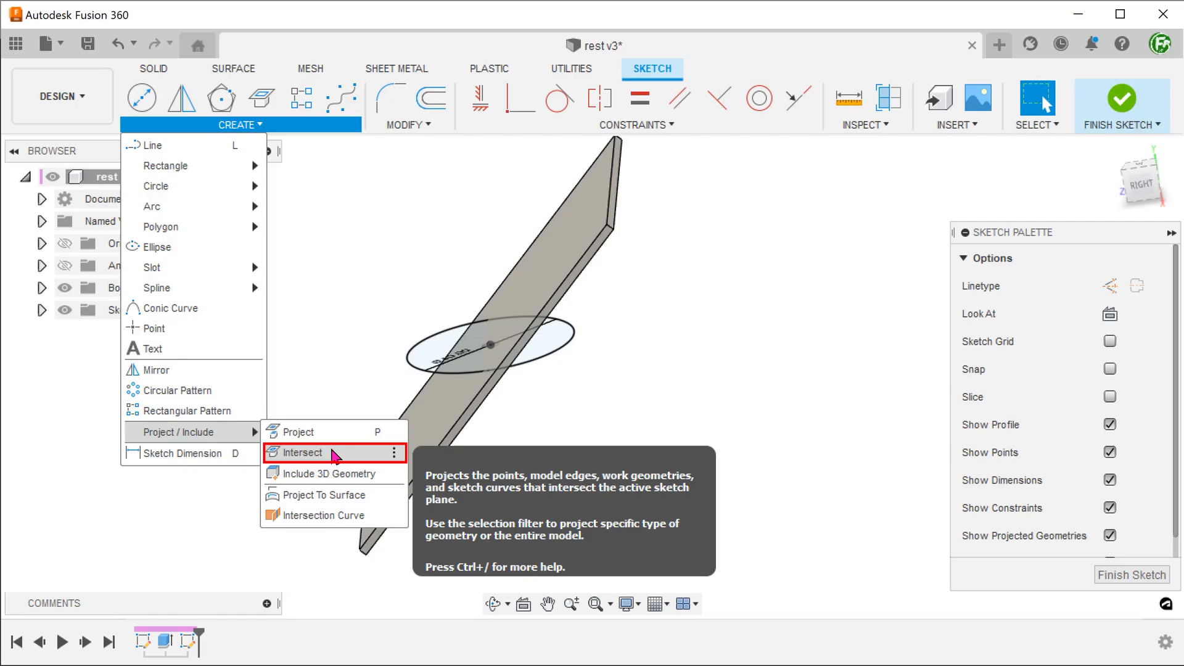
click(300, 452)
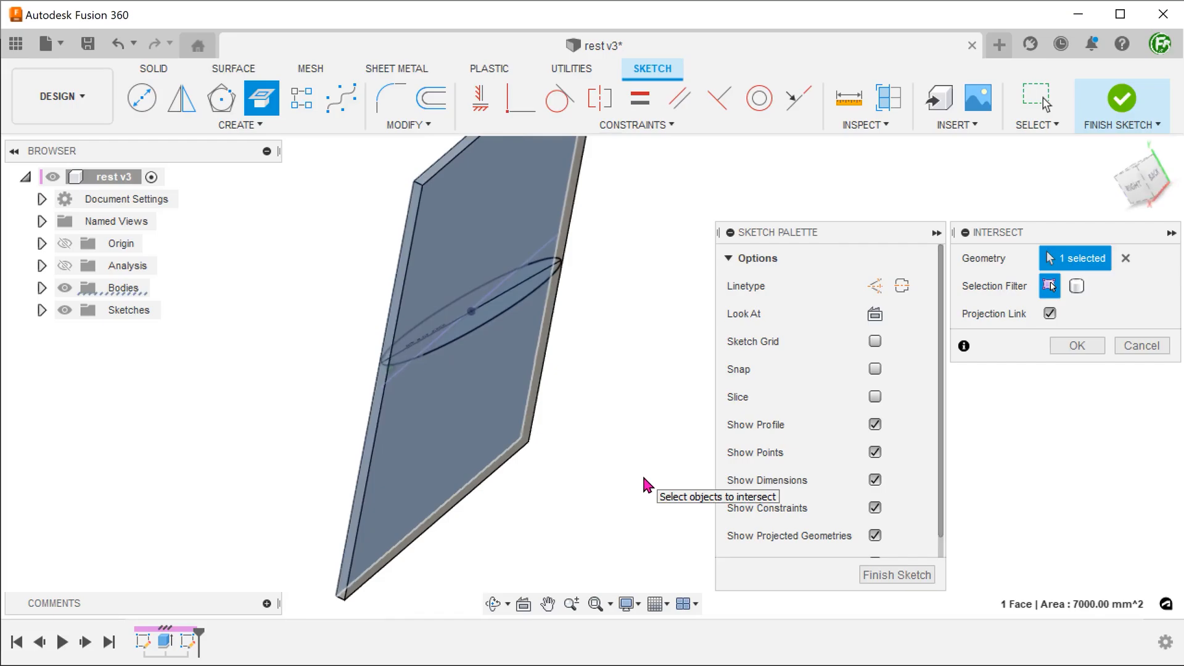
mouse_move(480, 424)
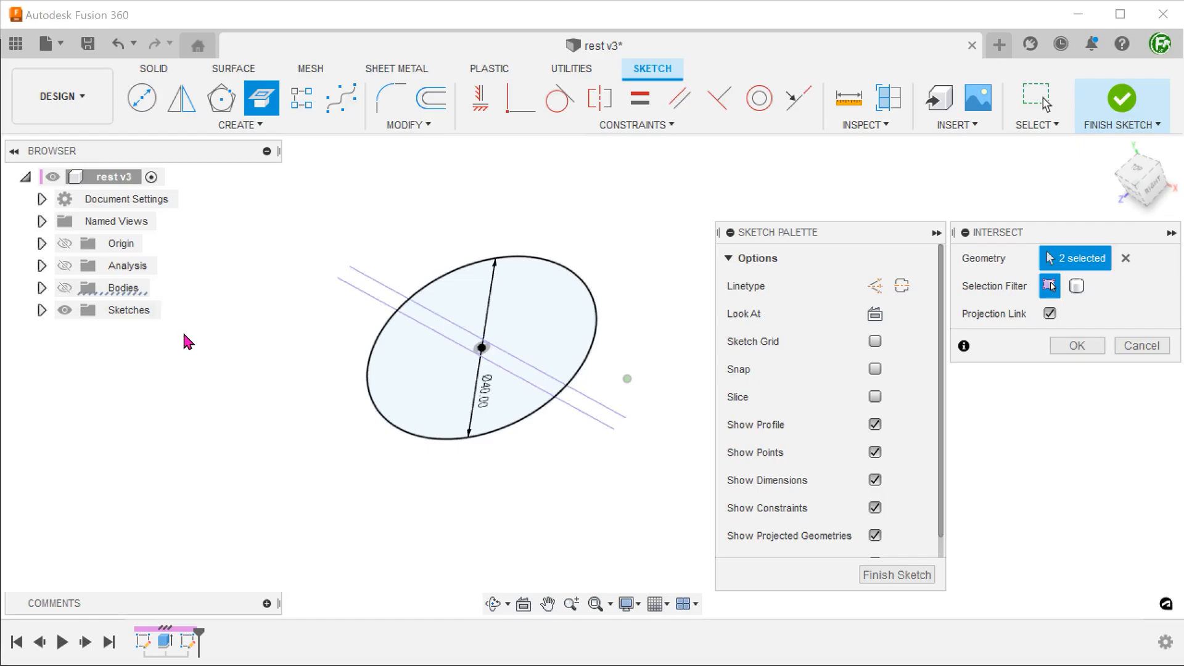
mouse_move(294, 347)
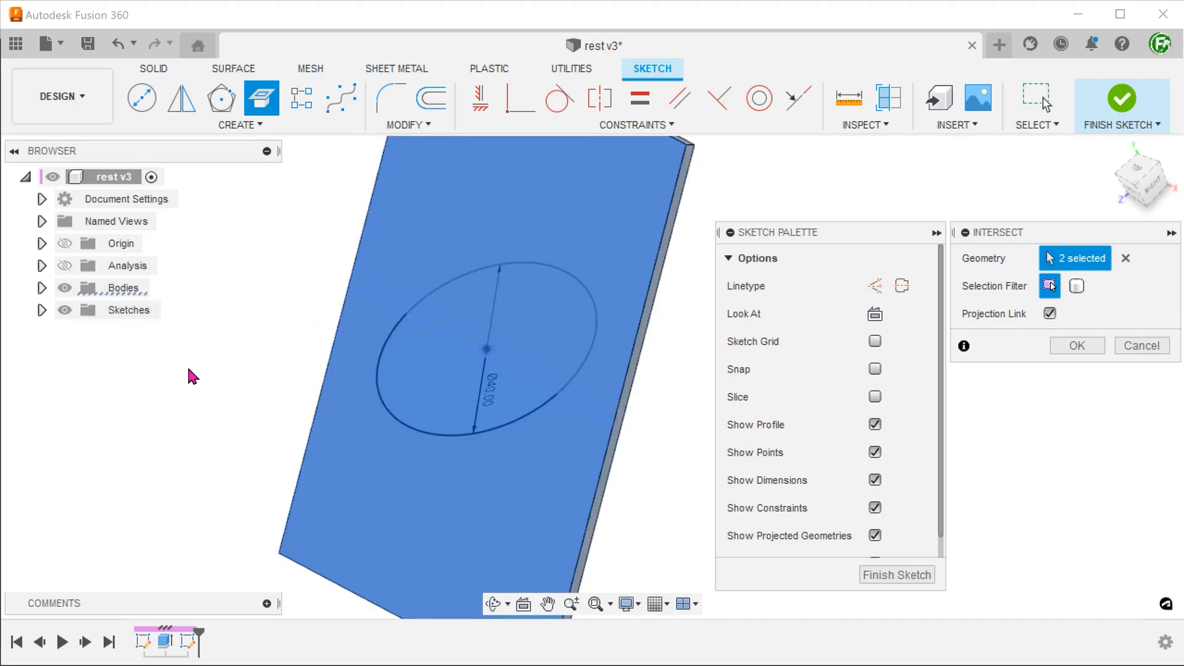
click(1076, 346)
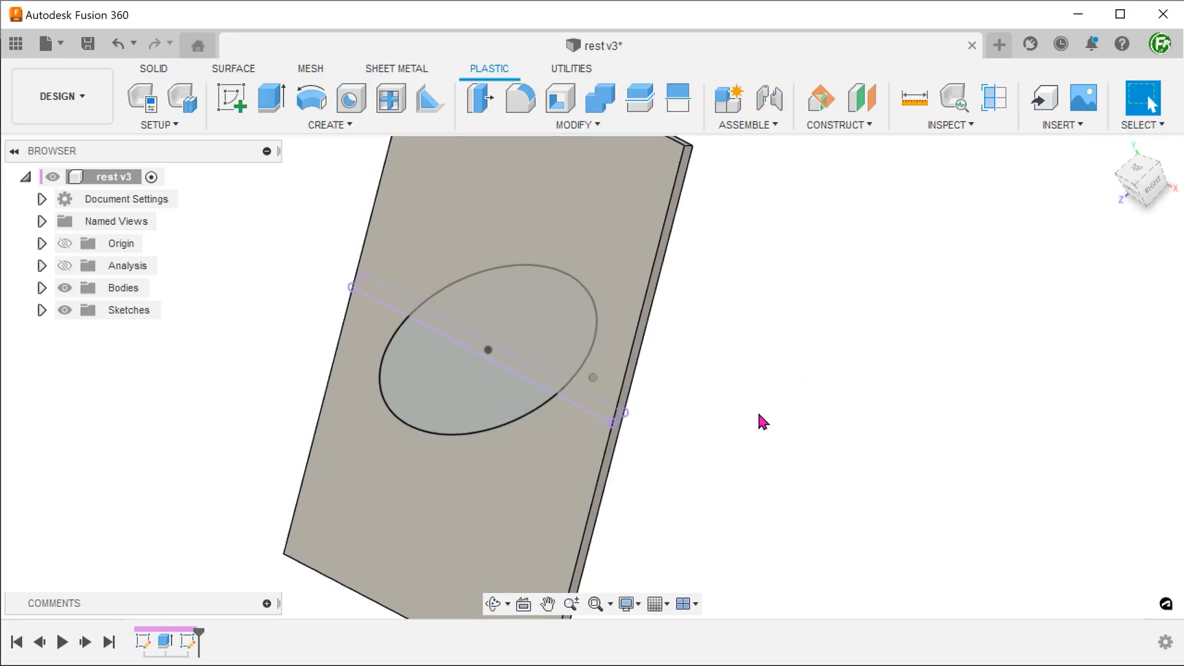
From the Right view, extrude the half-ellipse To Object up to the plate face, joining it as a wedge.
click(468, 414)
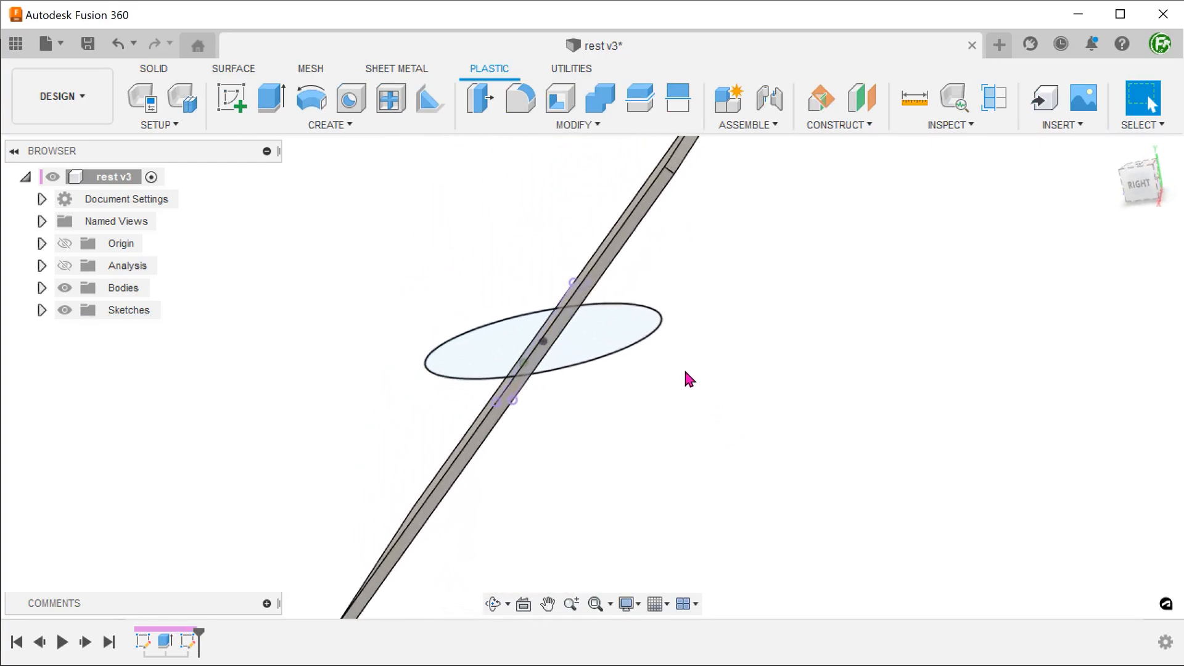
click(596, 325)
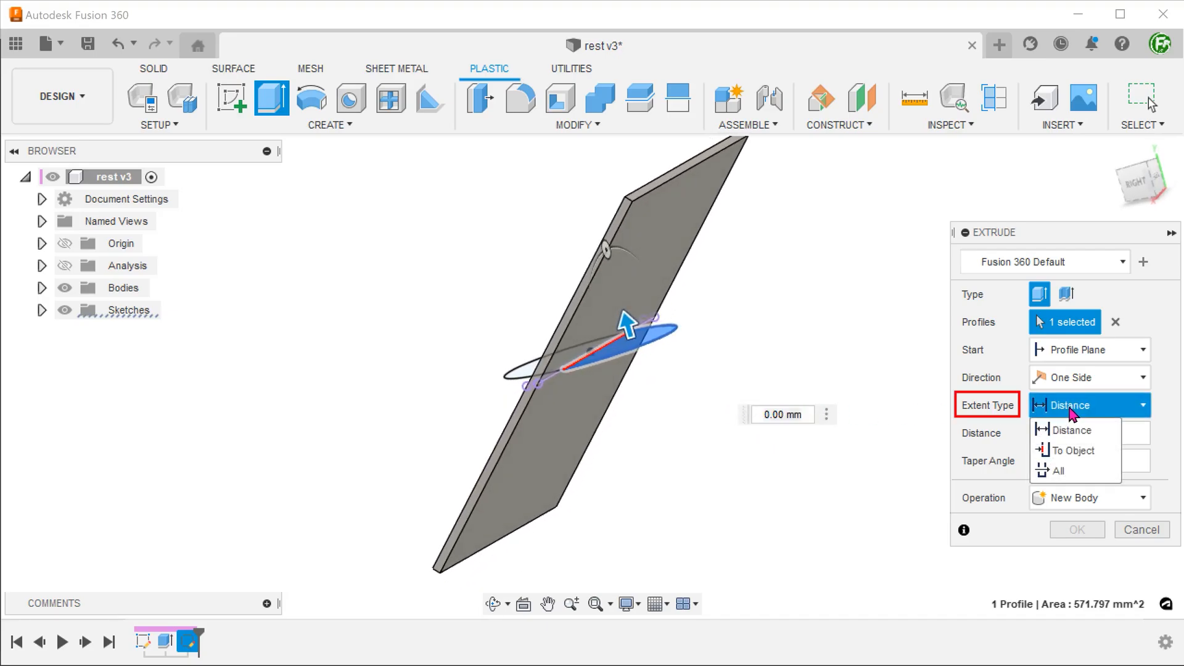
click(1071, 429)
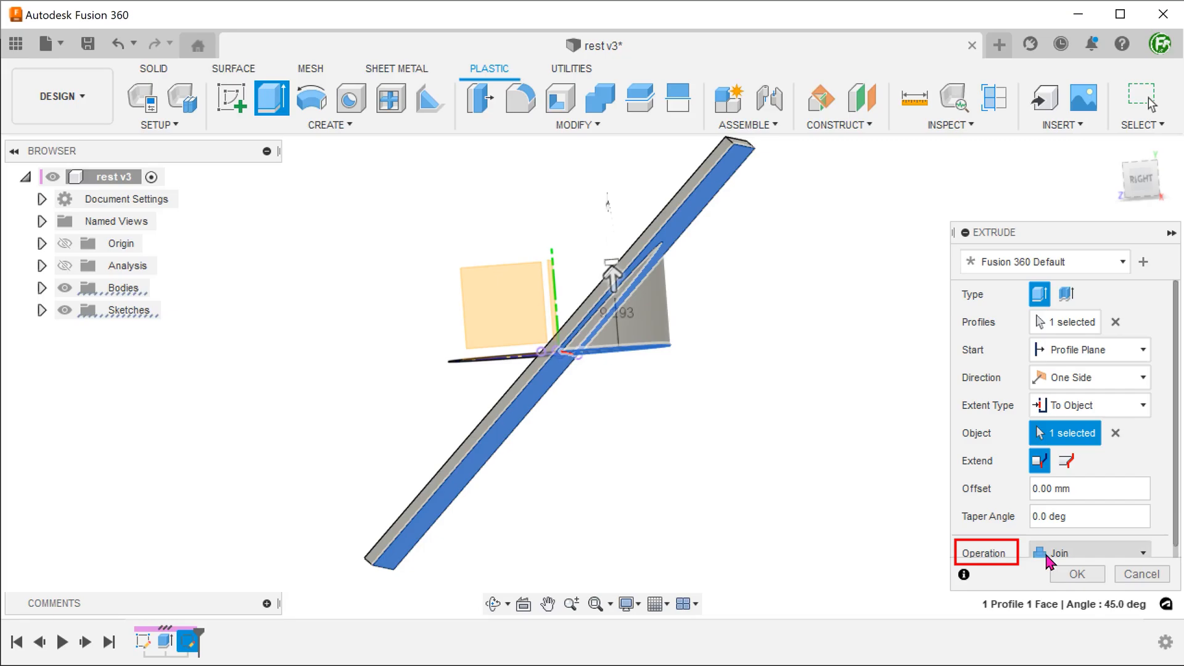
click(1075, 574)
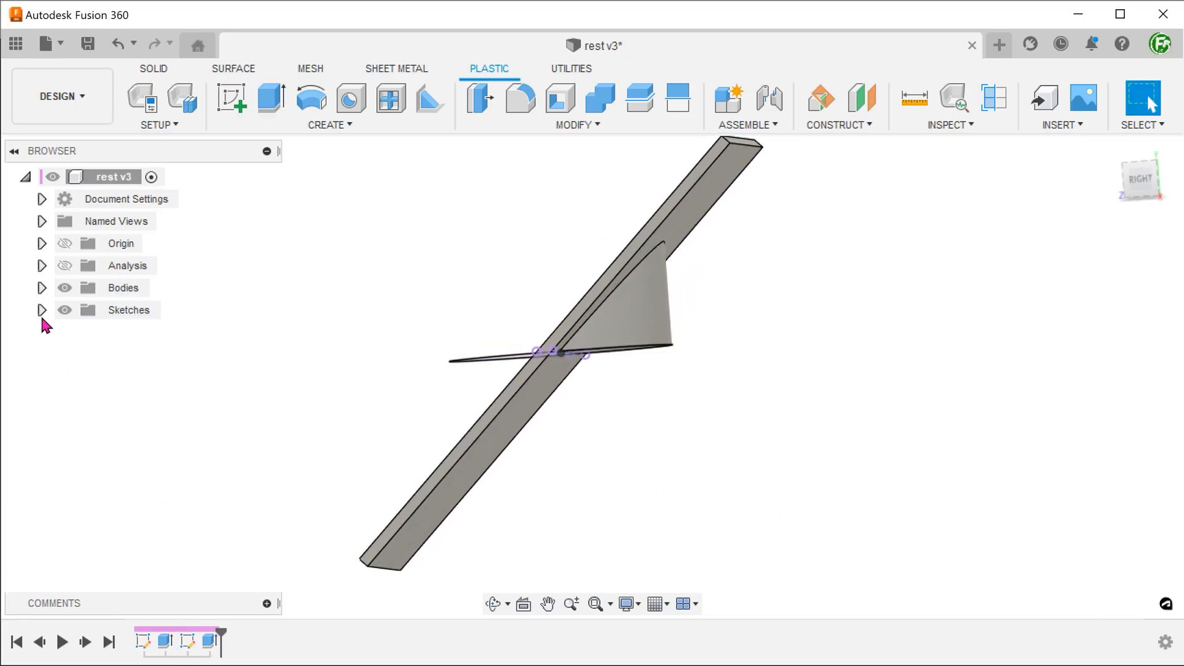
click(43, 309)
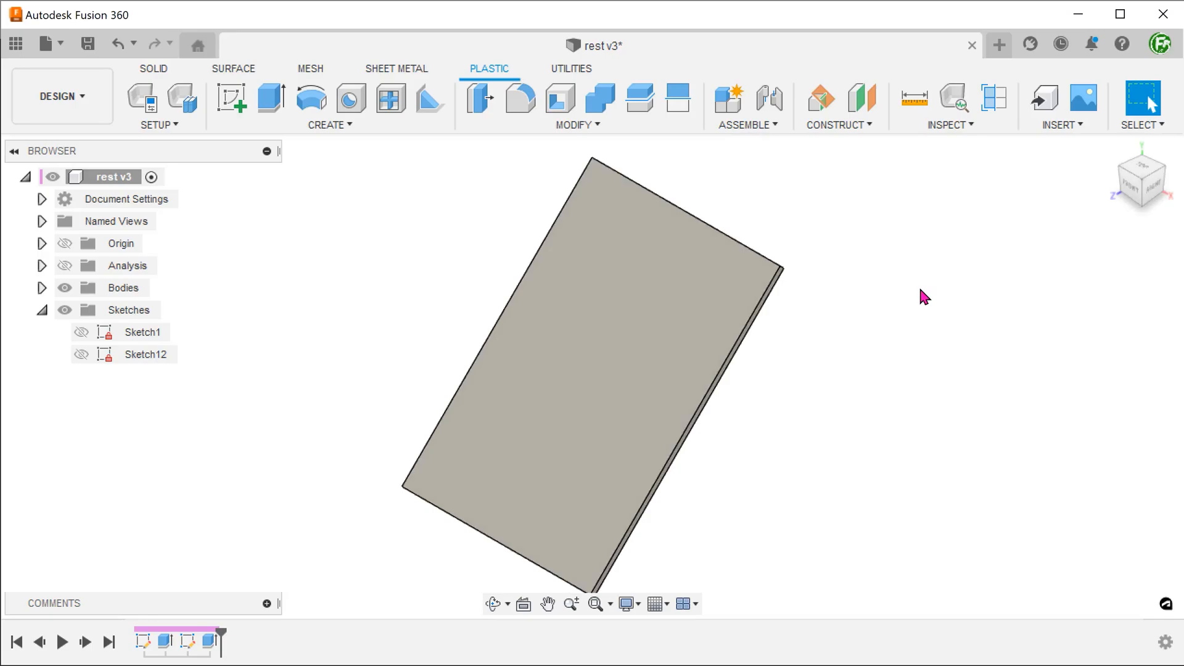
Offset the wedge's flat elliptical end face outward by 2 mm.
click(576, 124)
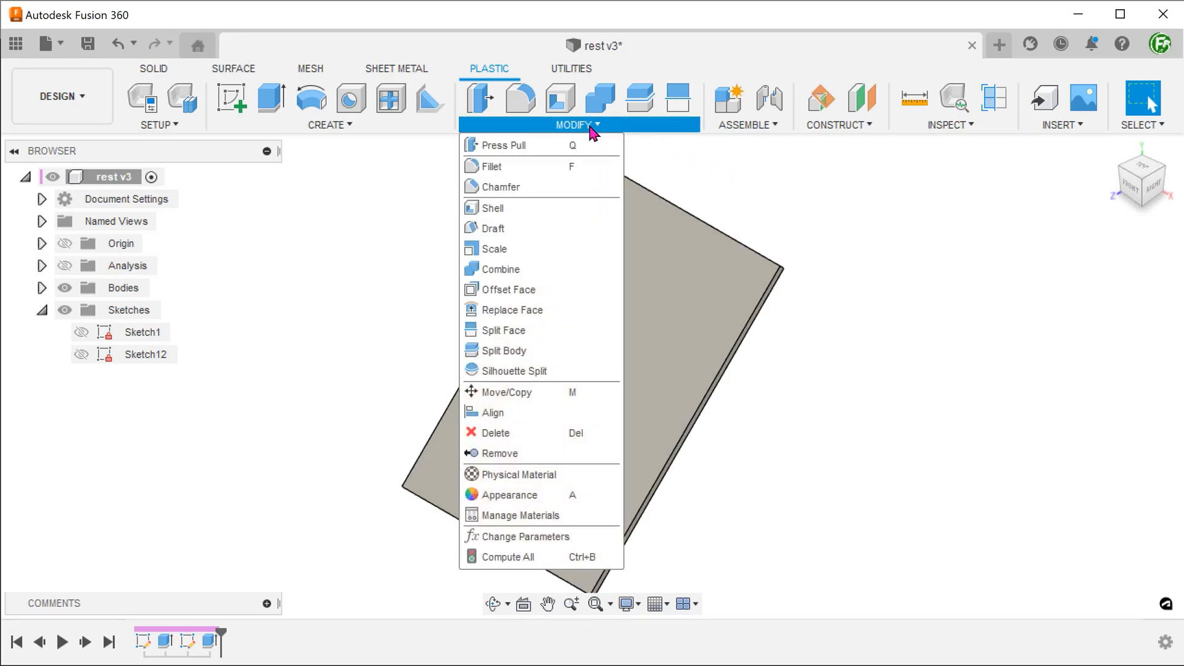
mouse_move(514, 289)
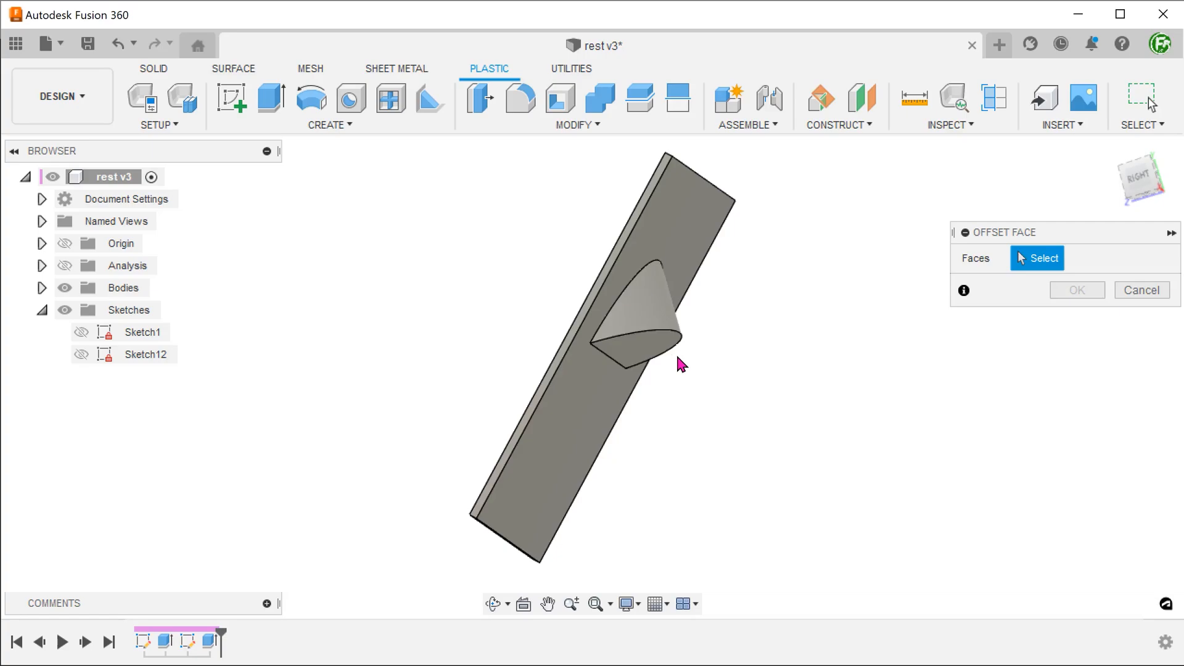
click(635, 340)
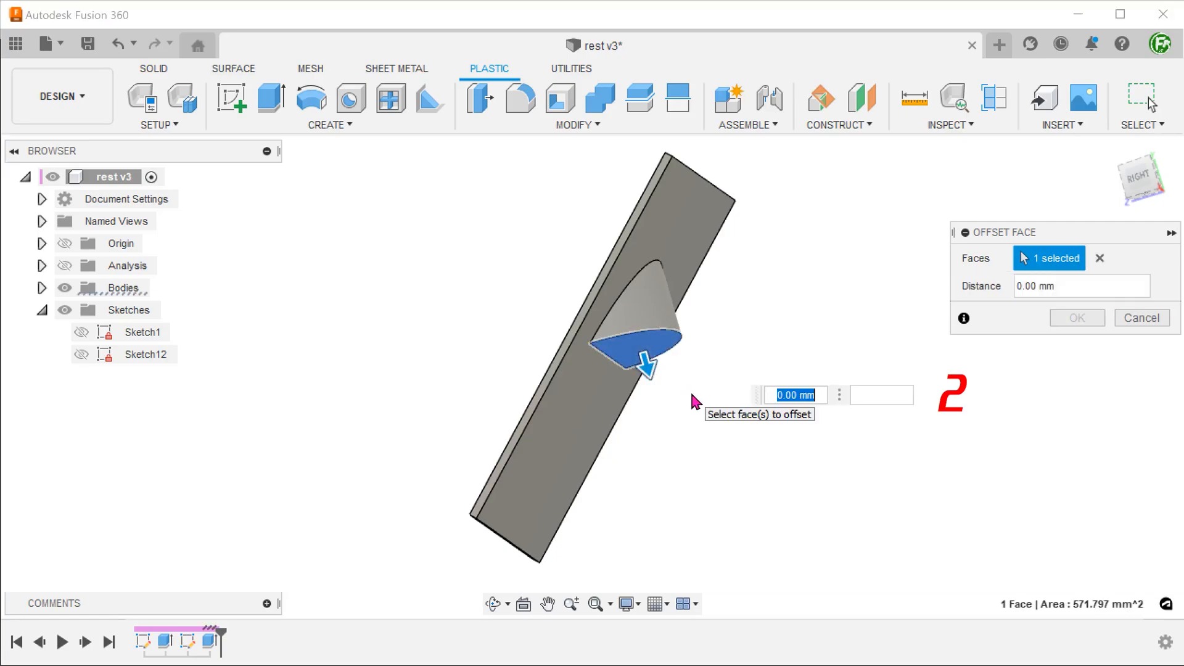
text(2)
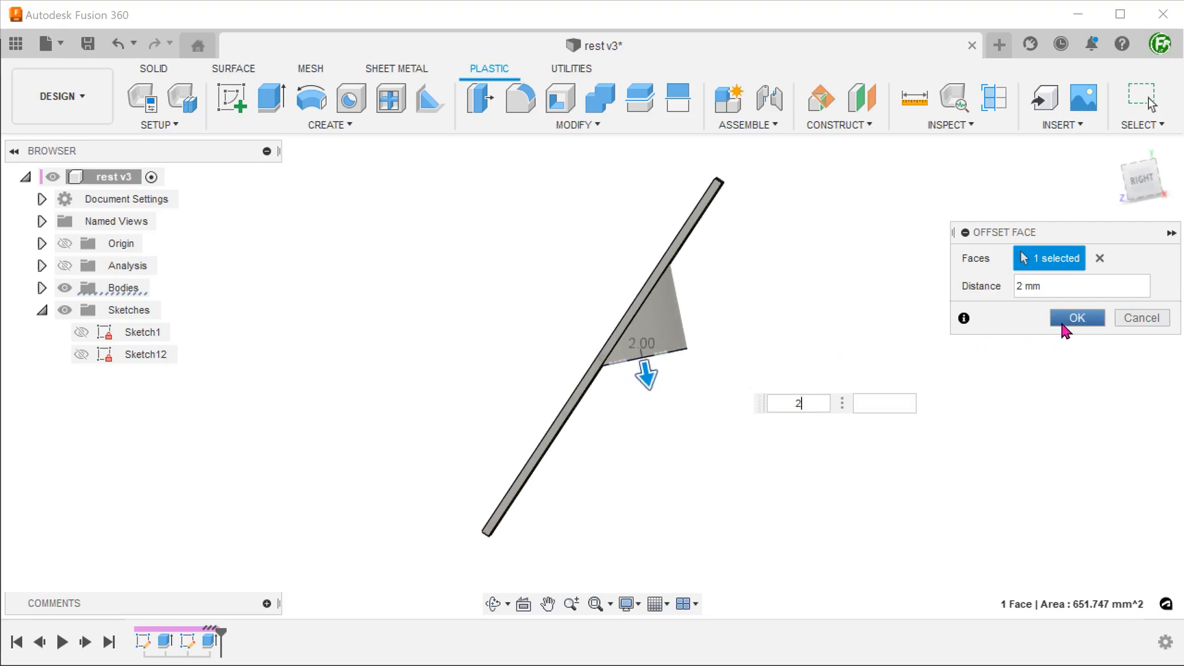
click(1076, 317)
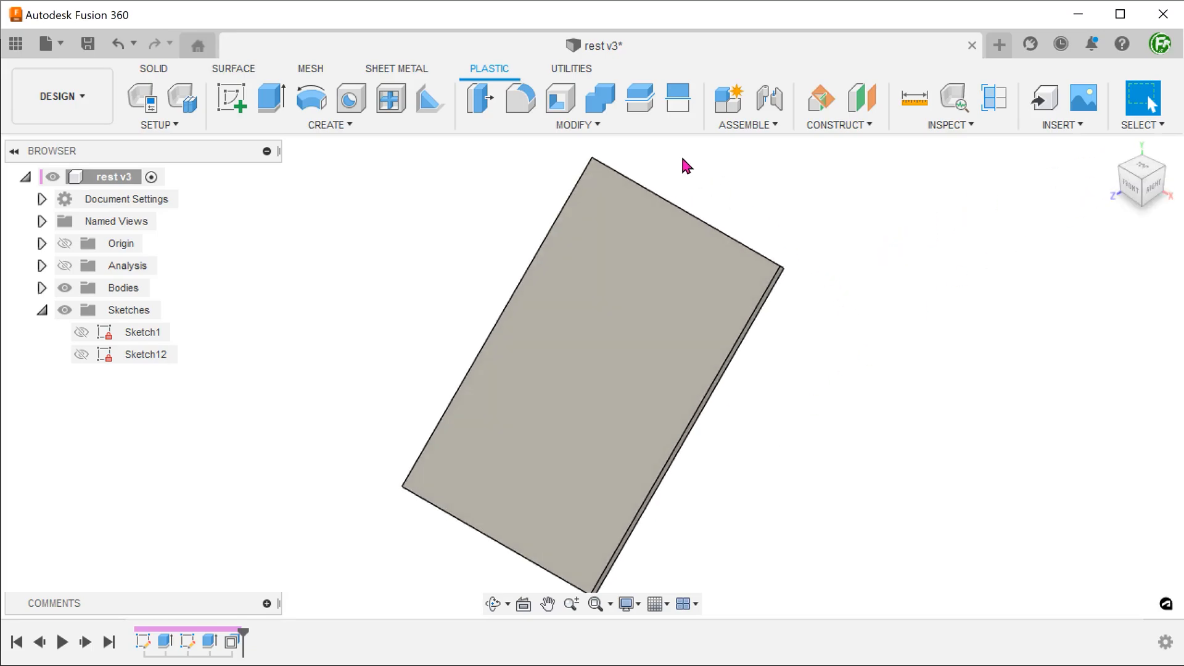
Shell the plate with a 2 mm inside thickness, removing its top face.
click(576, 124)
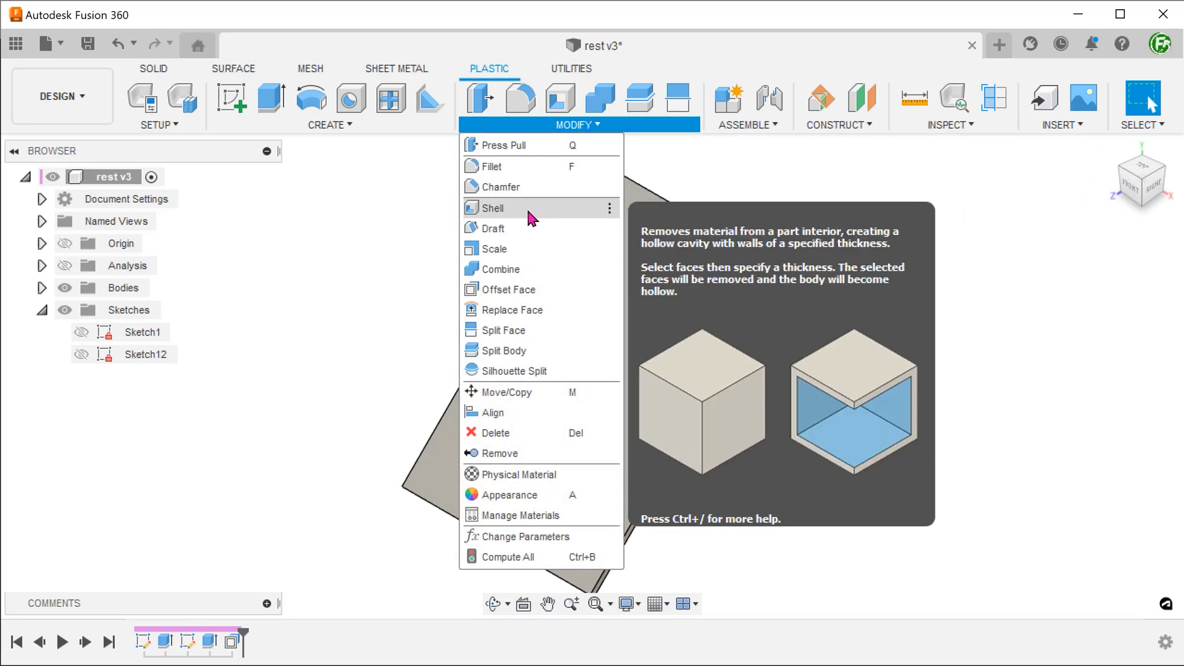
click(366, 232)
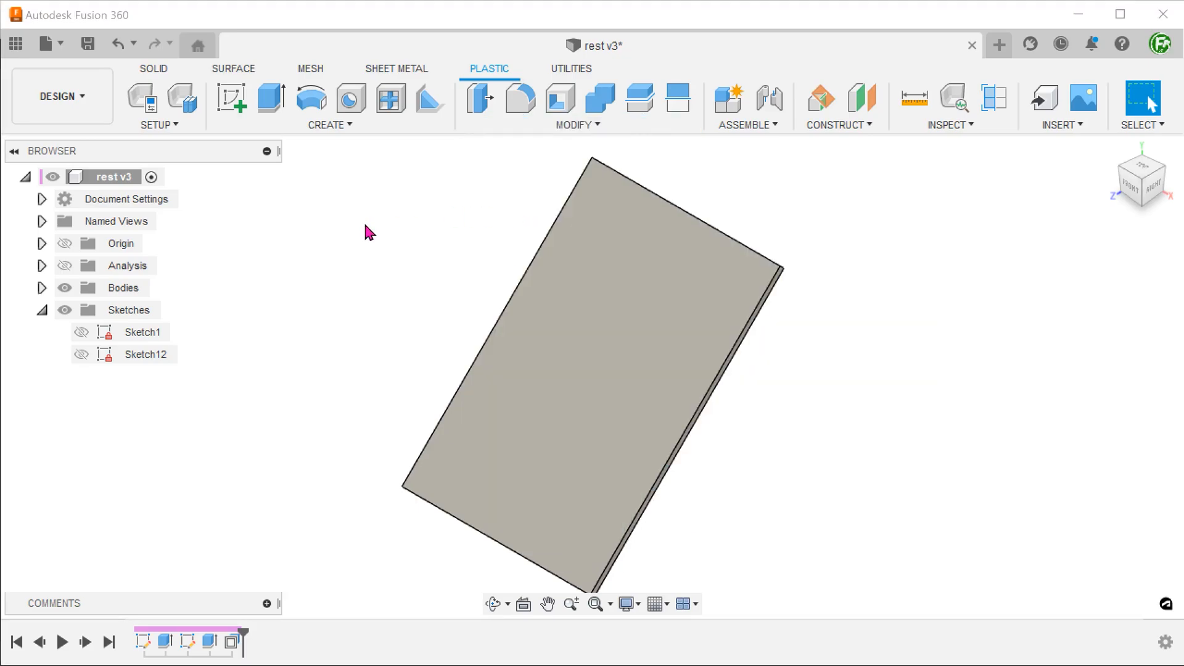
click(559, 99)
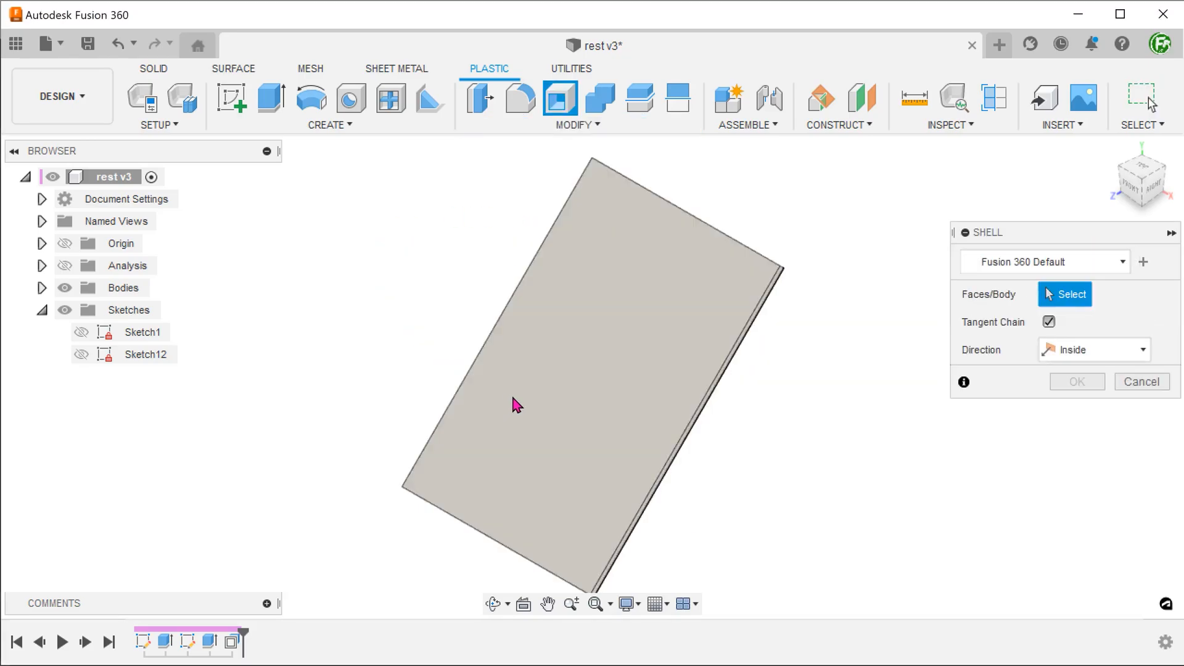
click(514, 404)
text(2)
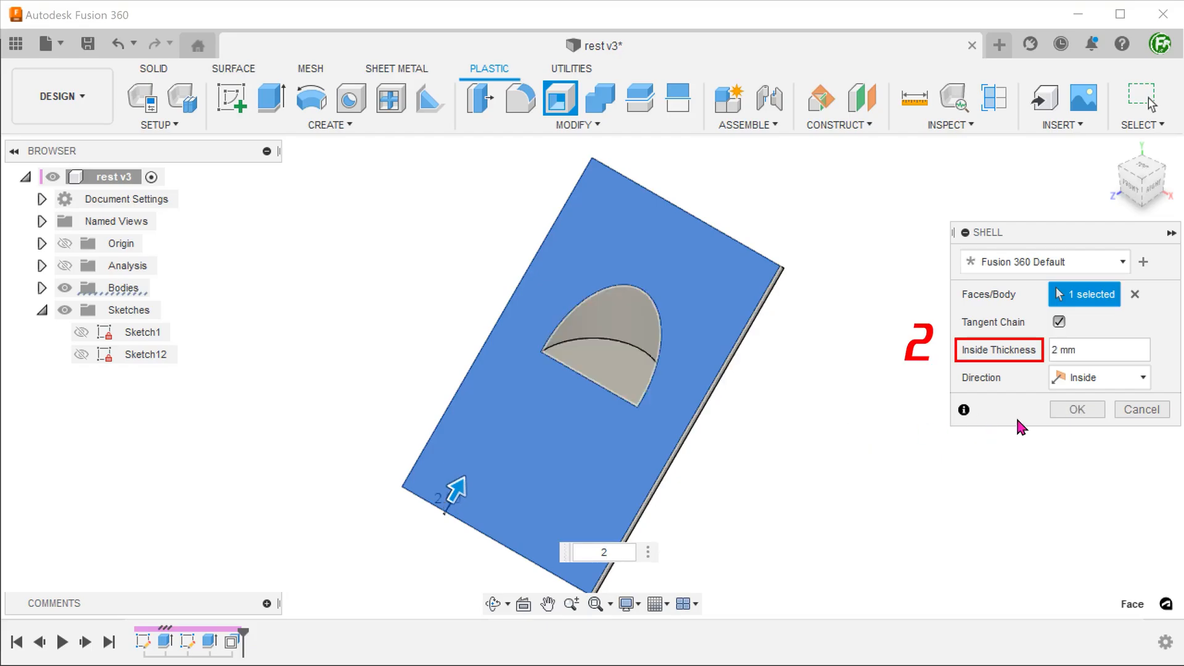
click(1076, 408)
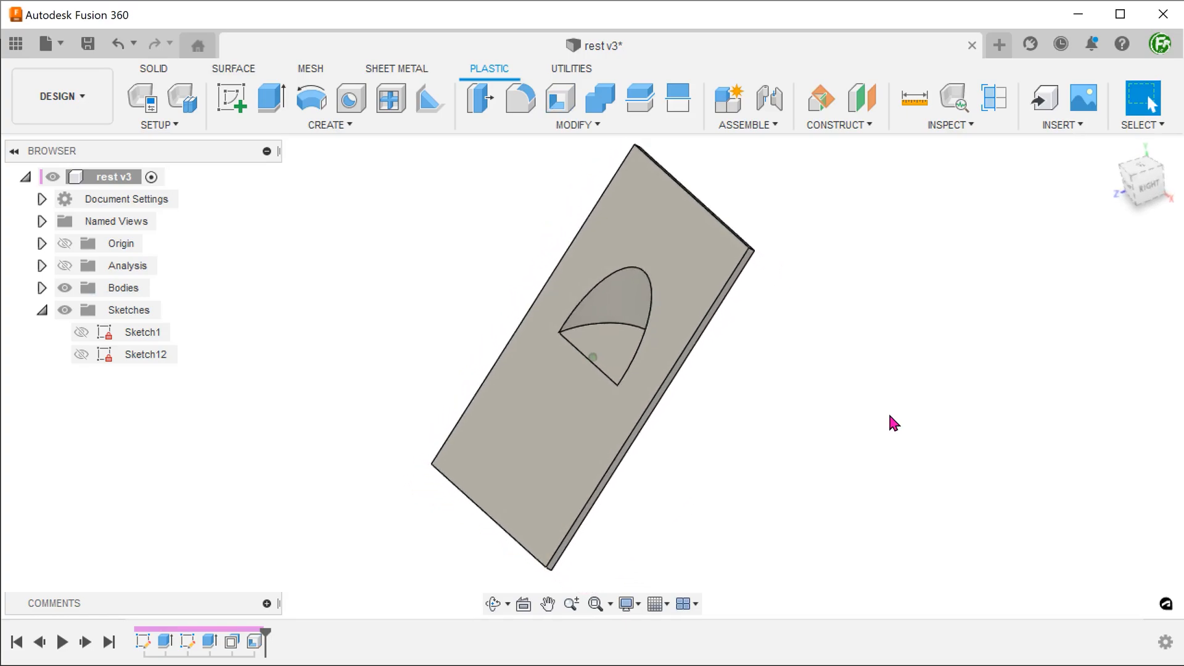
click(993, 97)
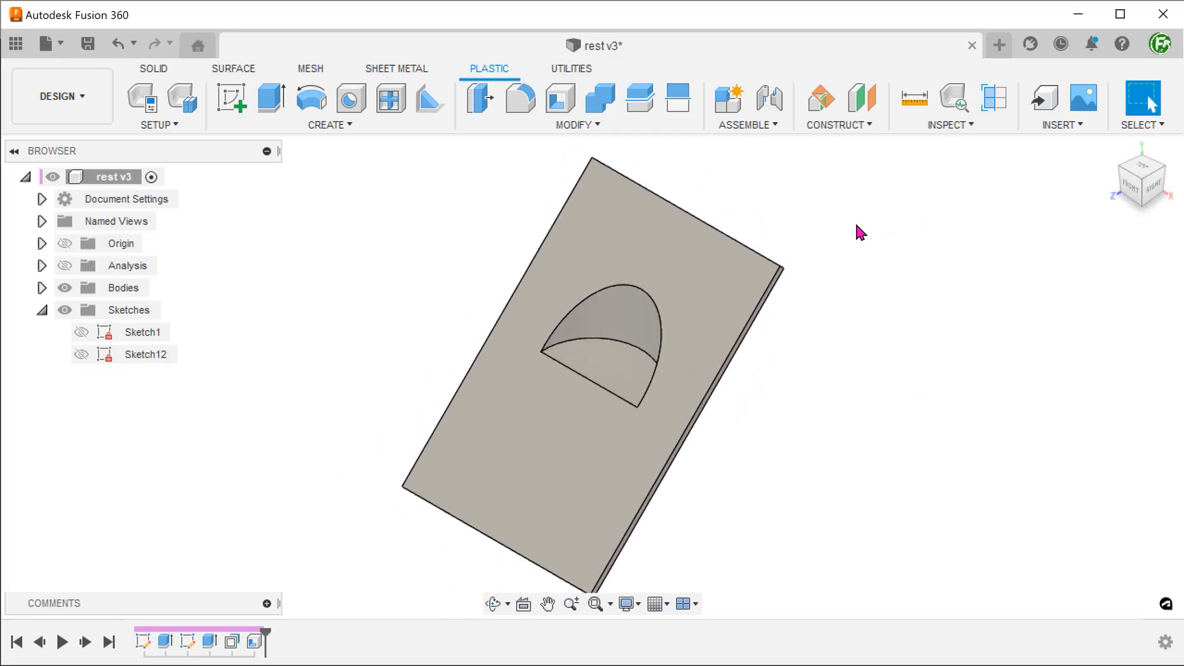
Show Sketch12 and extrude its half-ellipse To Object up to the plate, joined as a second wedge.
click(81, 356)
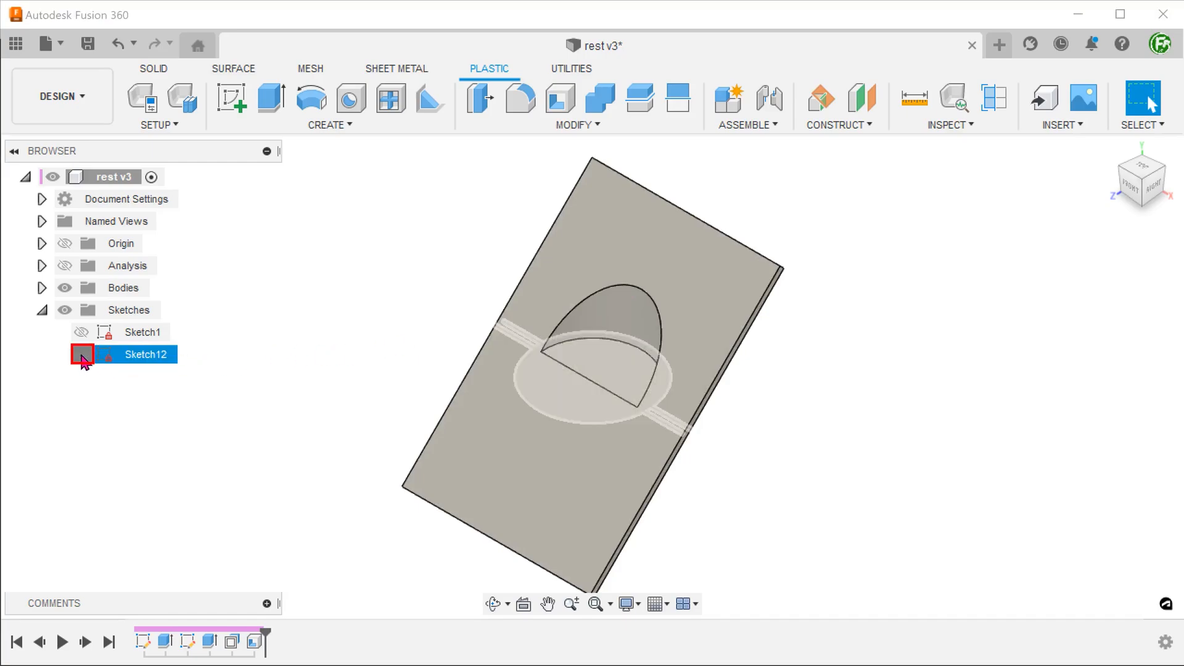
click(81, 354)
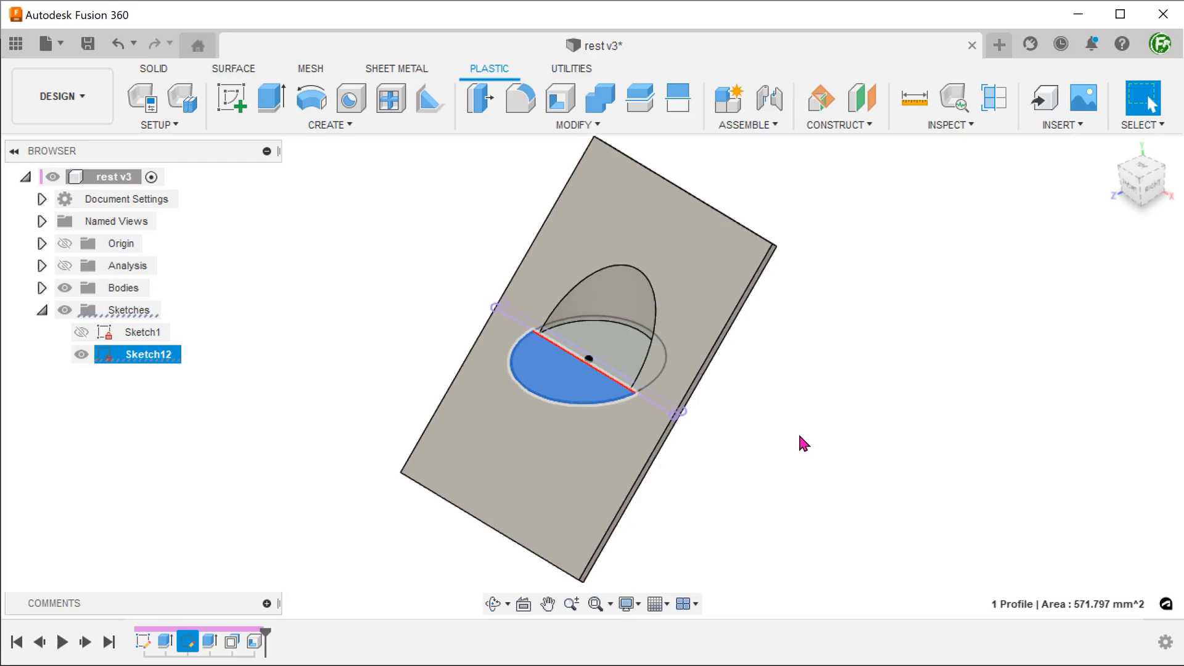
click(270, 99)
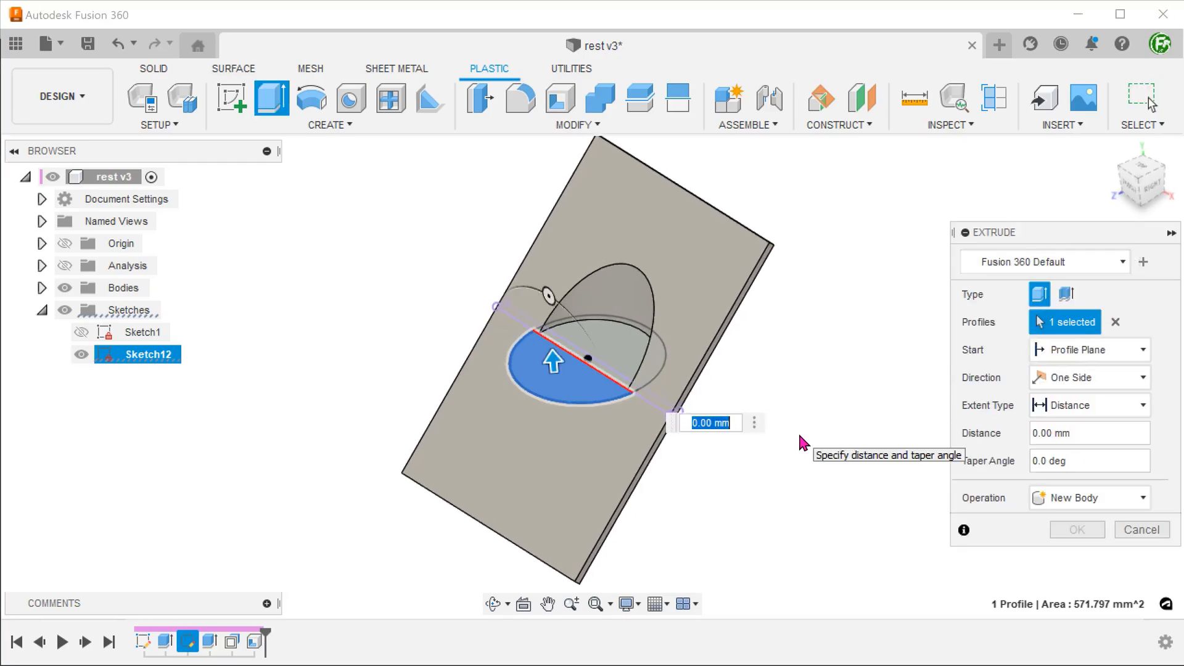
click(1088, 405)
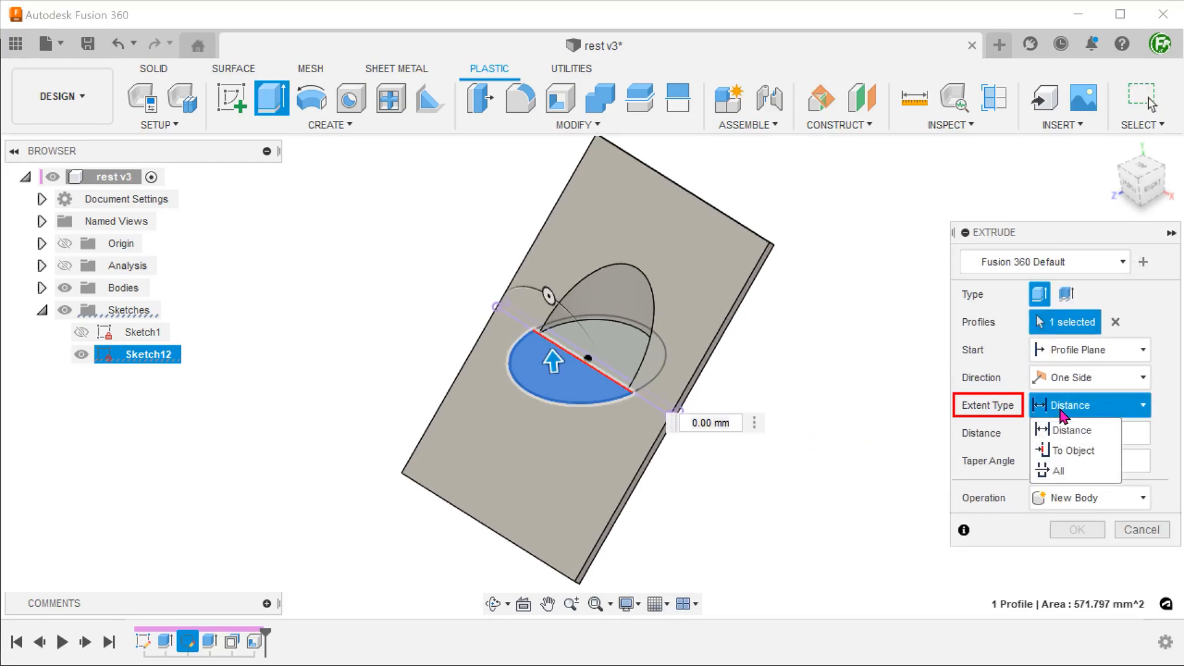
click(1068, 450)
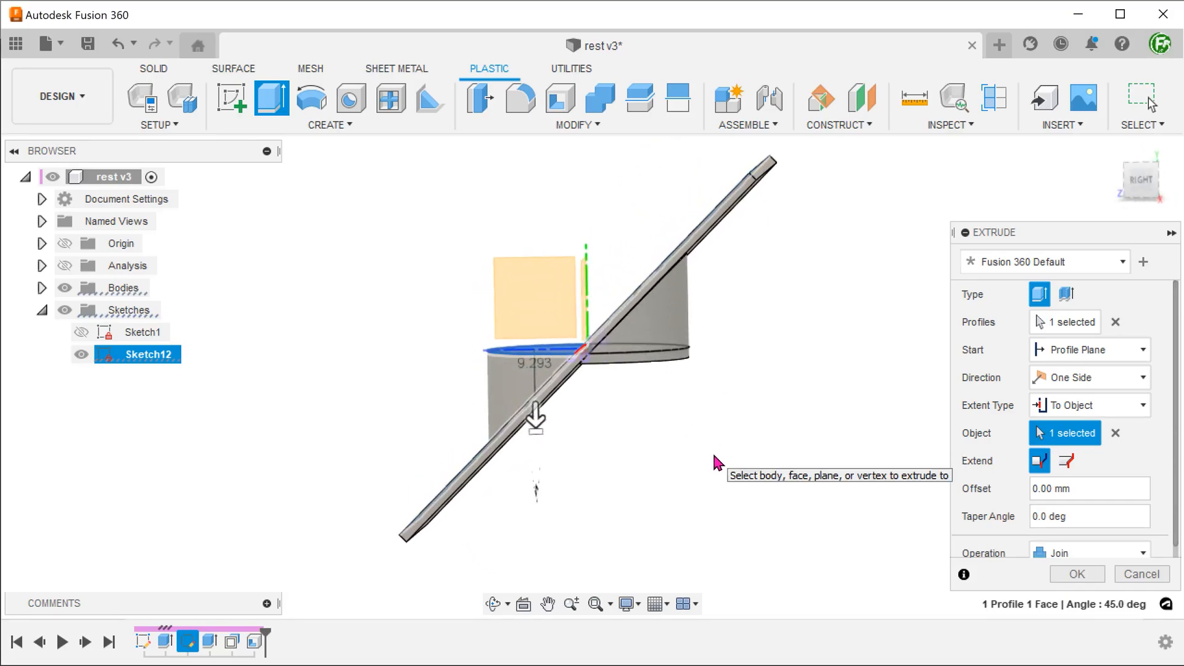
click(1075, 575)
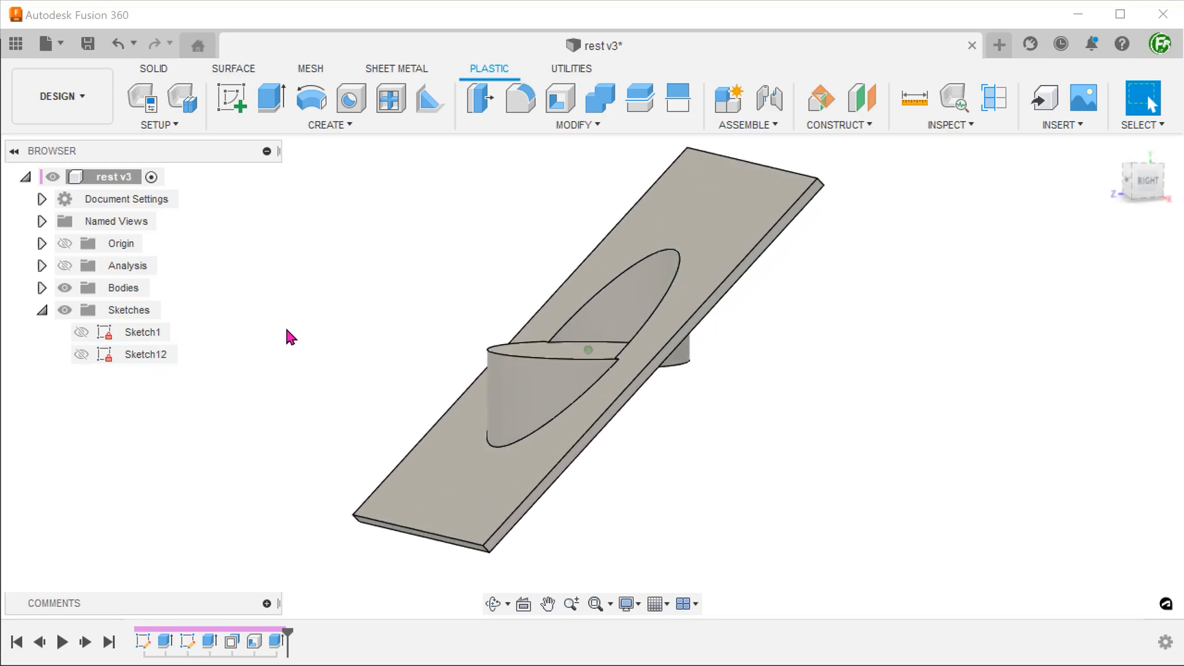
click(535, 448)
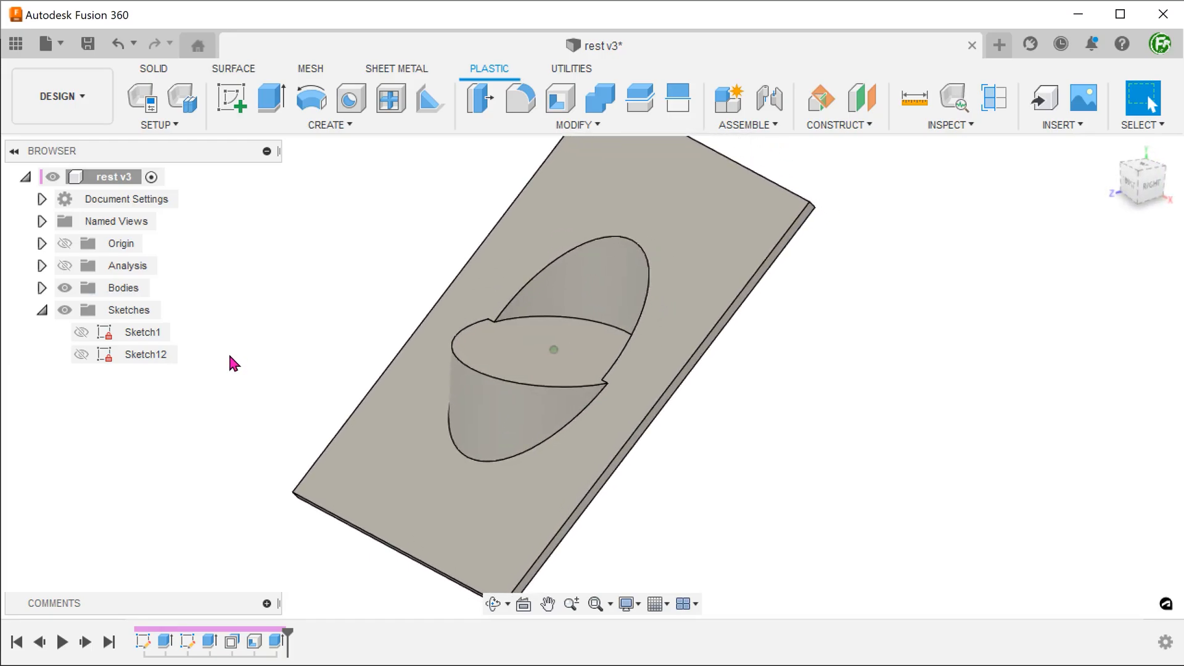
click(576, 125)
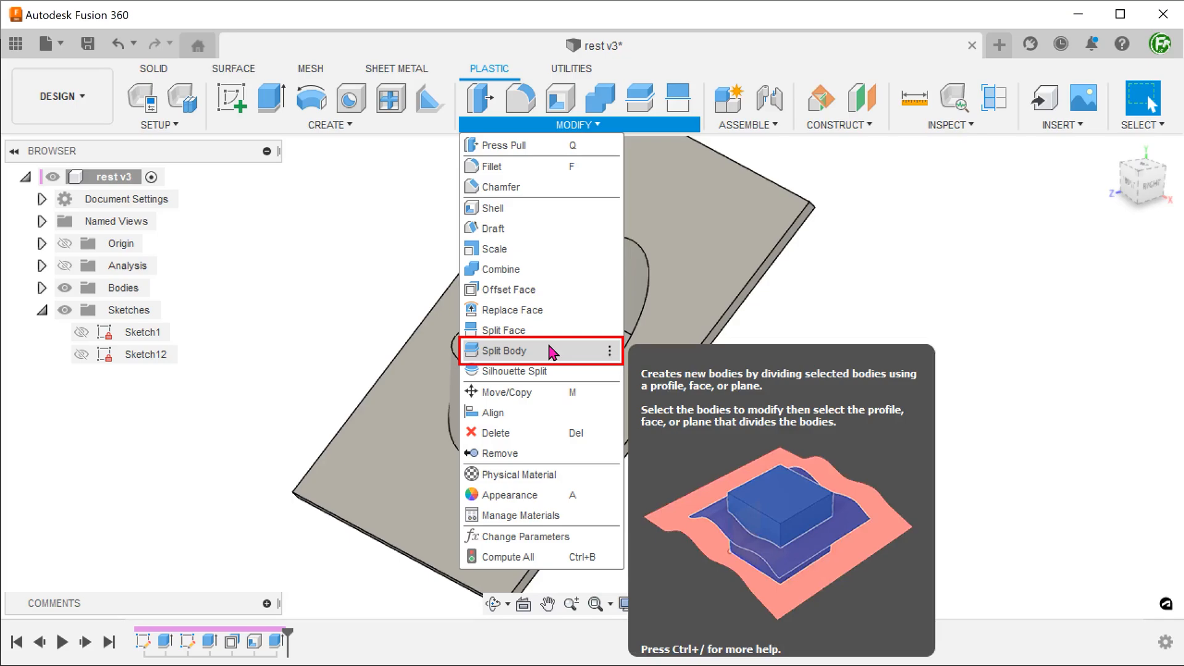
Split the plate with the ellipse sketch as splitting tool, producing Body1 and Body10.
click(501, 350)
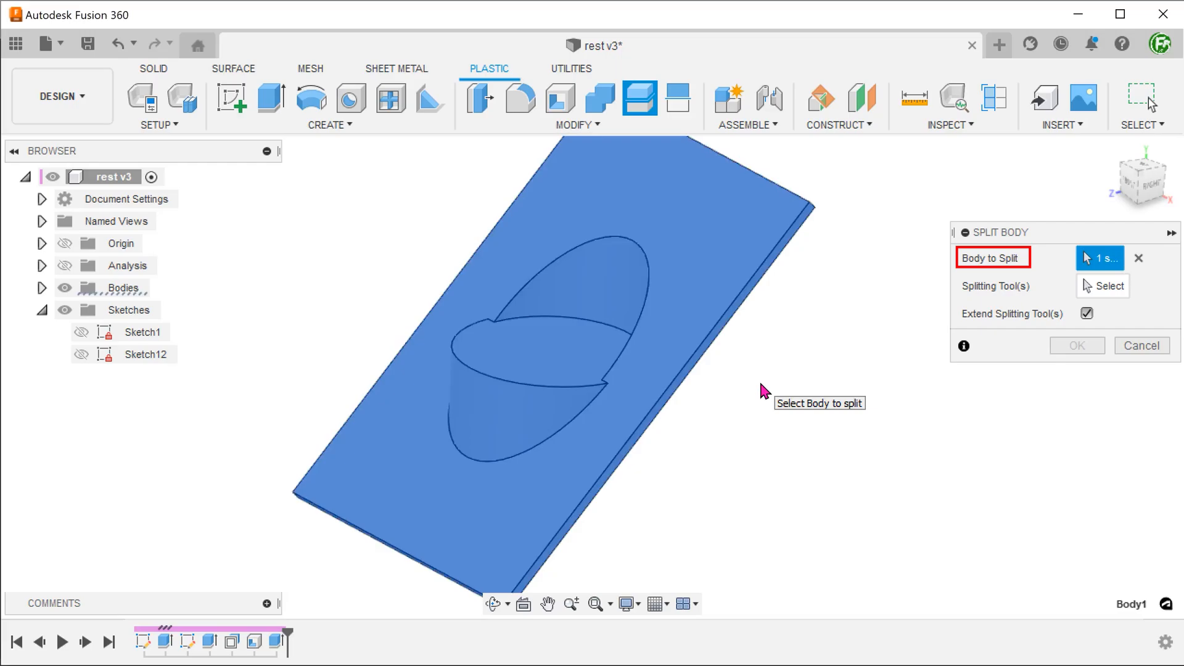
click(1107, 285)
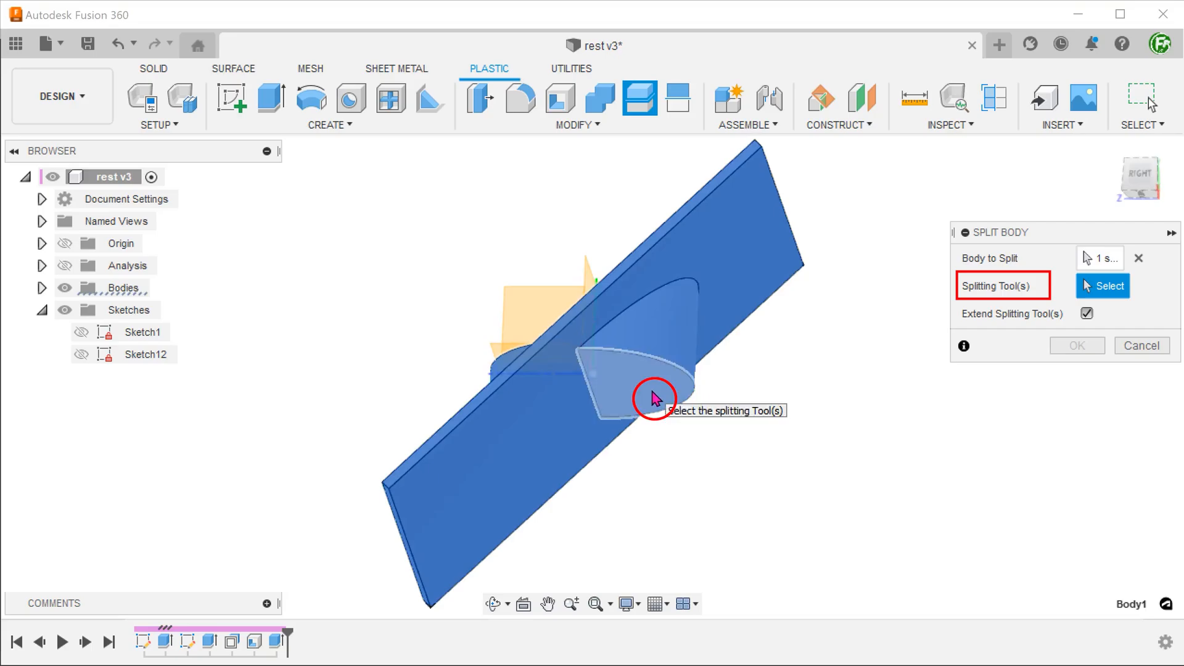
click(653, 397)
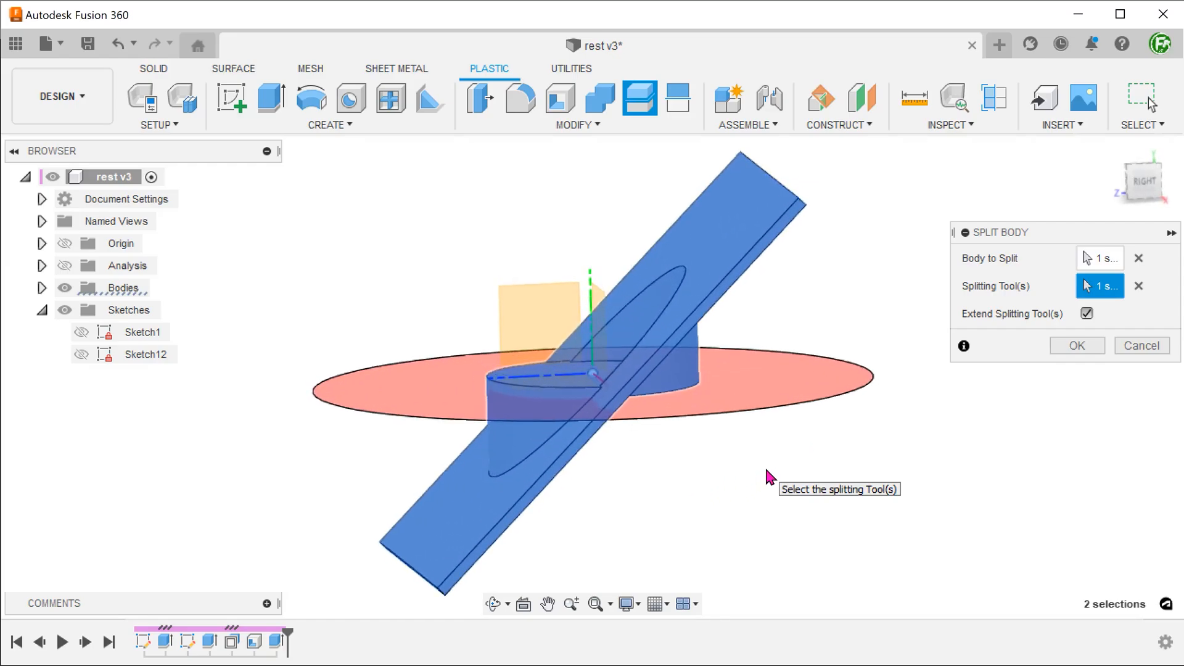
click(1075, 345)
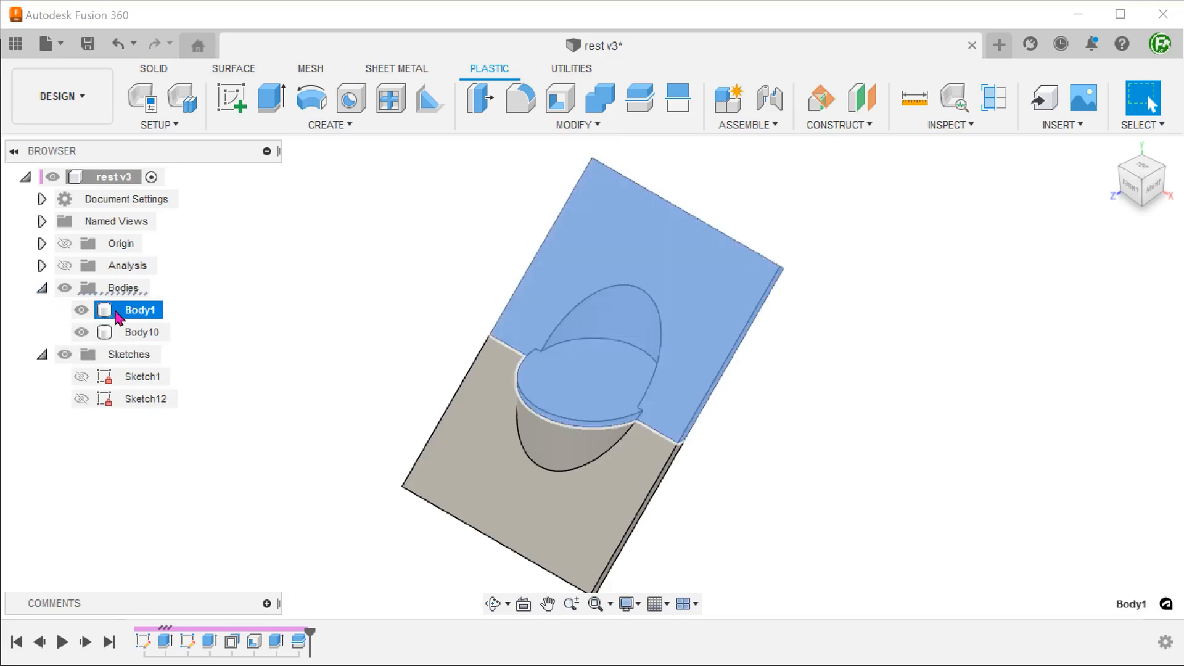
Hide Body1 and shell Body10 to 2 mm walls with two faces removed.
click(81, 310)
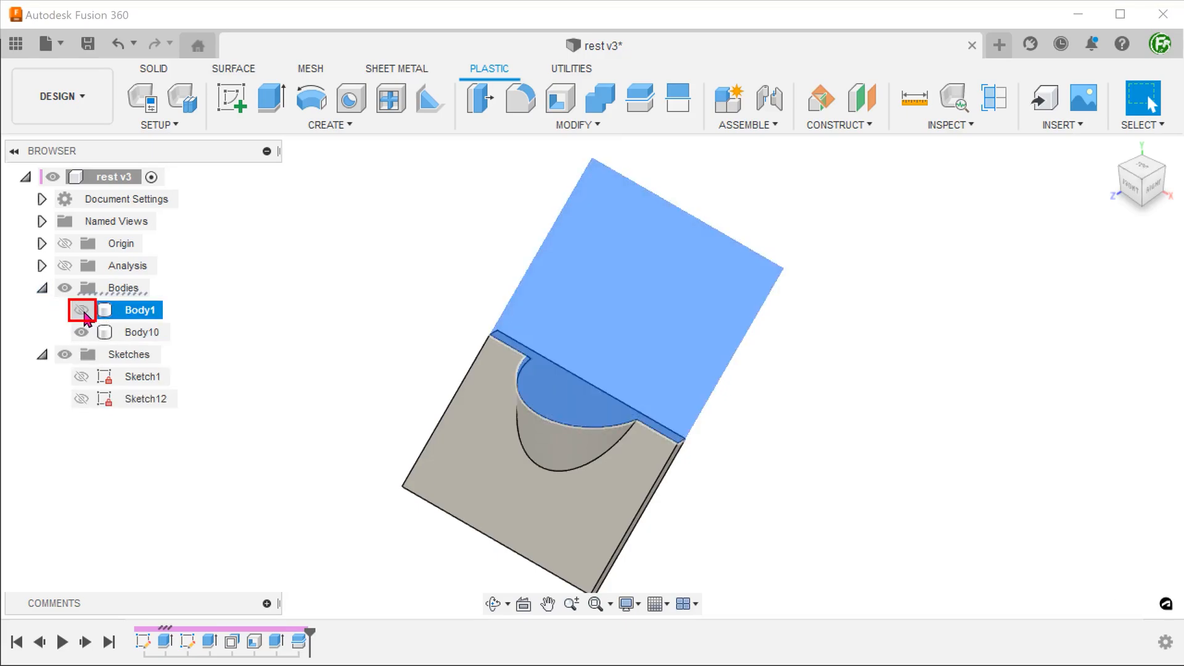
click(81, 310)
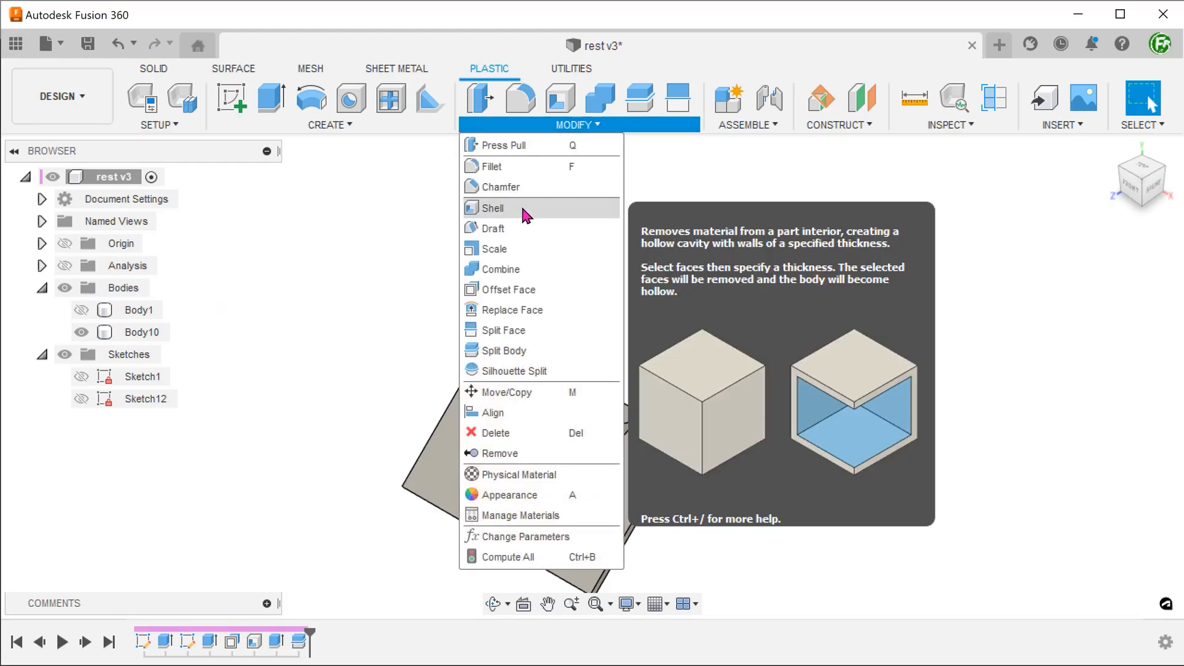
mouse_move(527, 210)
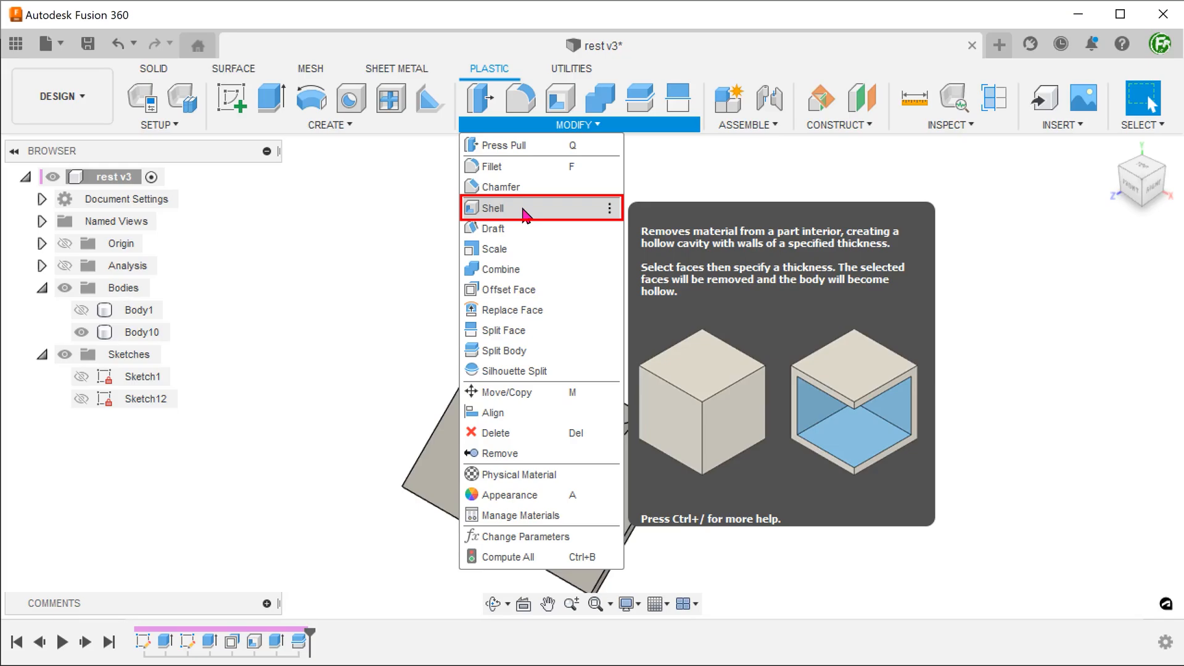
click(494, 208)
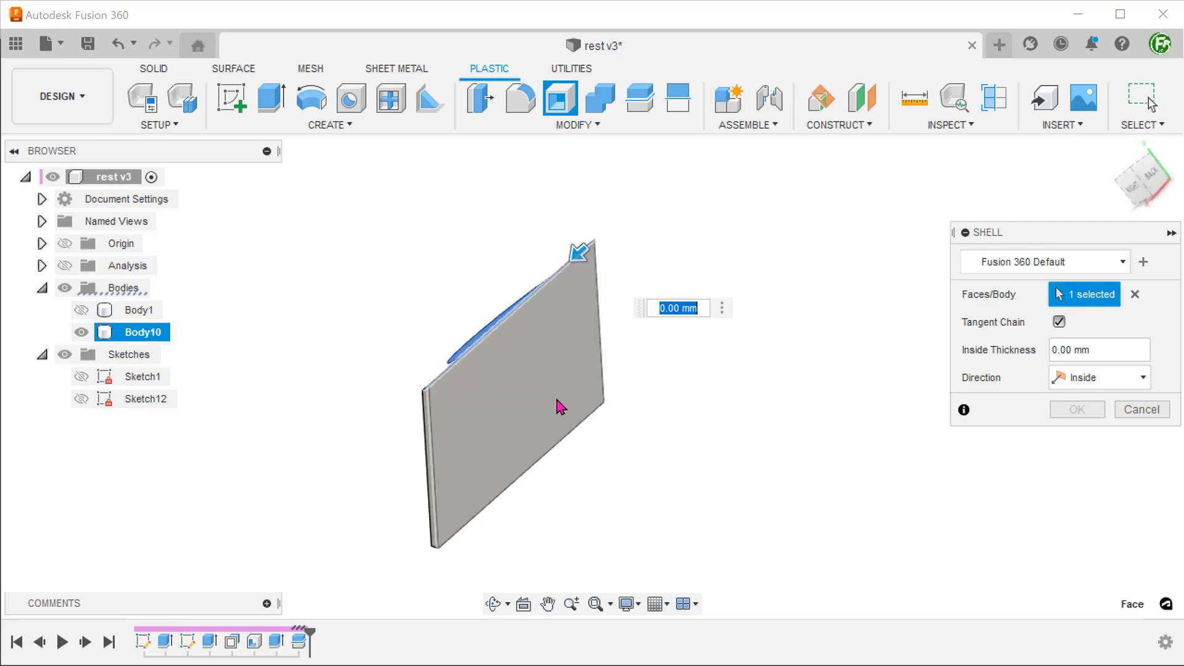
click(514, 408)
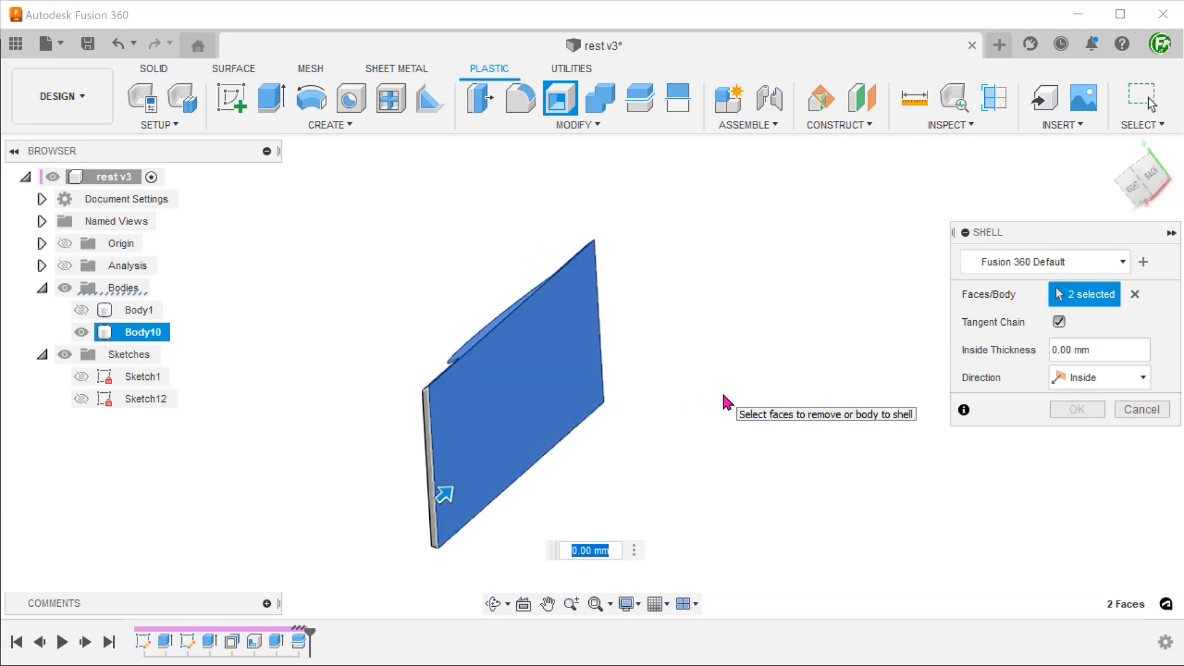
text(2)
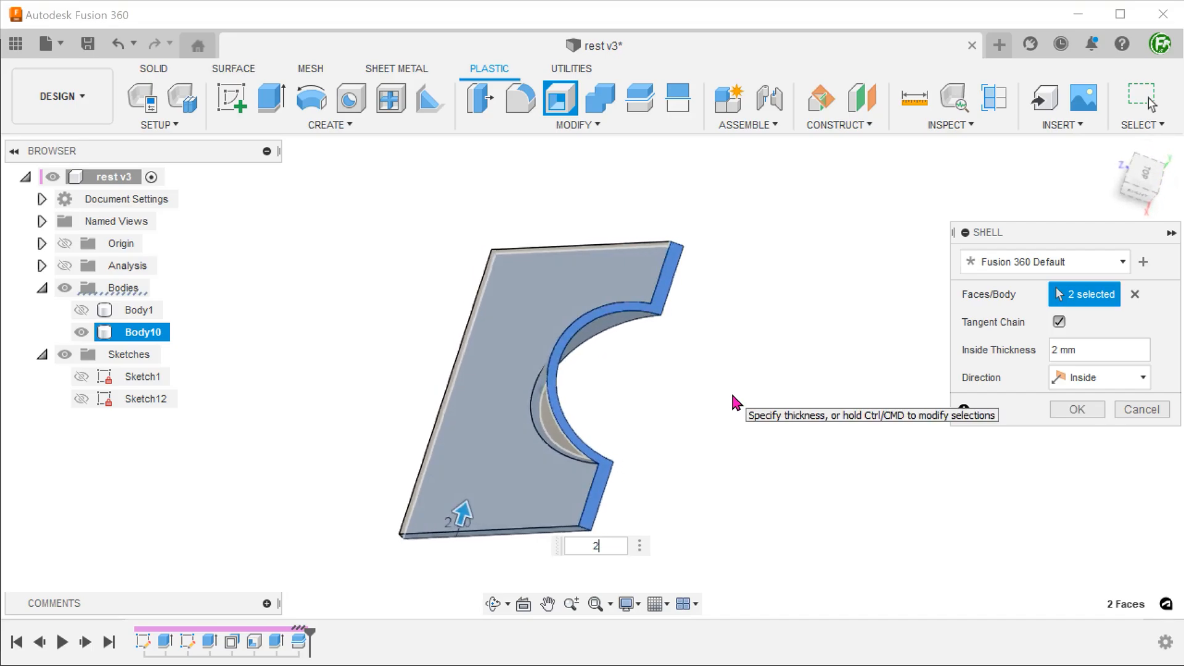
click(1076, 409)
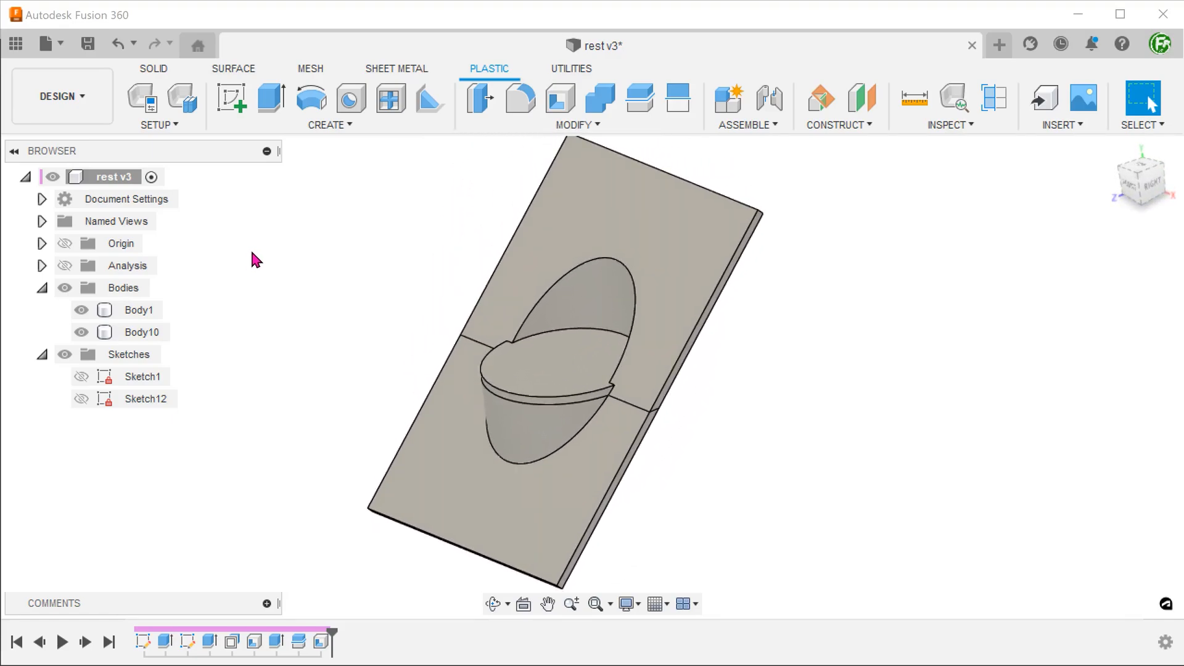
Start a Combine join with Body1 as target and Body10 as tool.
click(576, 125)
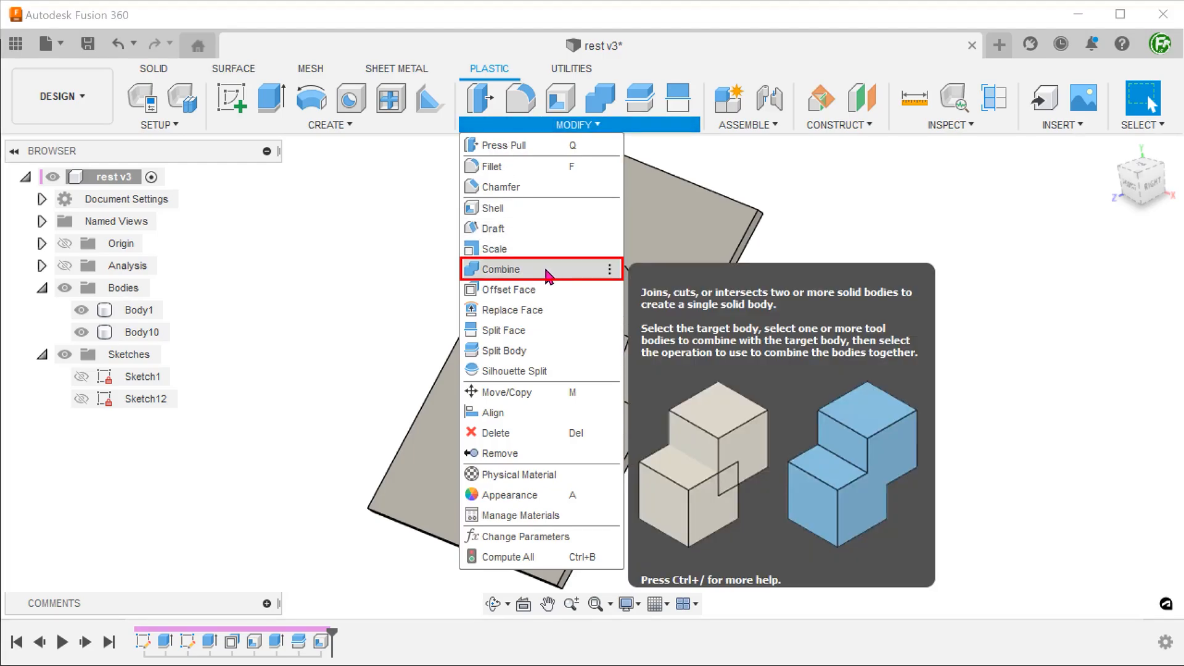
click(500, 269)
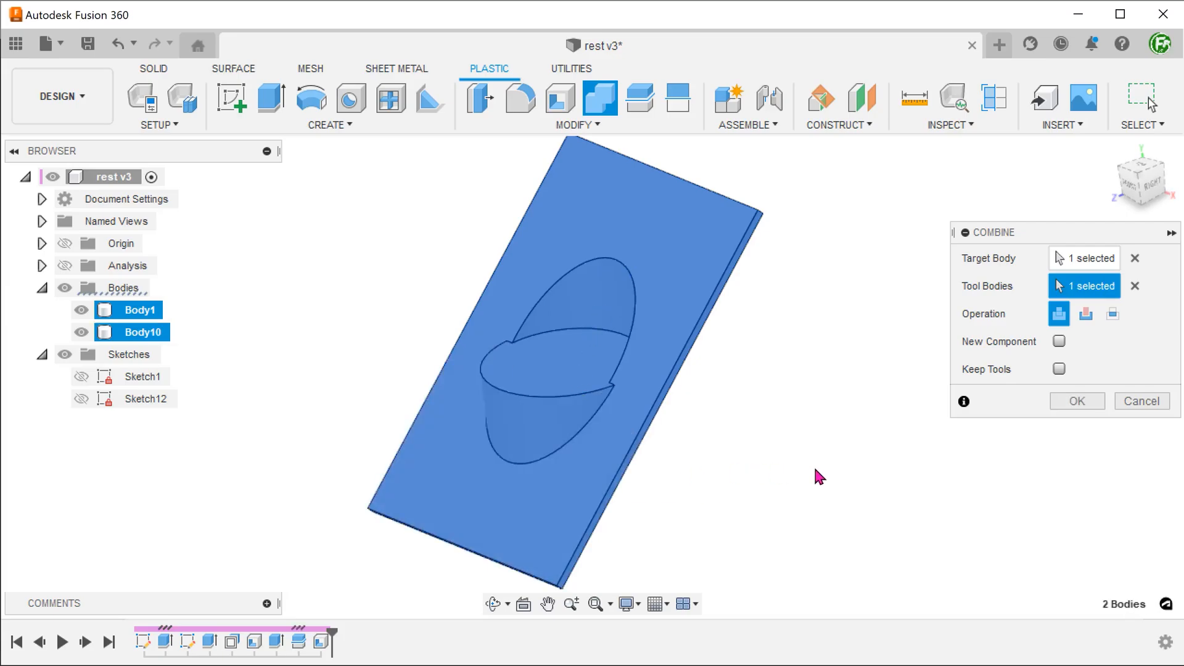
mouse_move(1076, 401)
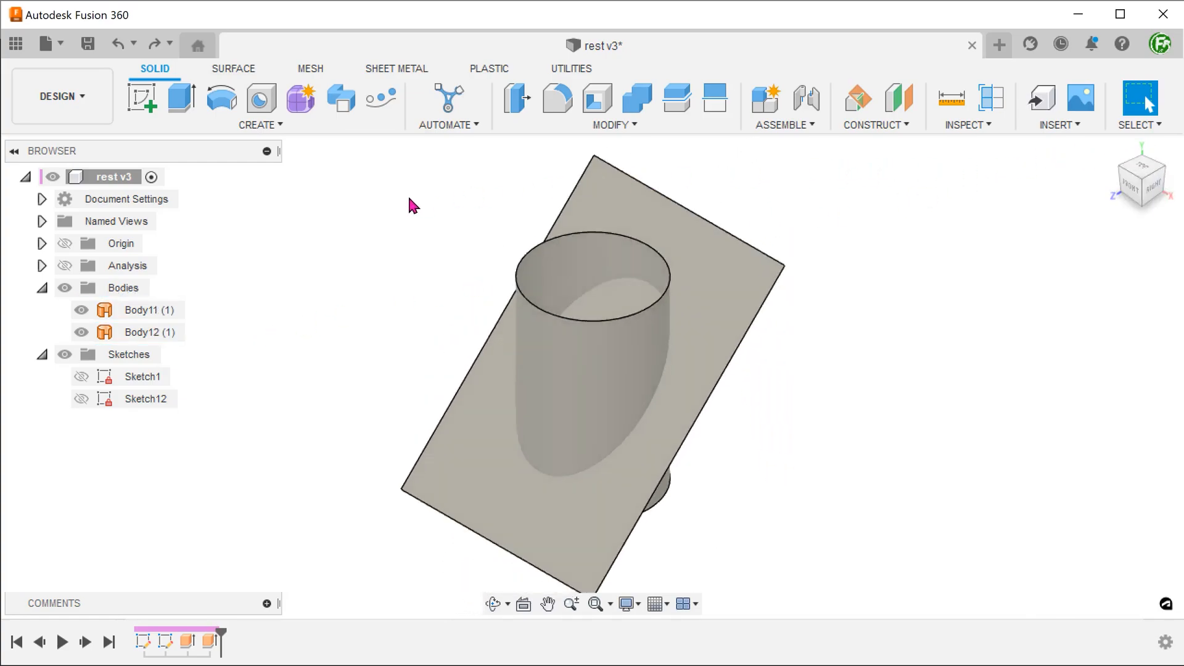
mouse_move(533, 133)
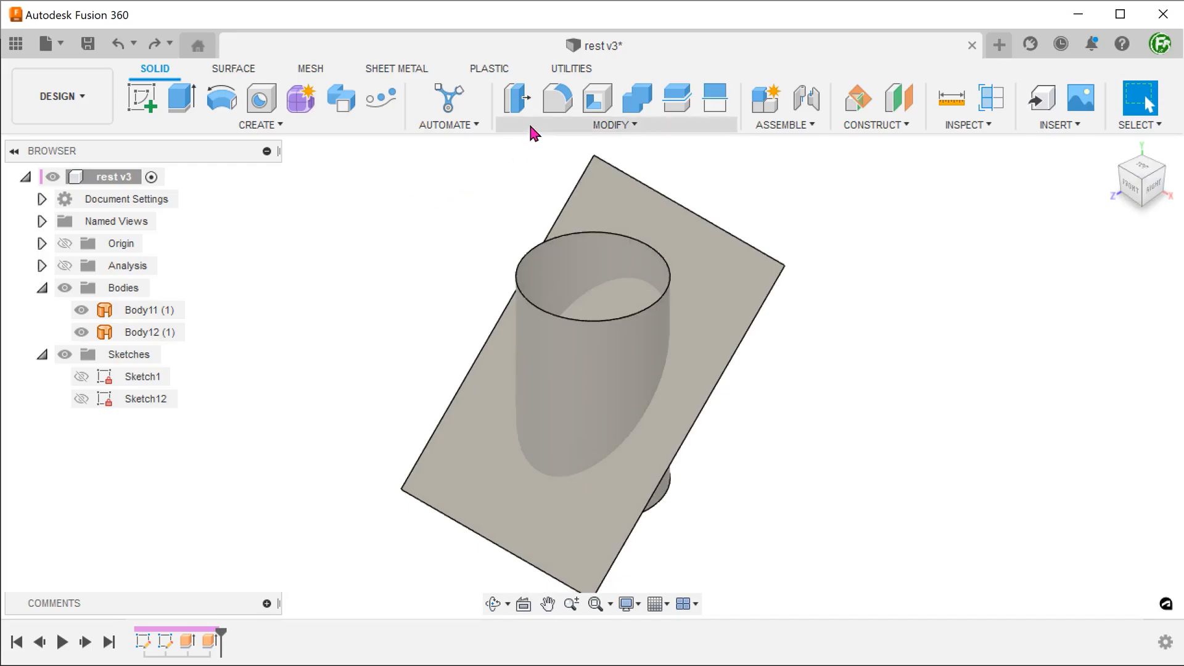
Split cylinder Body12 using the angled plate as the splitting tool, creating Body13.
click(612, 124)
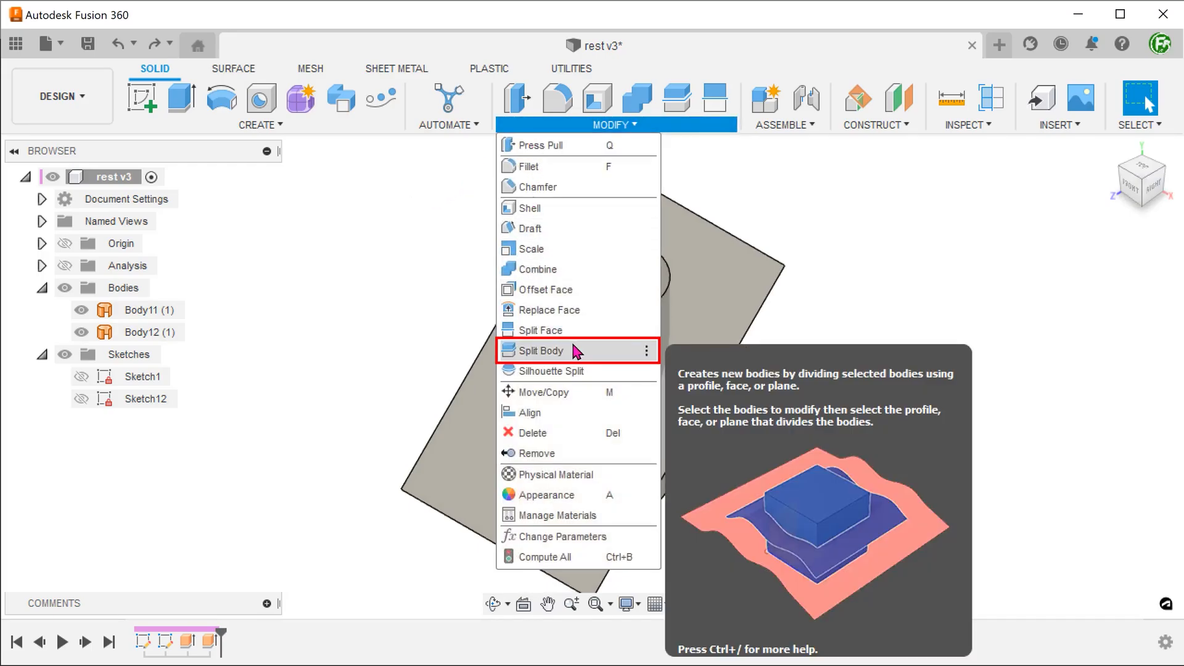
click(538, 349)
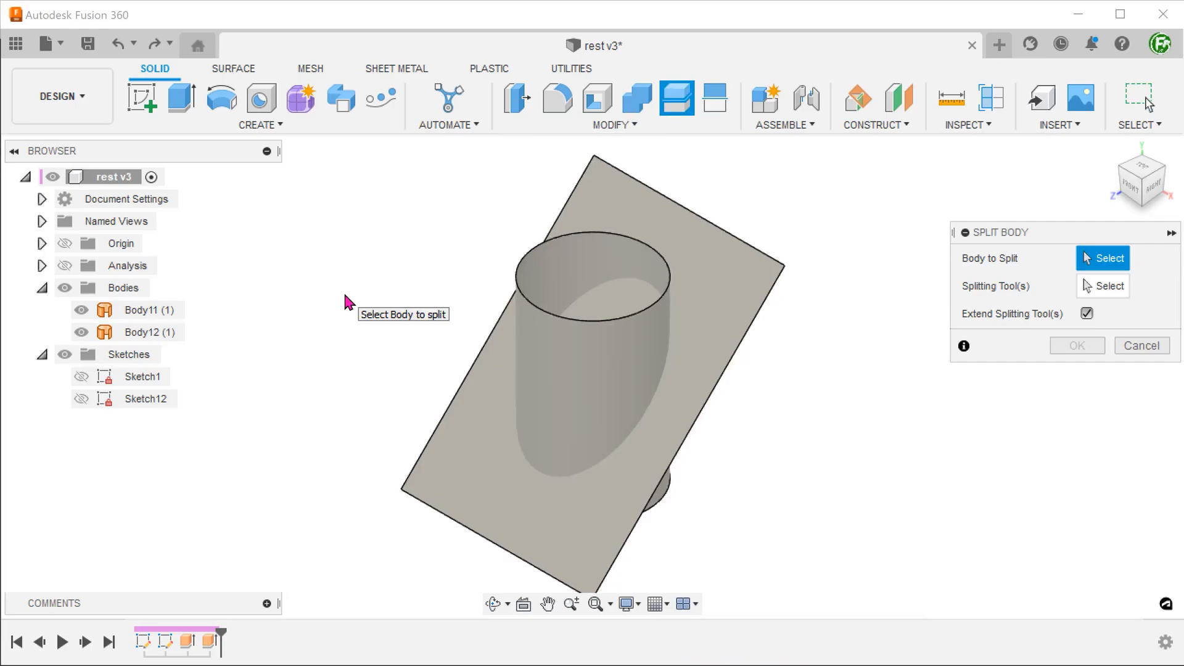
click(574, 378)
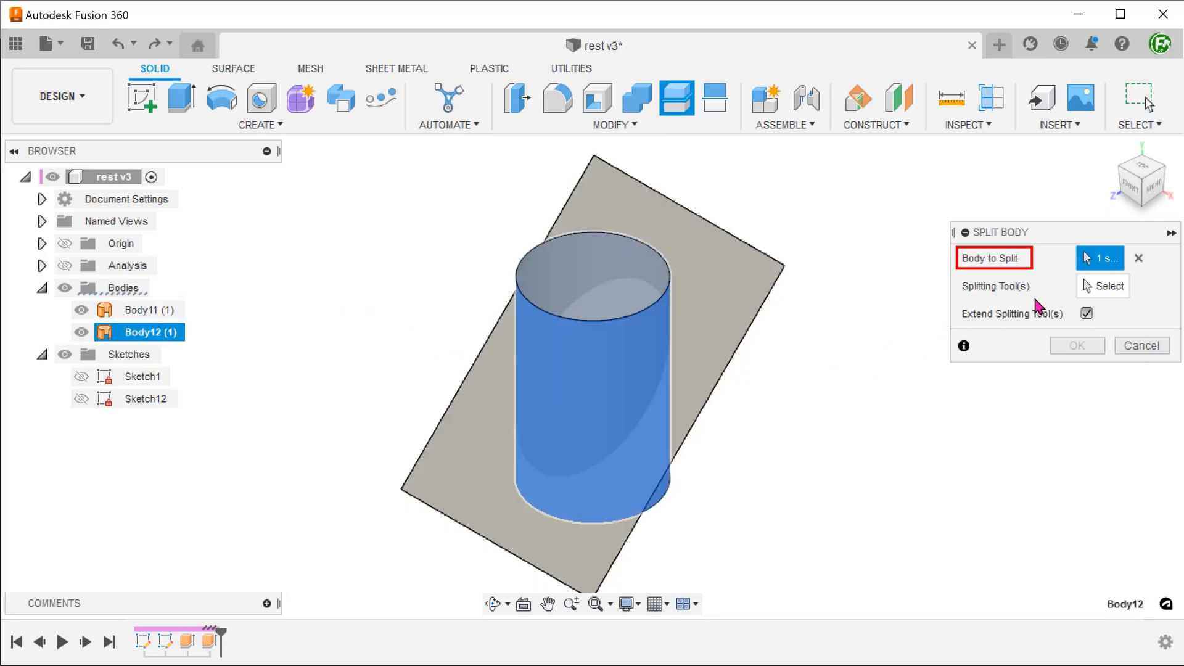
click(1104, 286)
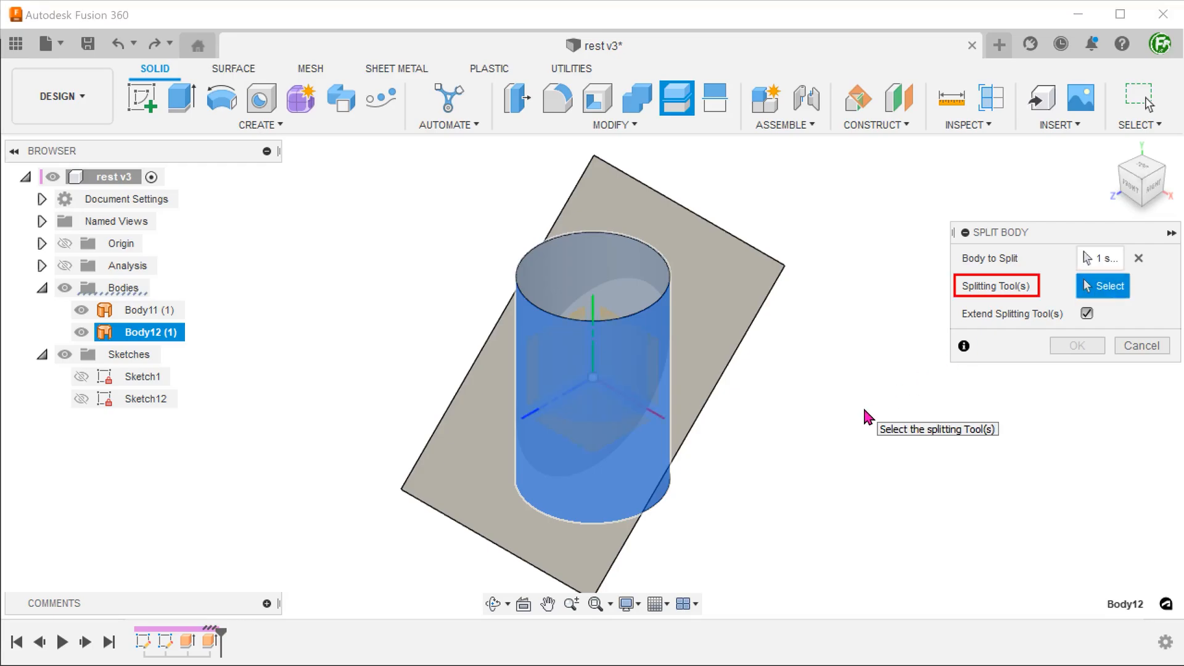
click(595, 377)
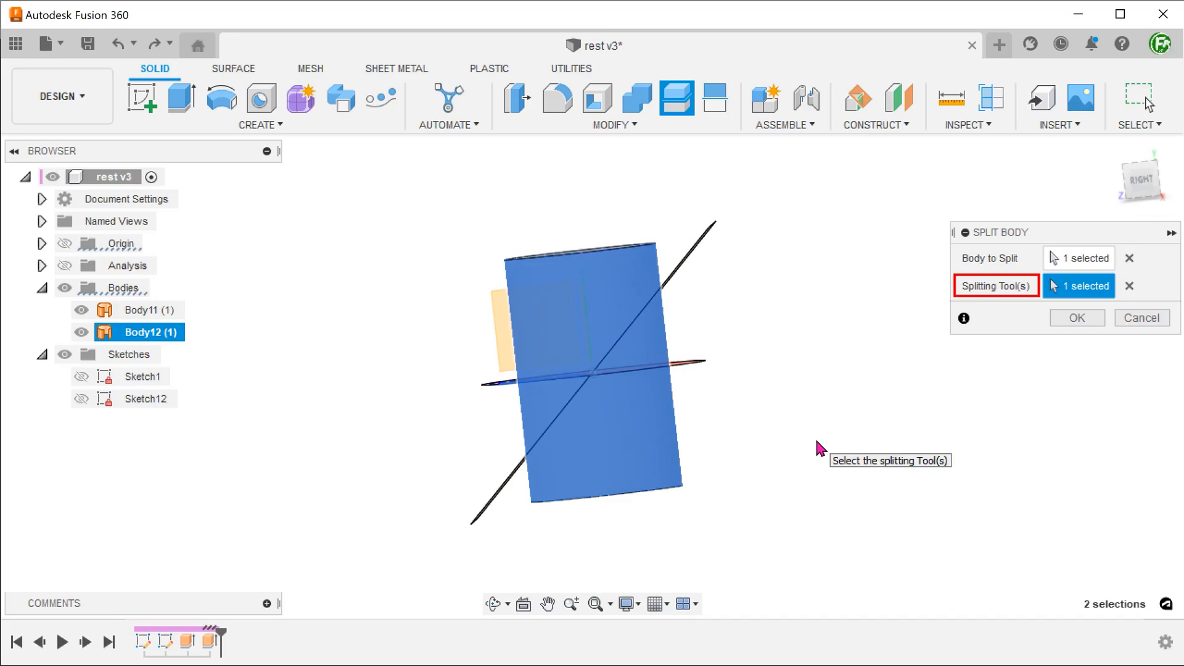
click(1076, 317)
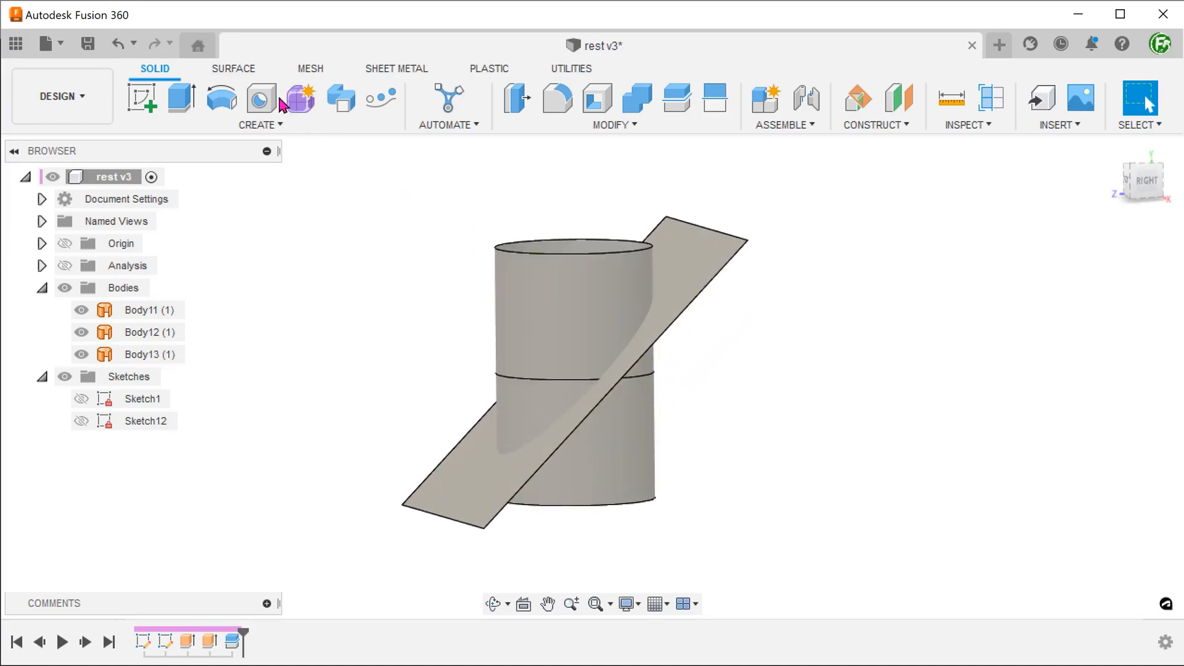
click(233, 68)
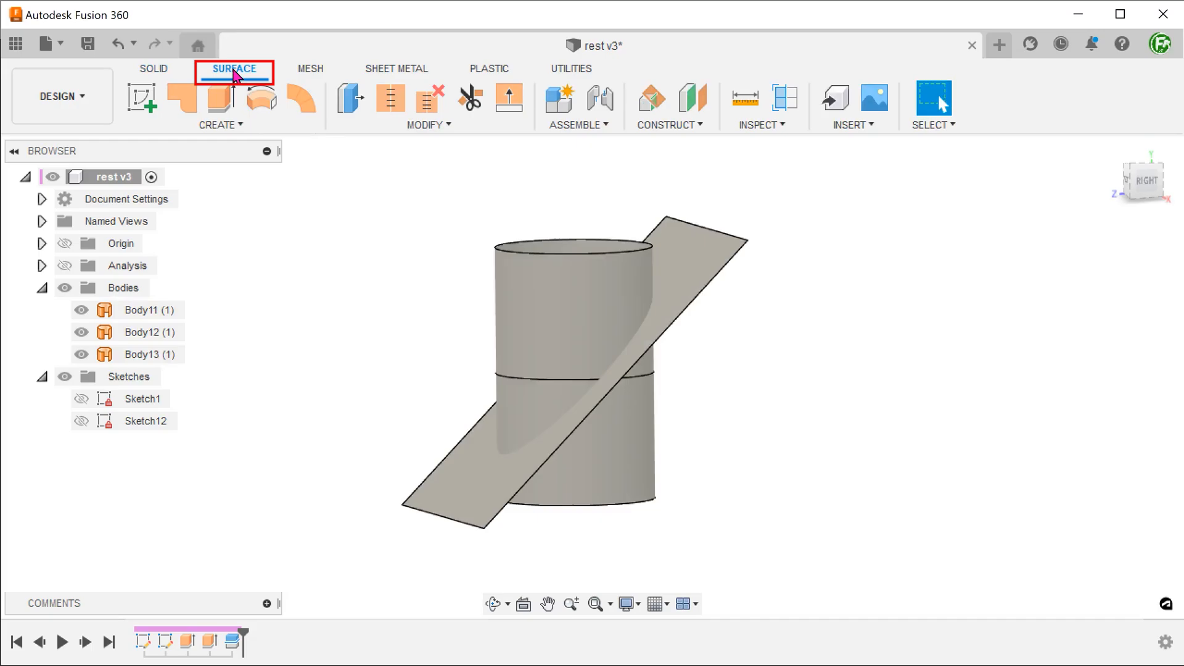
Trim the cylinder's outer portions against the plate, leaving only the curved pocket wall.
click(428, 125)
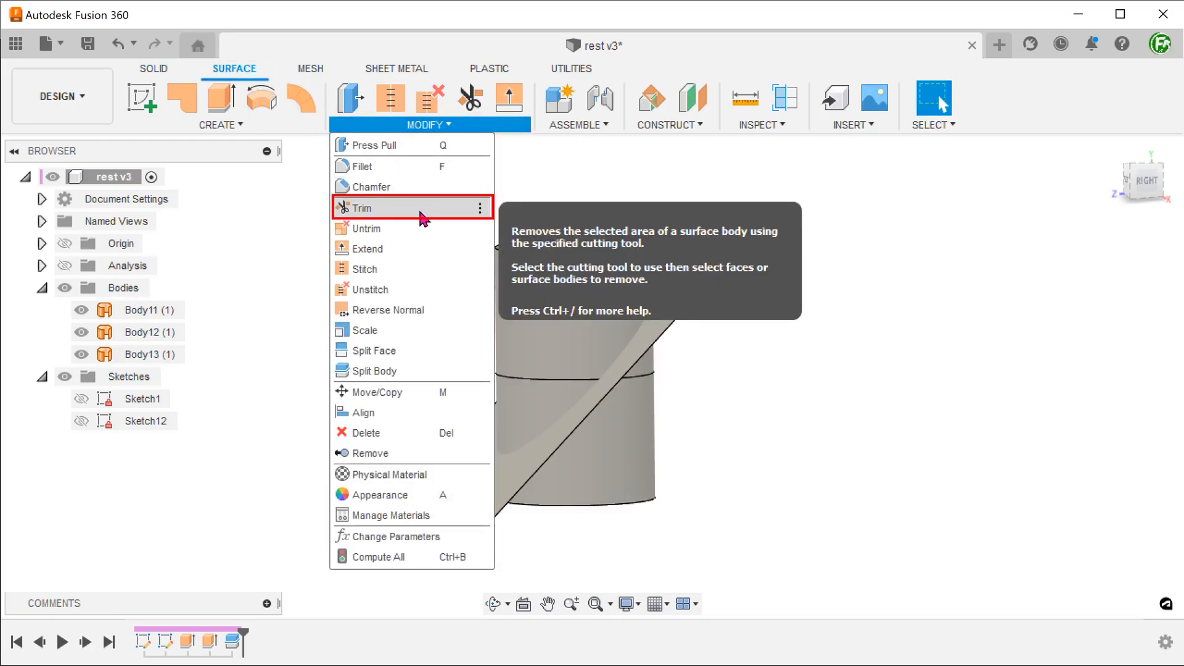
click(364, 208)
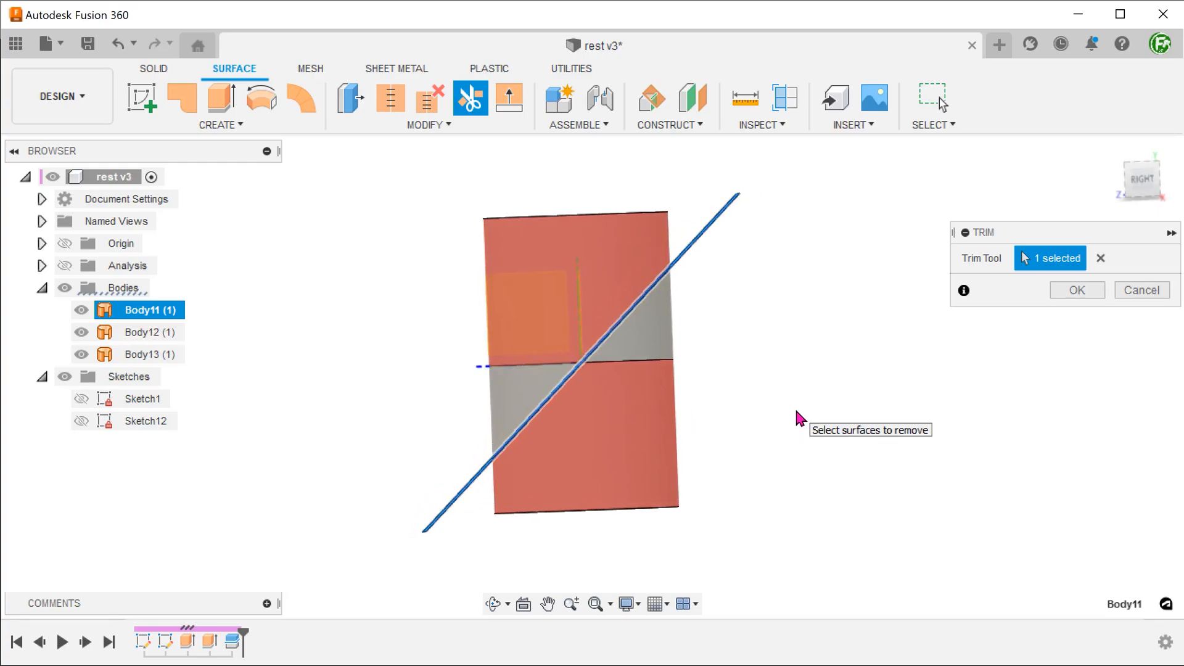
click(1075, 289)
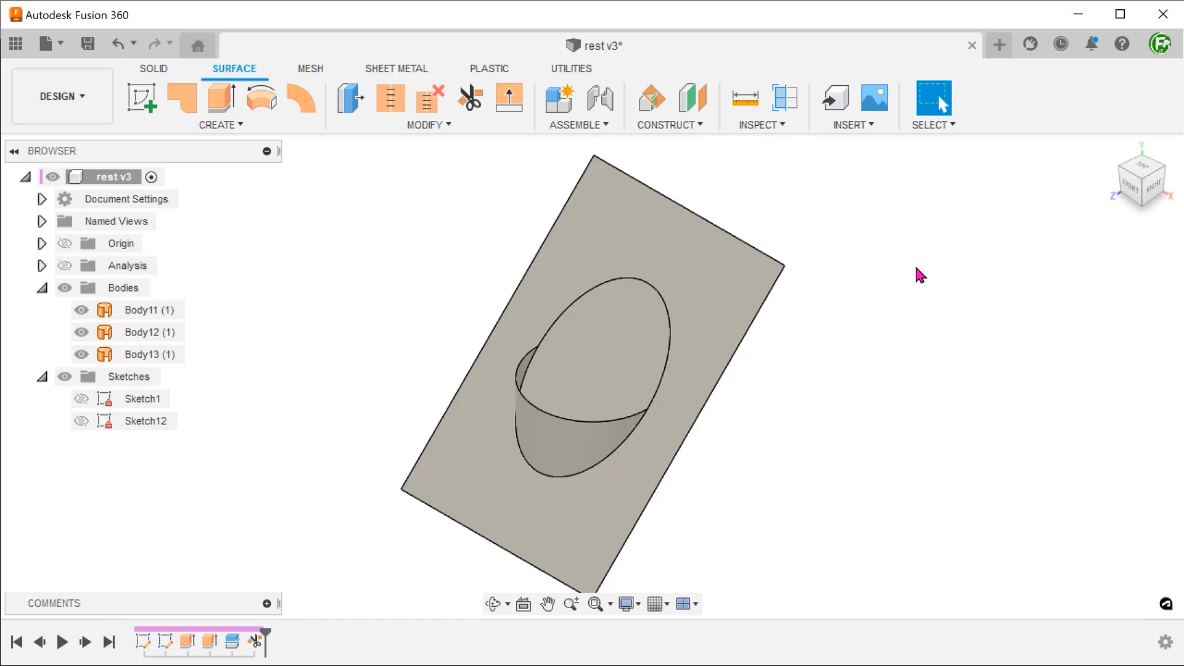
click(428, 125)
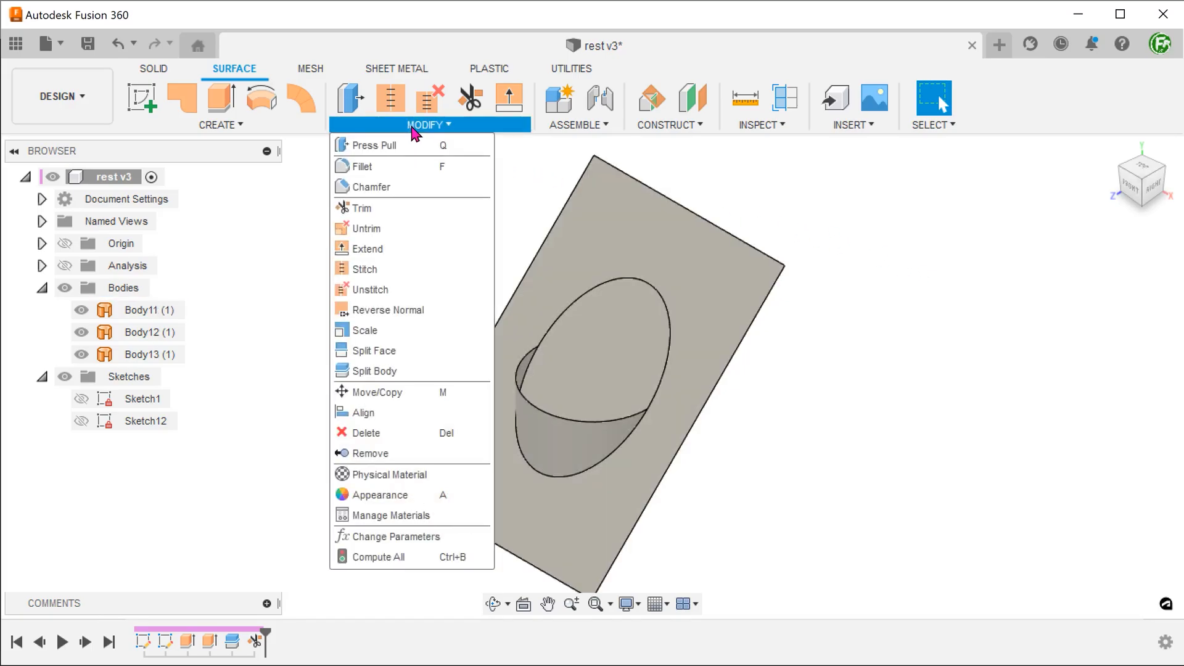
mouse_move(365, 208)
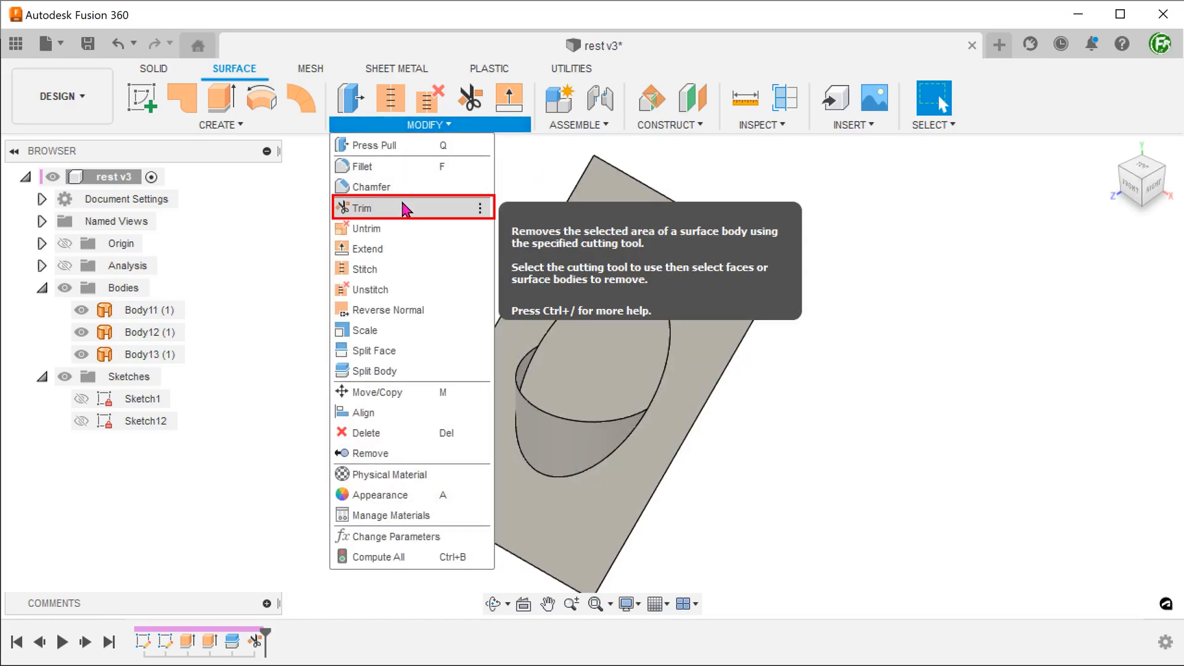
Trim the plate's elliptical face with the cylinder body, opening the pocket through.
click(365, 208)
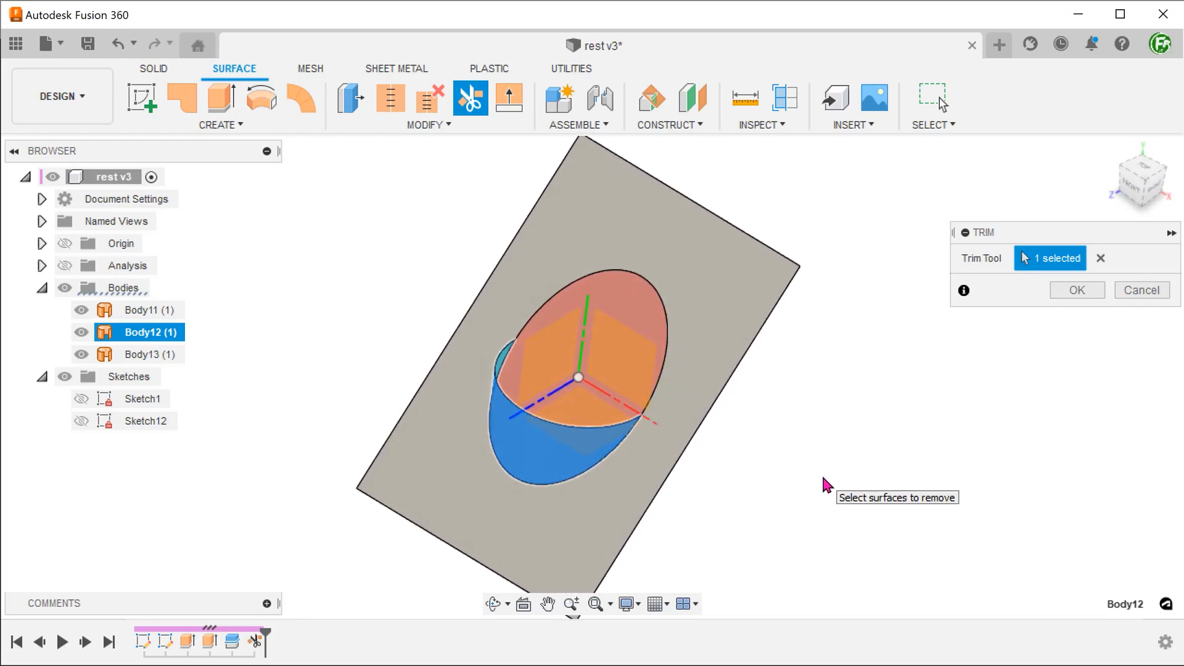
click(1075, 290)
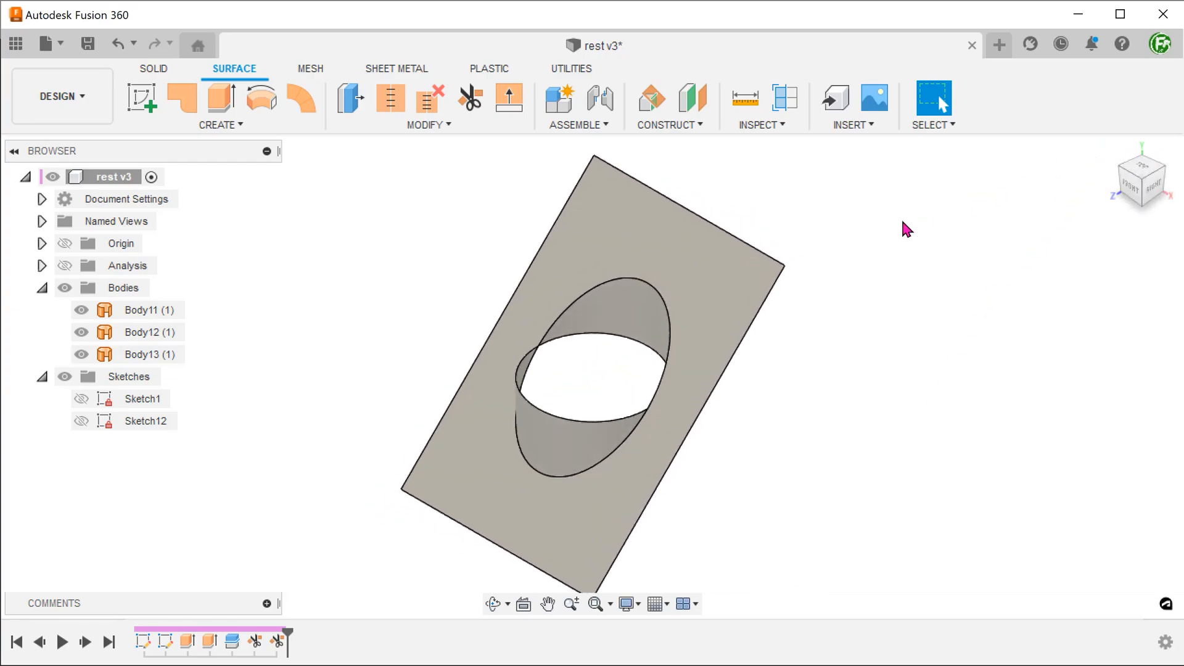
mouse_move(882, 222)
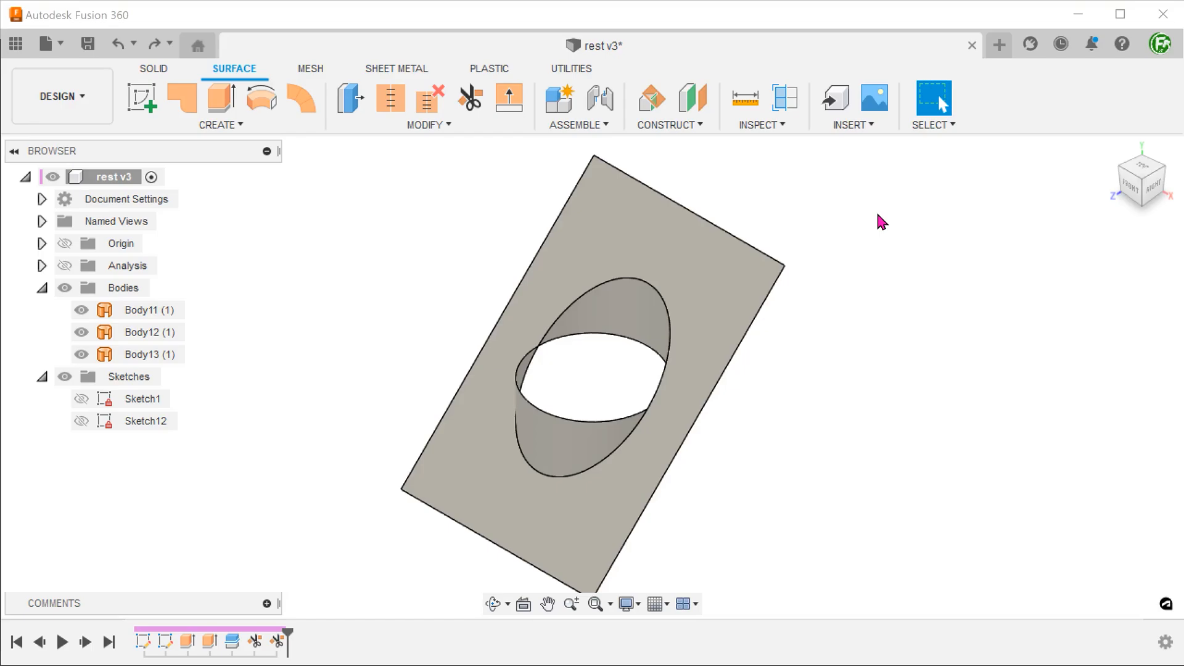
Stitch Body11, Body12 and Body13 into one new body with 0.10 mm tolerance.
click(428, 124)
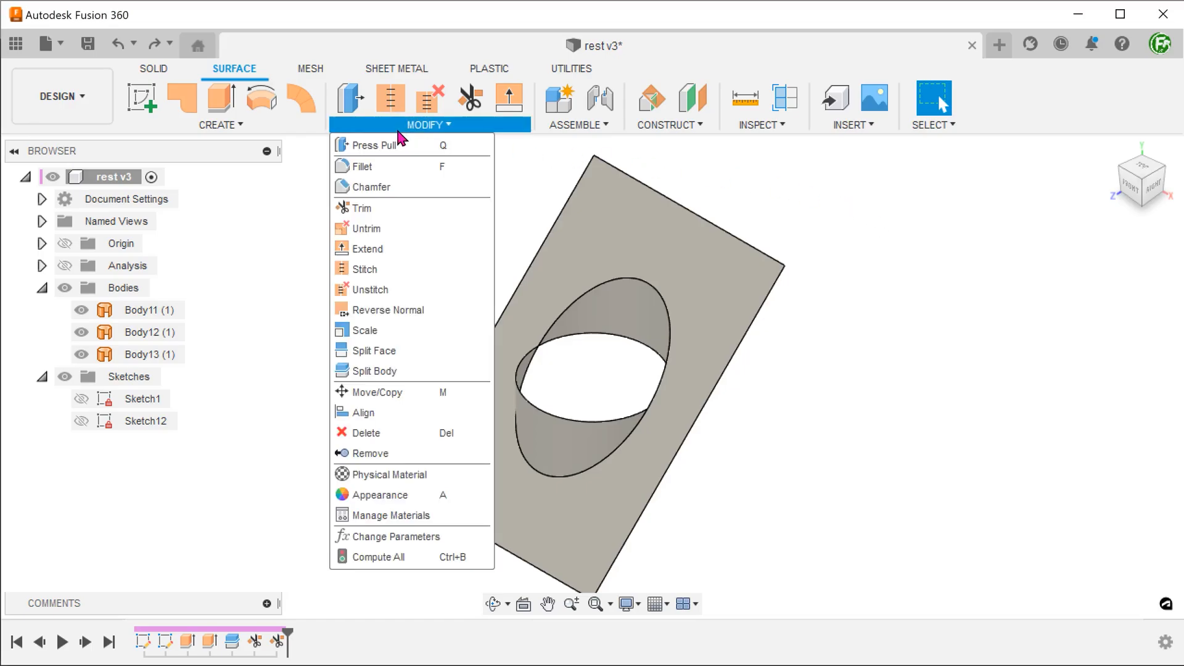
mouse_move(365, 269)
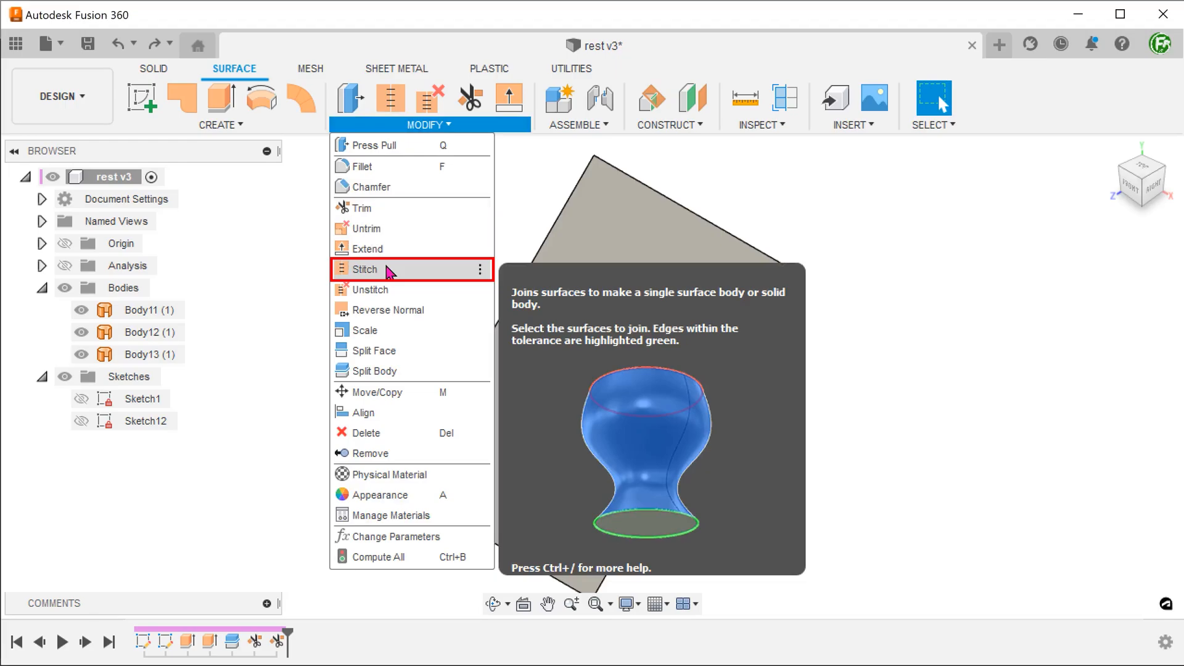
click(365, 269)
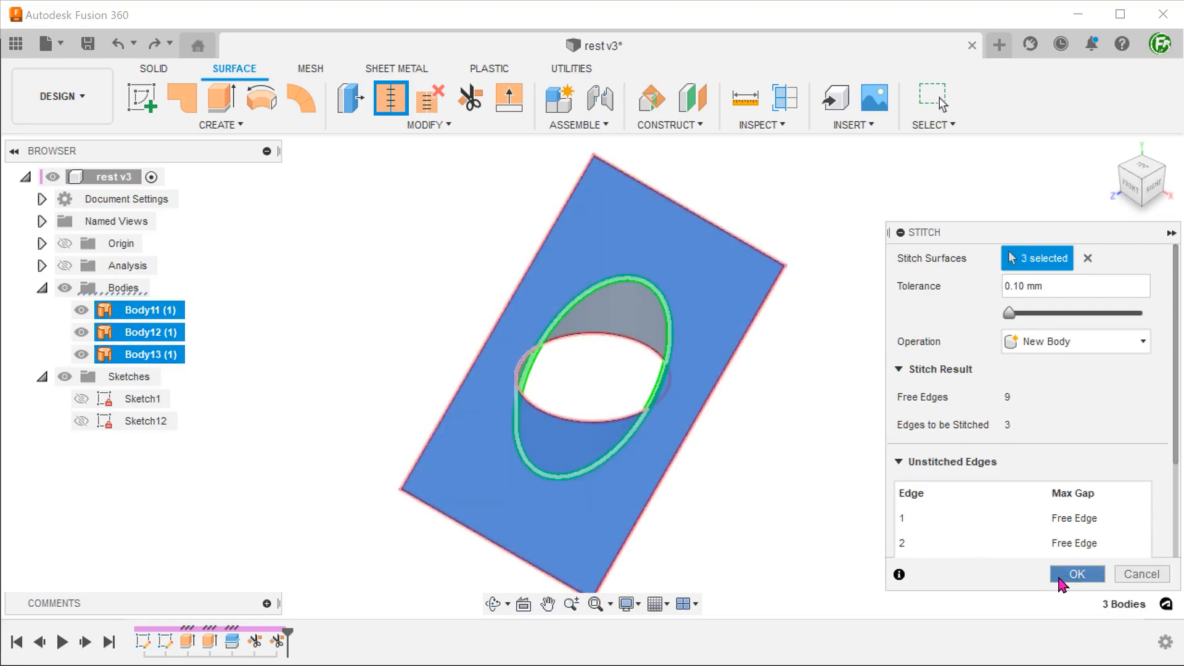
click(1075, 574)
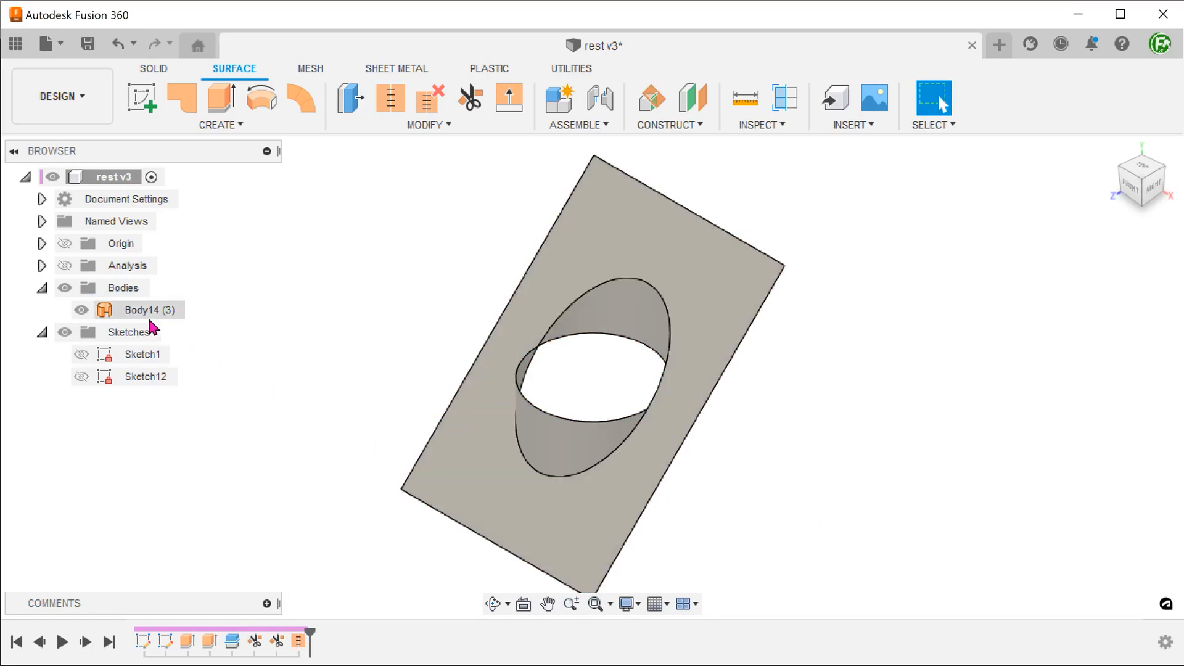
click(140, 309)
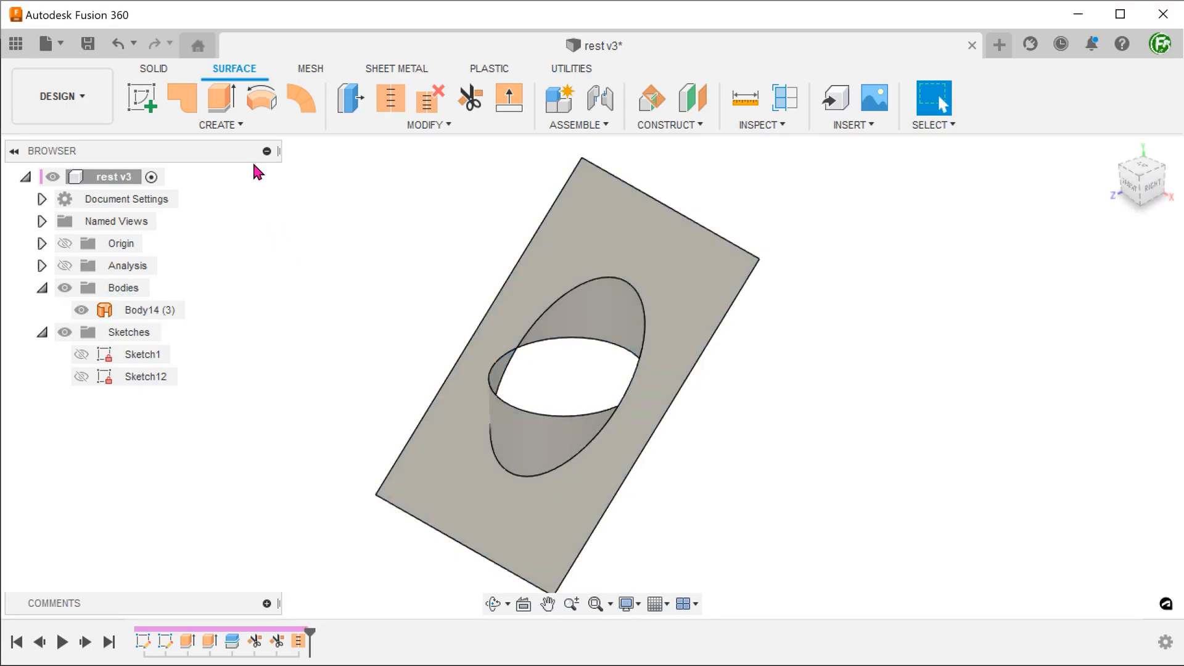
Patch the elliptical boundary edges of the wall to create cap surface Body15.
click(221, 124)
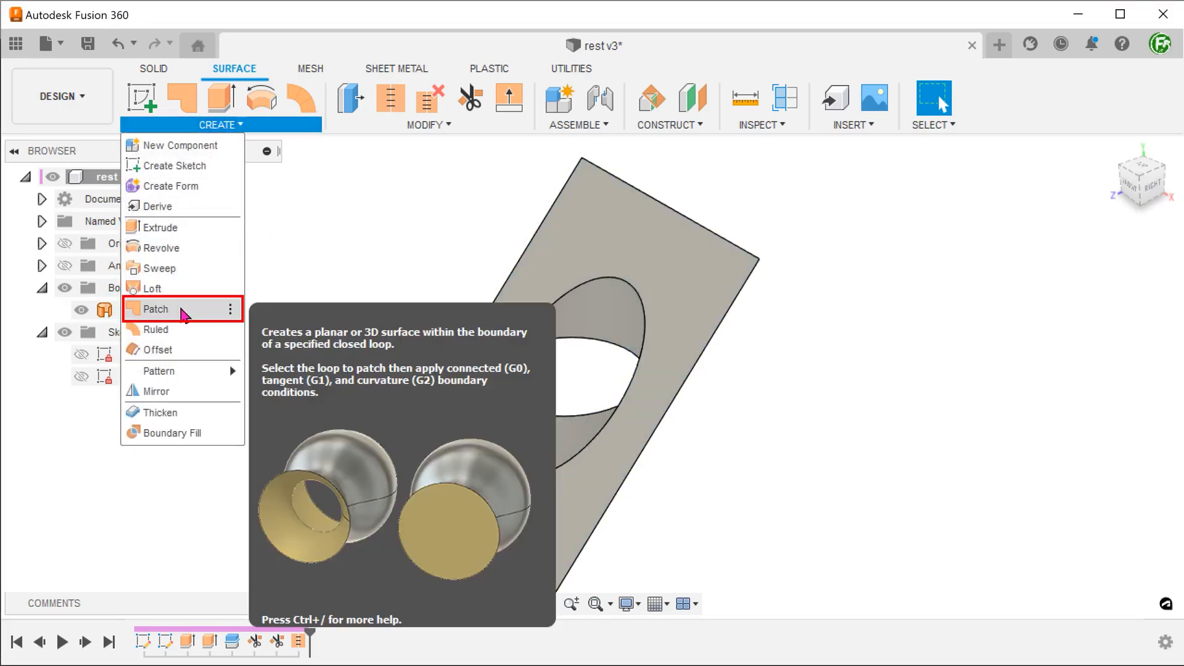
click(155, 309)
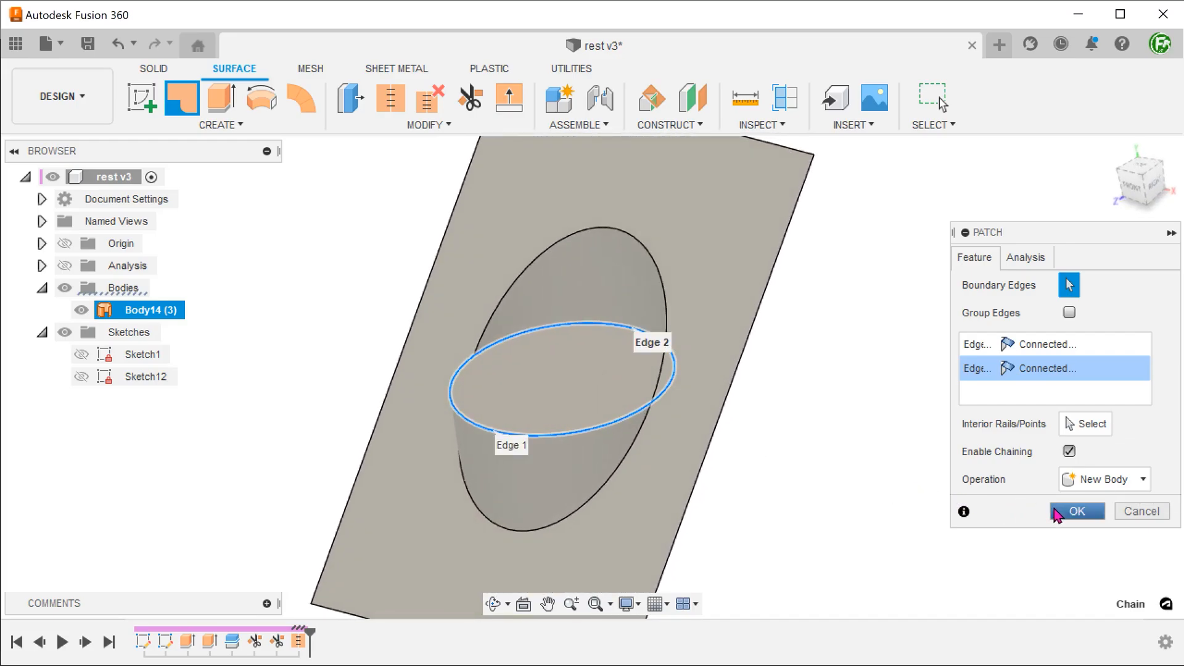
click(1076, 511)
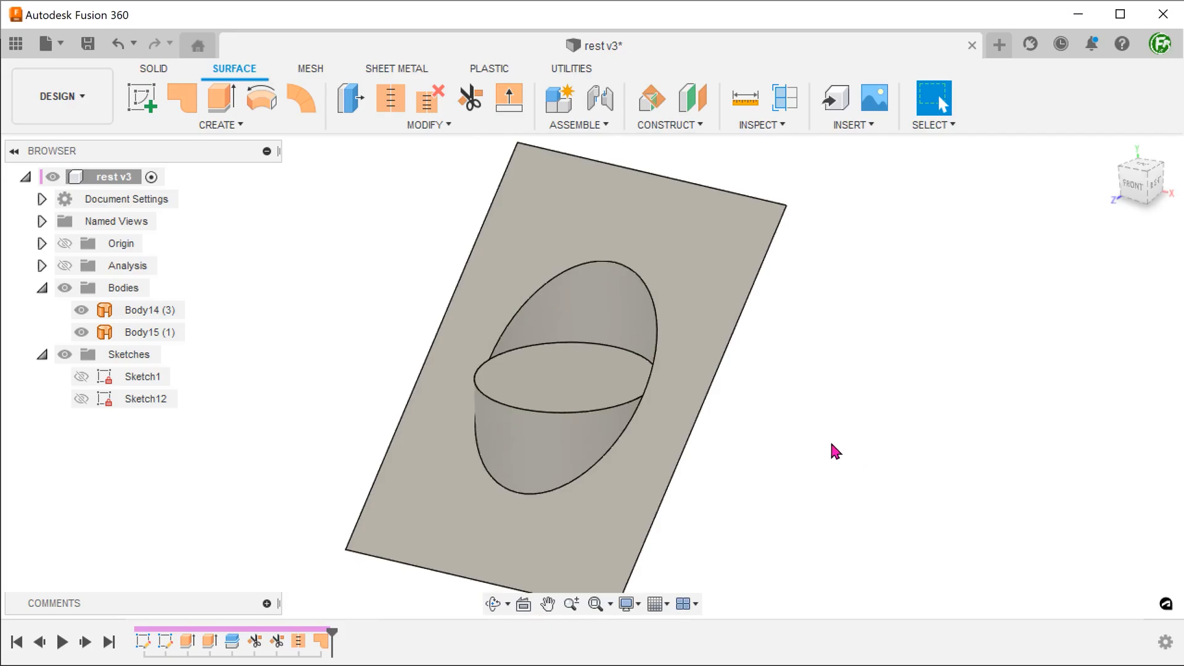
Stitch Body14 and the Body15 cap together into Body16.
click(428, 125)
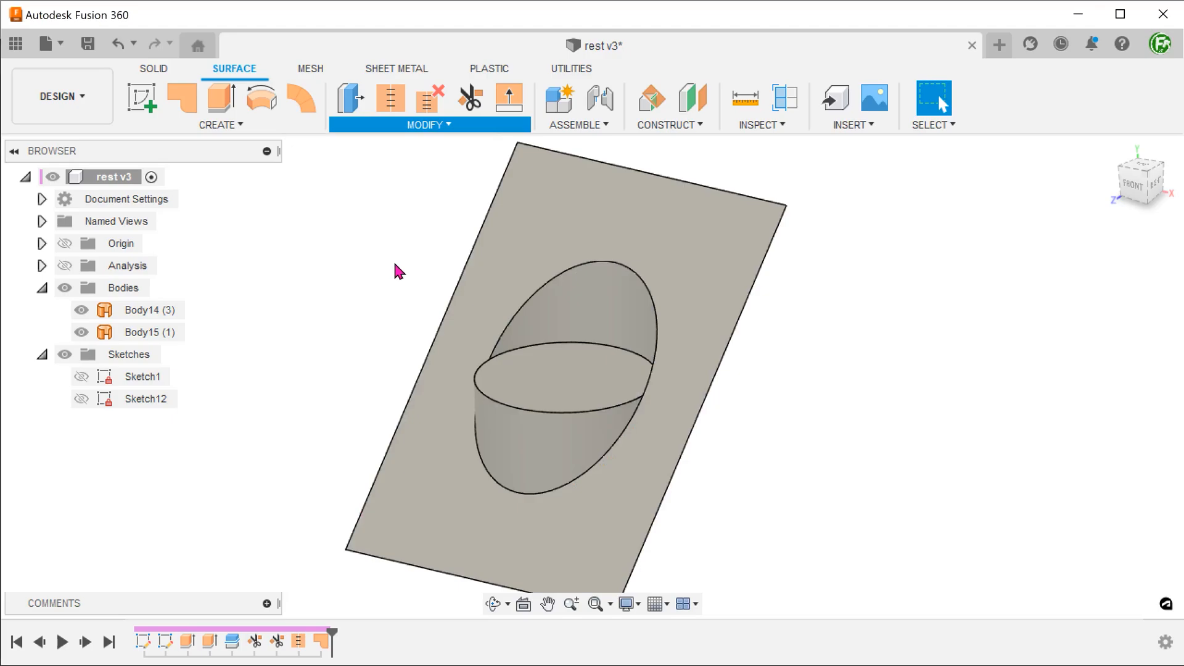
click(390, 98)
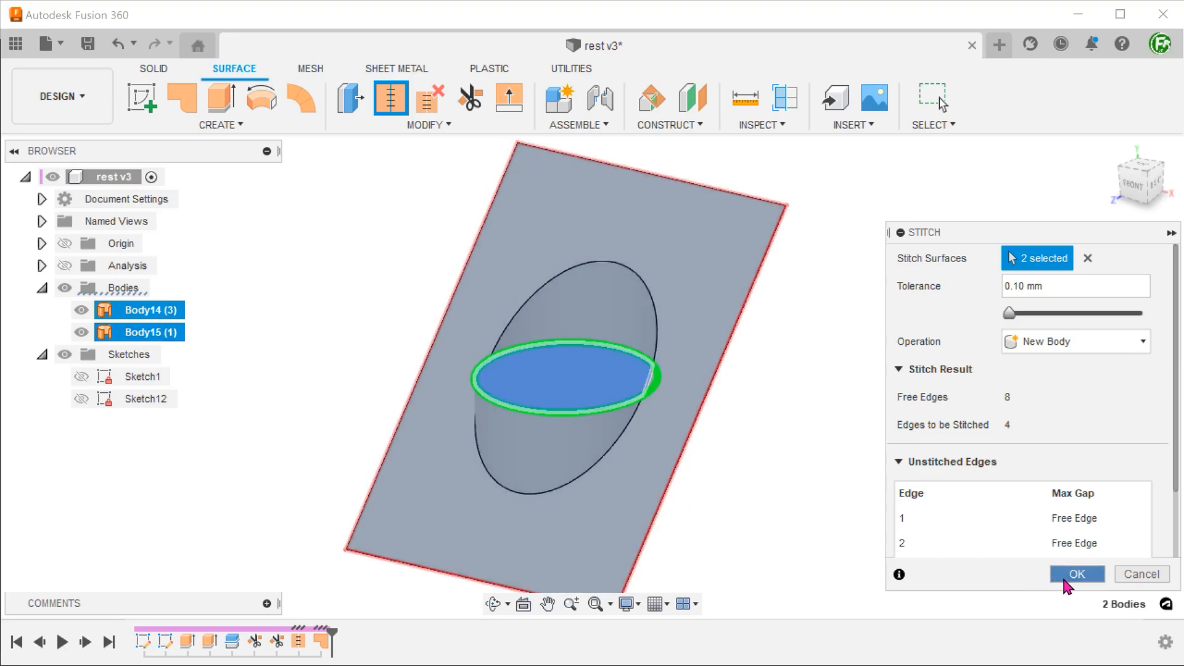
click(1076, 574)
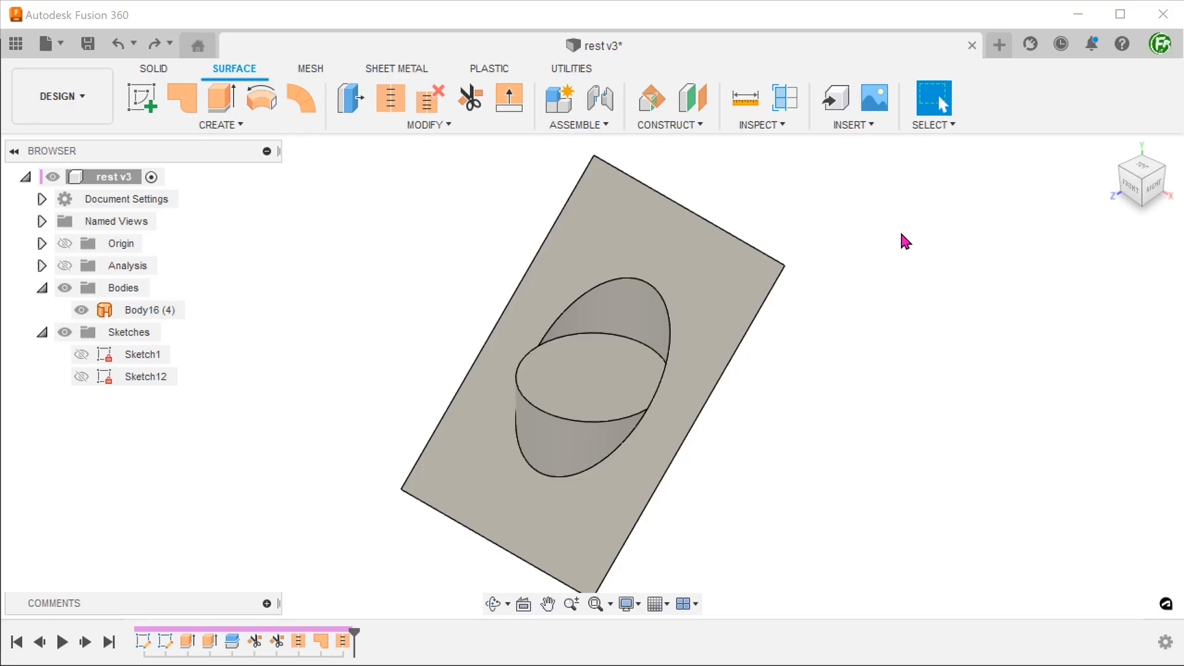
Open the Thicken dialog from the Create menu on the Surface tab.
click(220, 124)
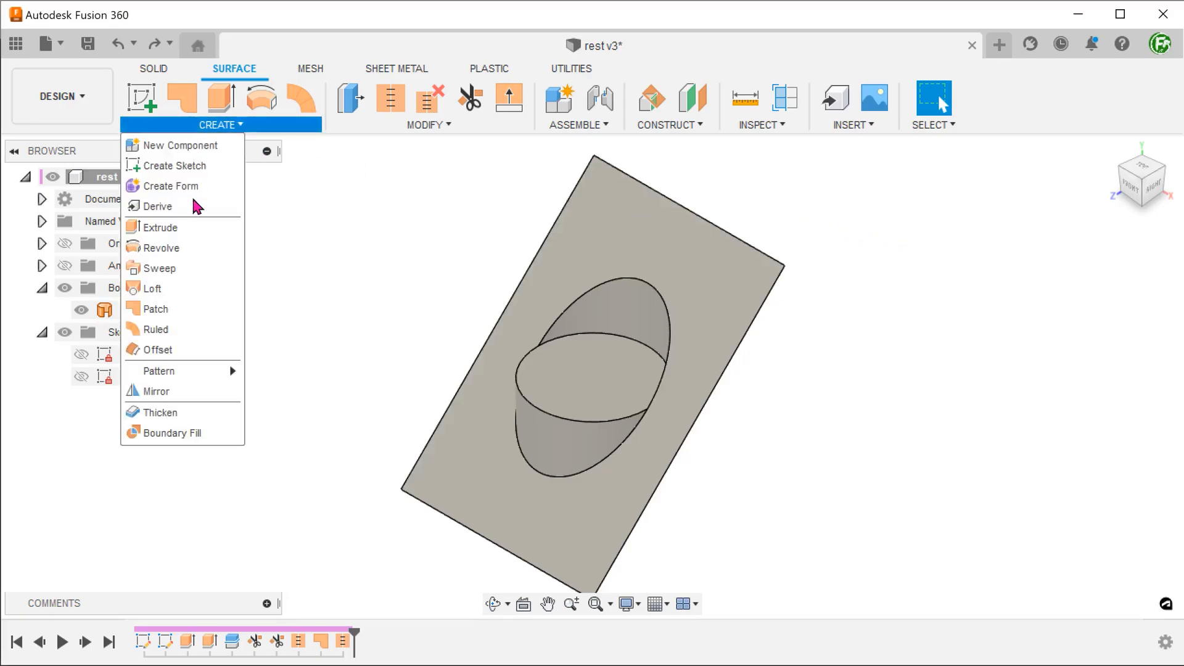
mouse_move(159, 412)
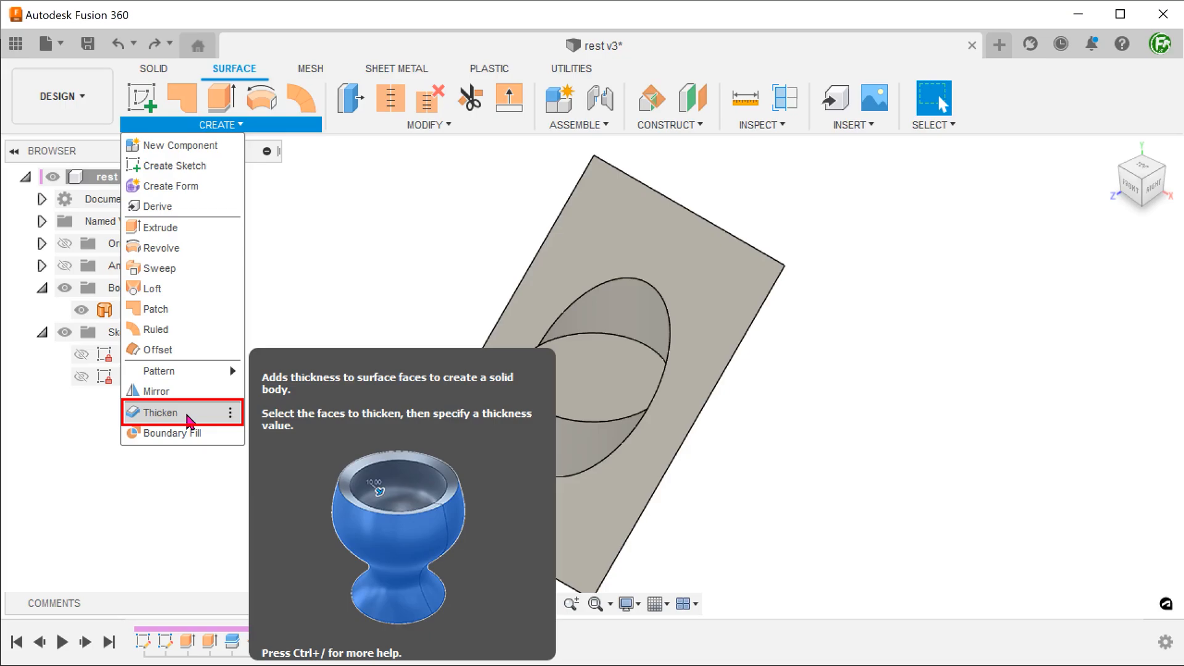
click(159, 413)
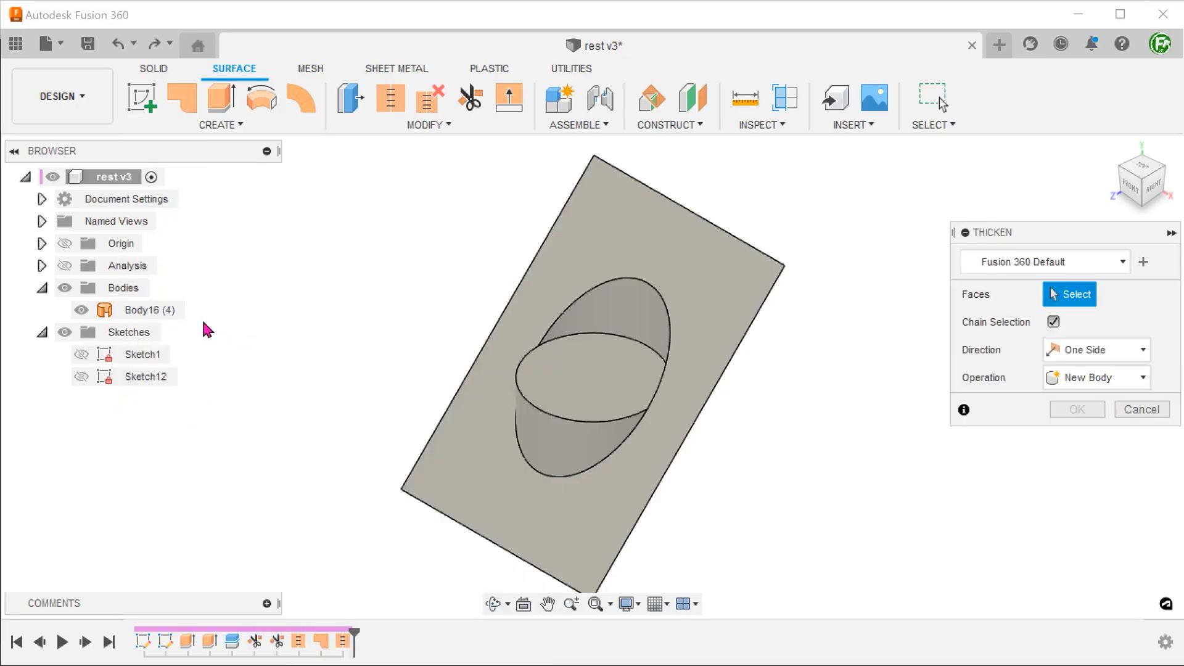